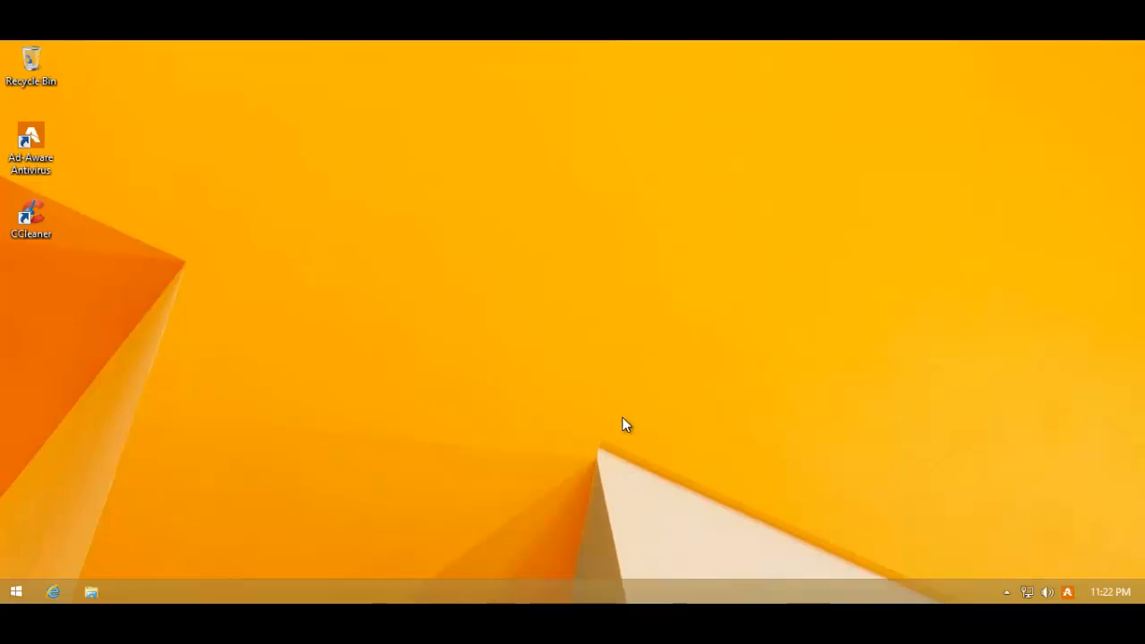
mouse_move(176, 279)
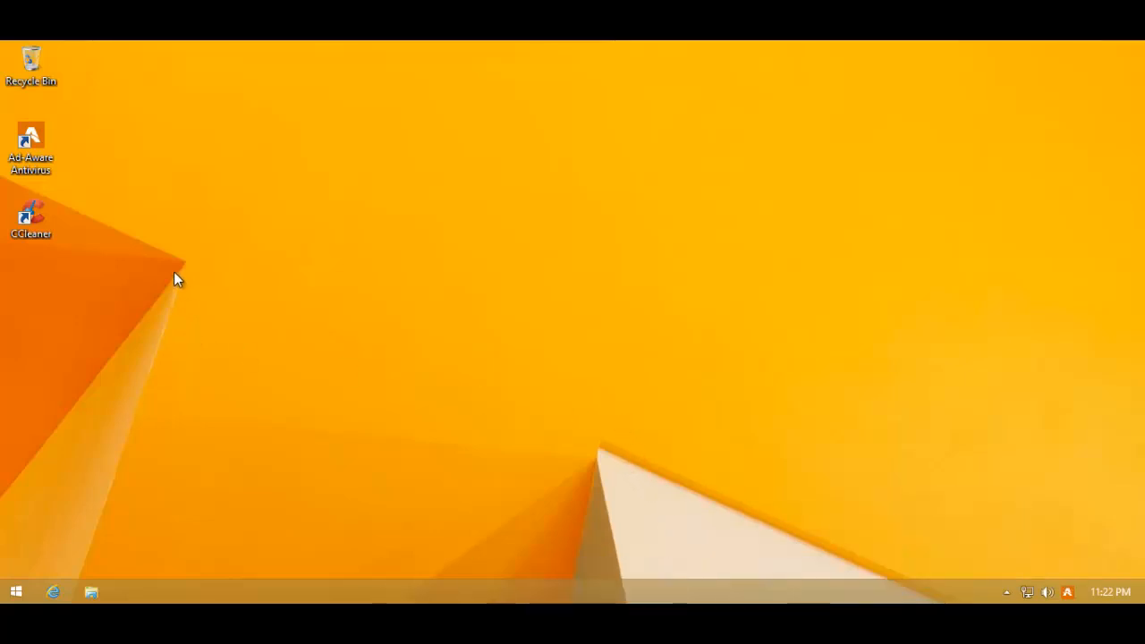
mouse_move(182, 273)
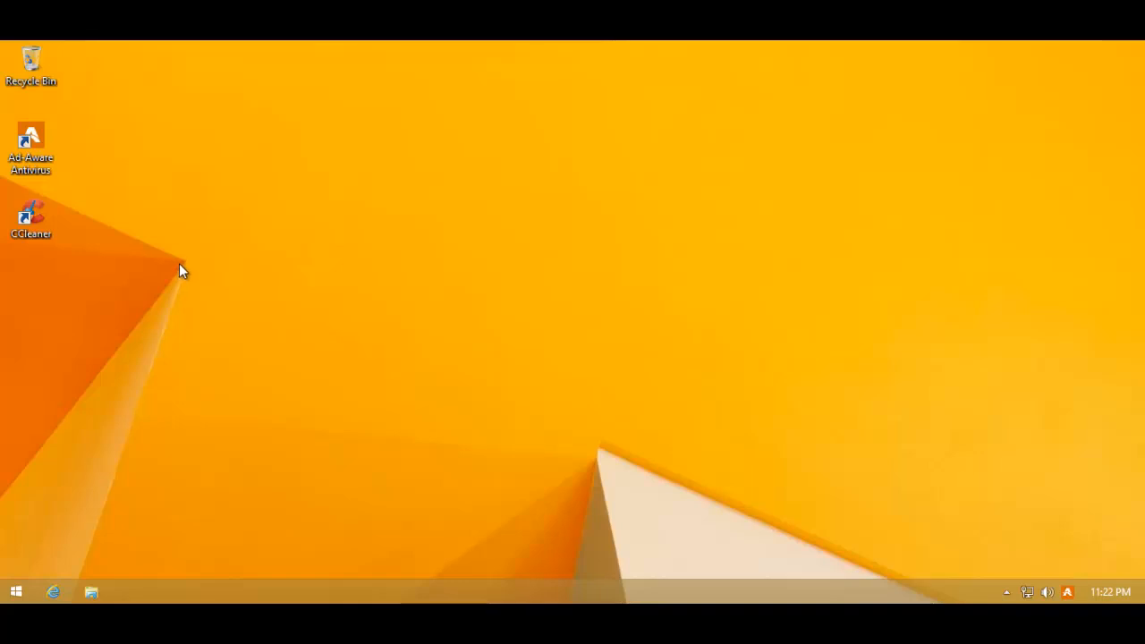
mouse_move(176, 269)
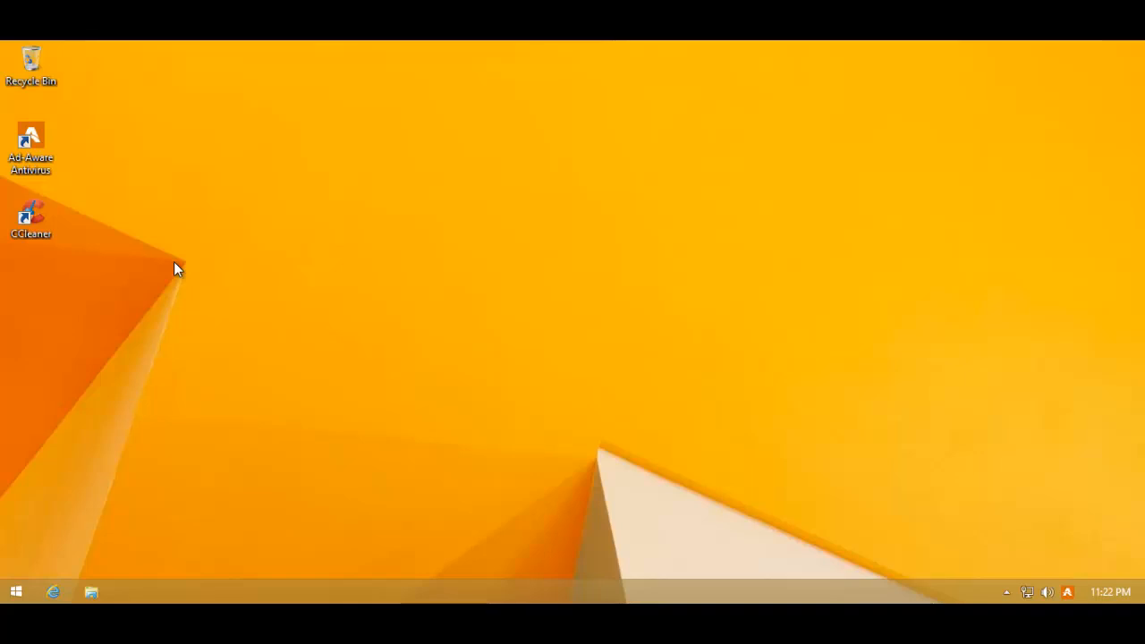
mouse_move(7, 118)
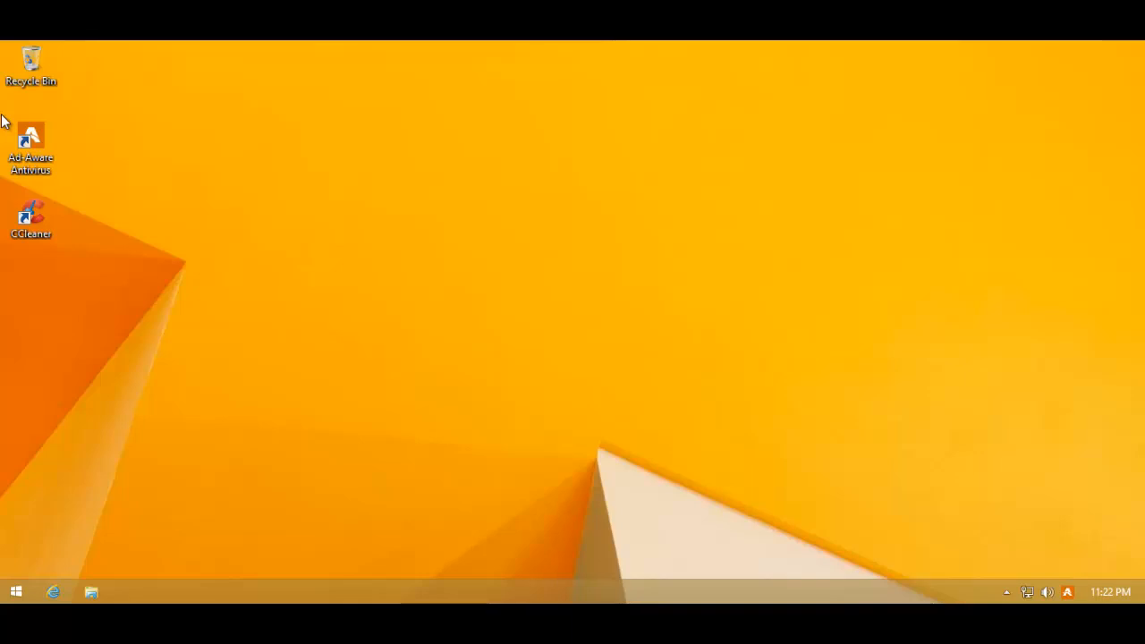
mouse_move(470, 372)
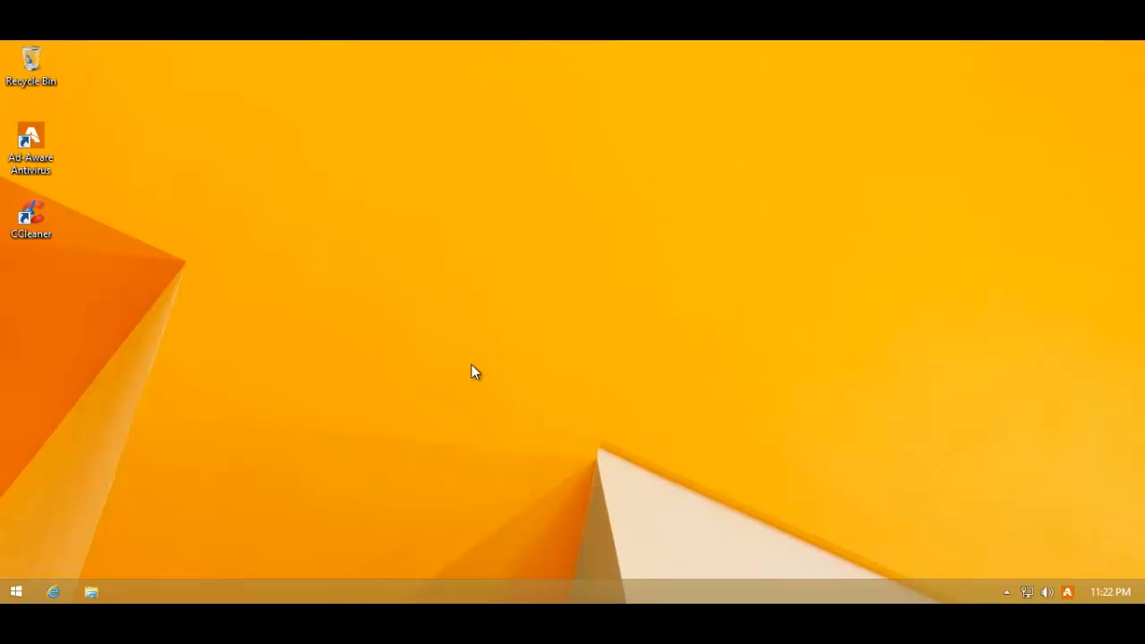
mouse_move(457, 370)
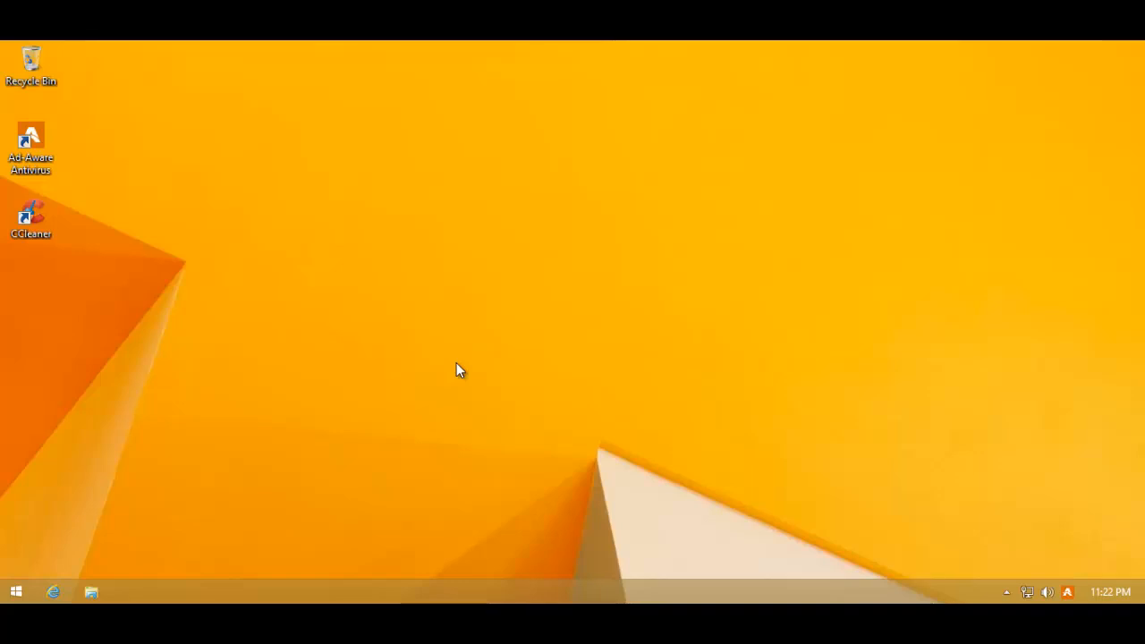
mouse_move(452, 367)
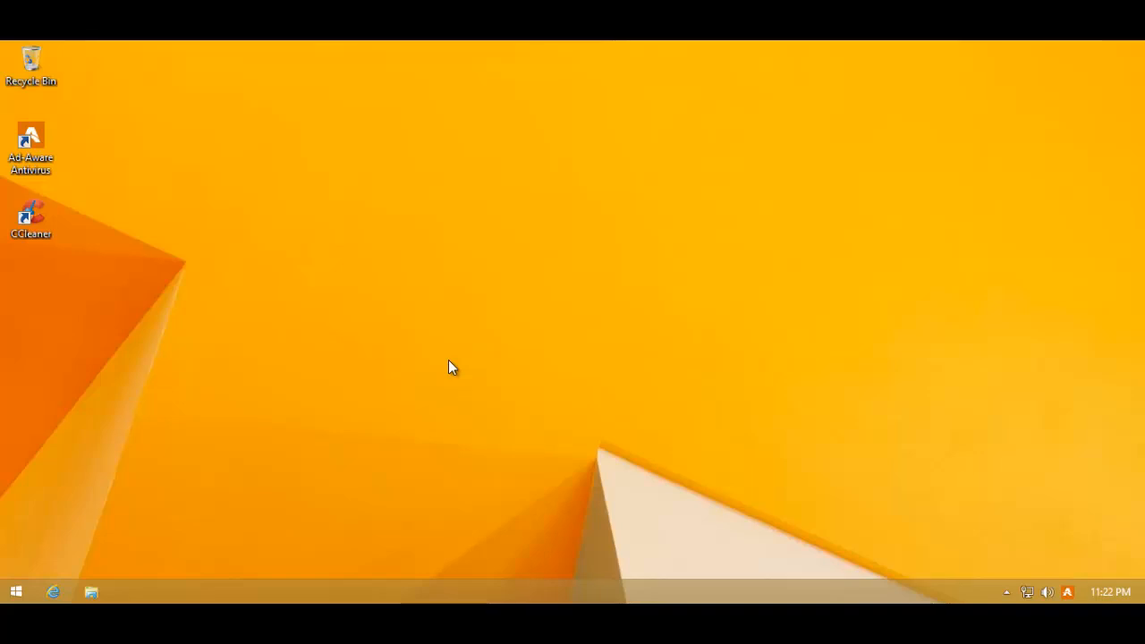
mouse_move(428, 469)
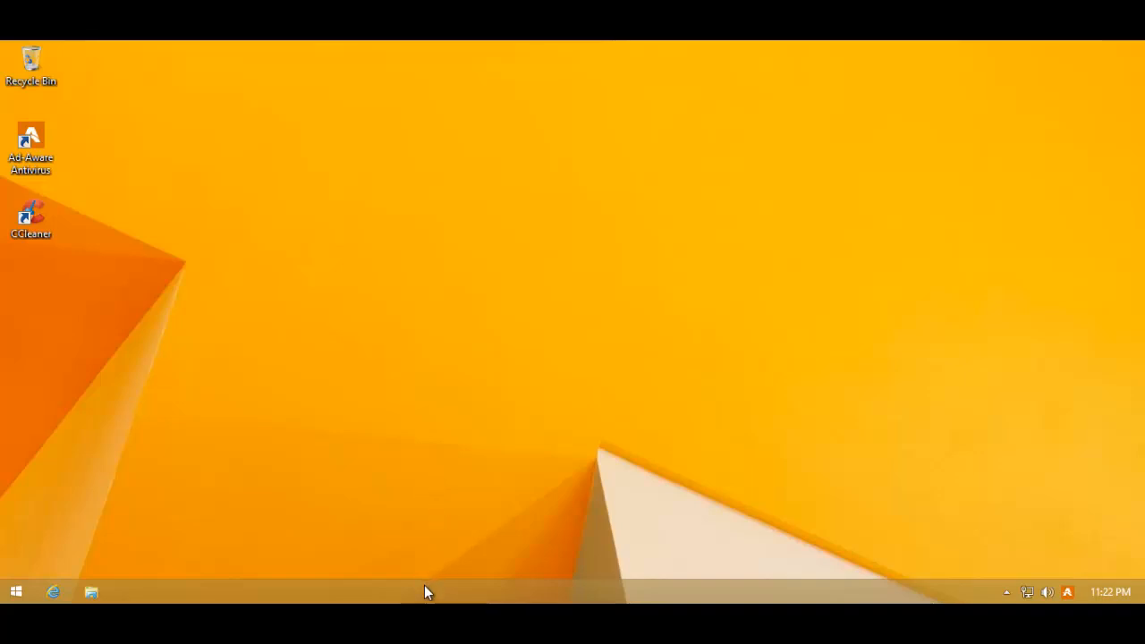
Step: Inspect background processes, including the Ad-Aware tray process, in Task Manager
right_click(427, 593)
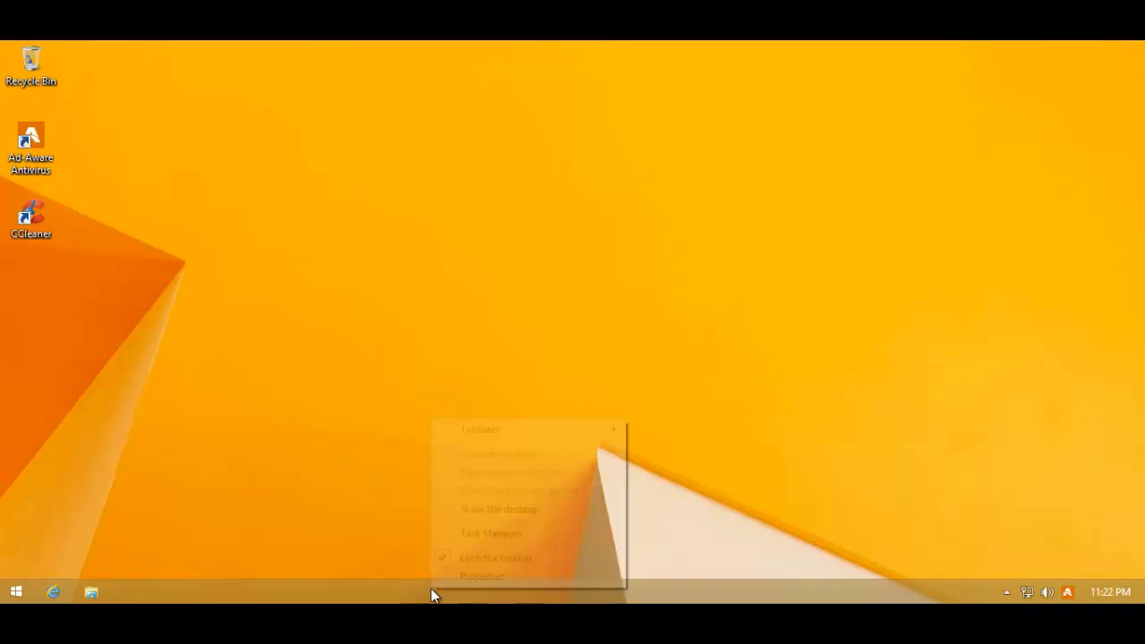
left_click(486, 534)
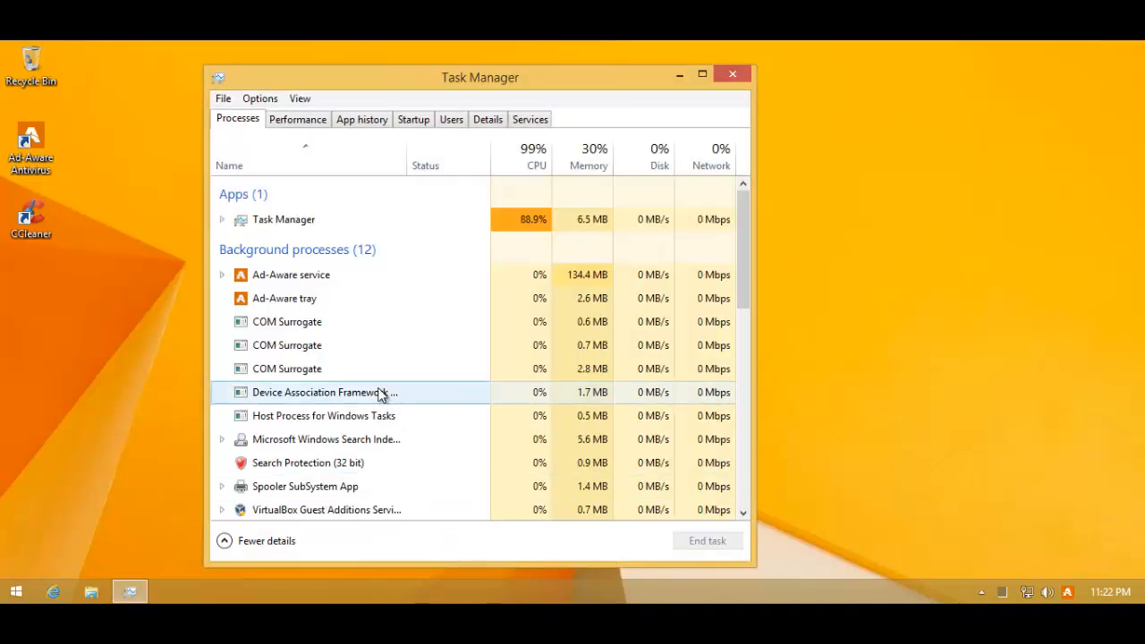
left_click(291, 275)
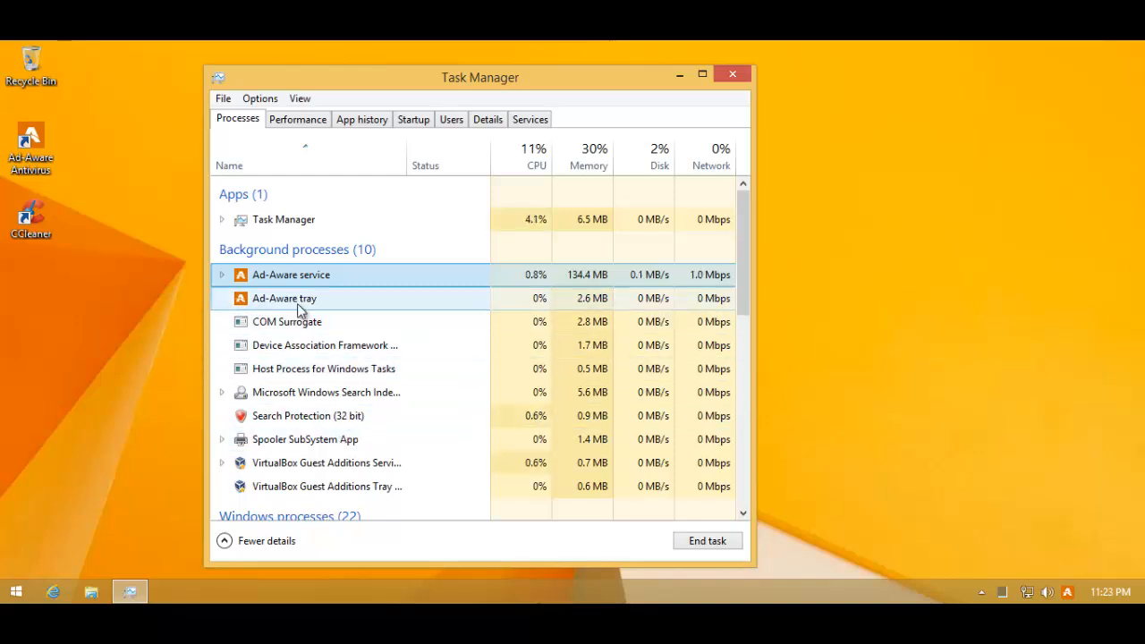
left_click(221, 275)
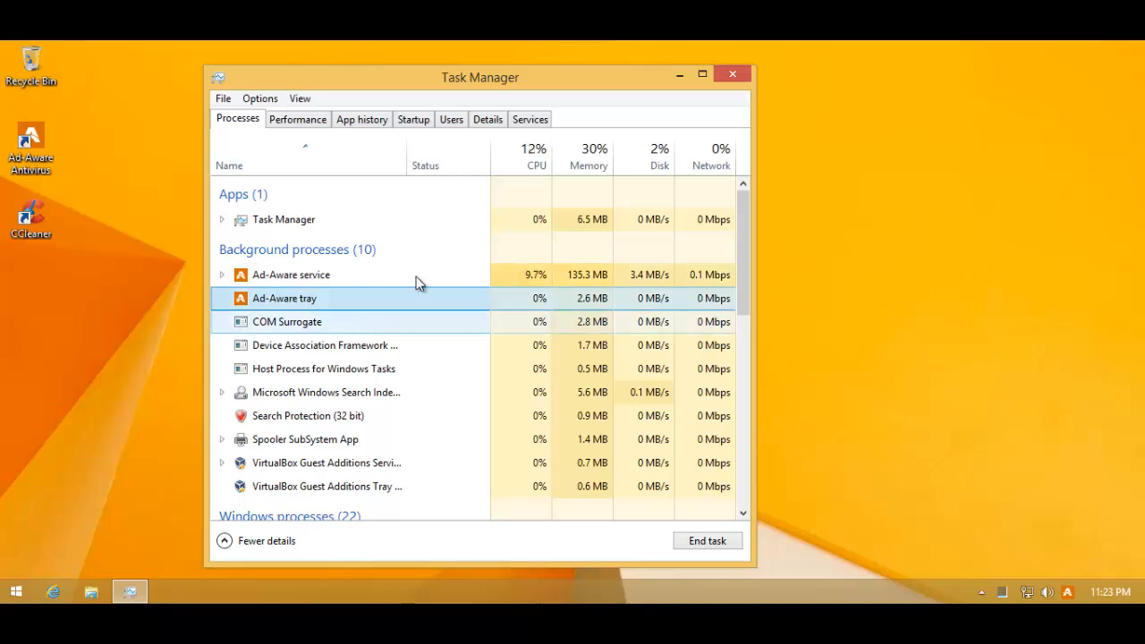
left_click(308, 417)
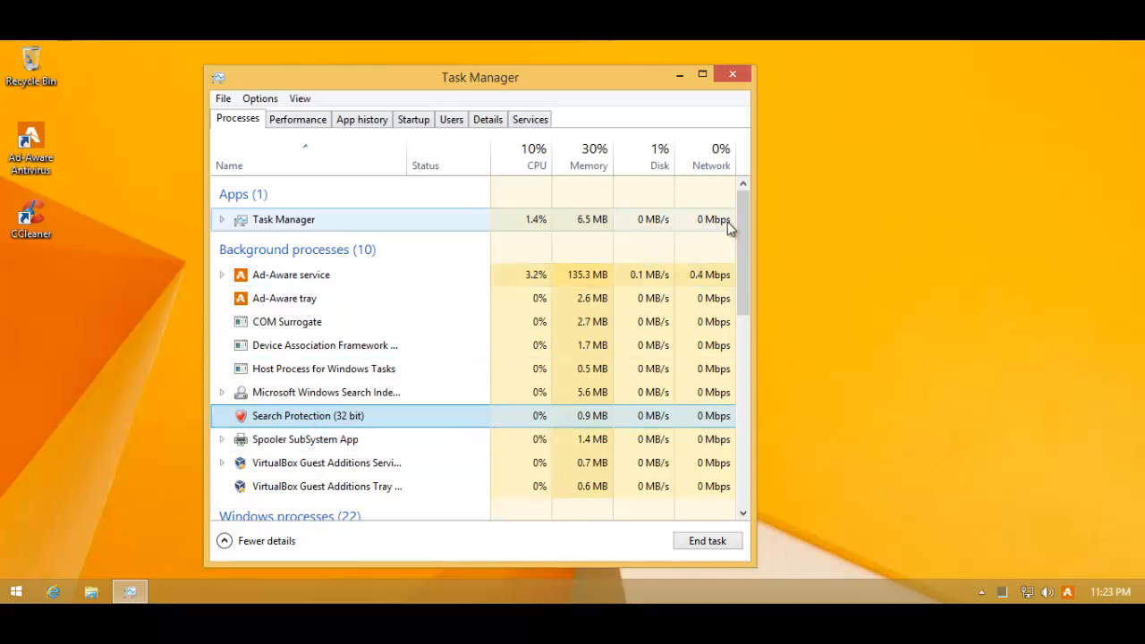
left_click(732, 76)
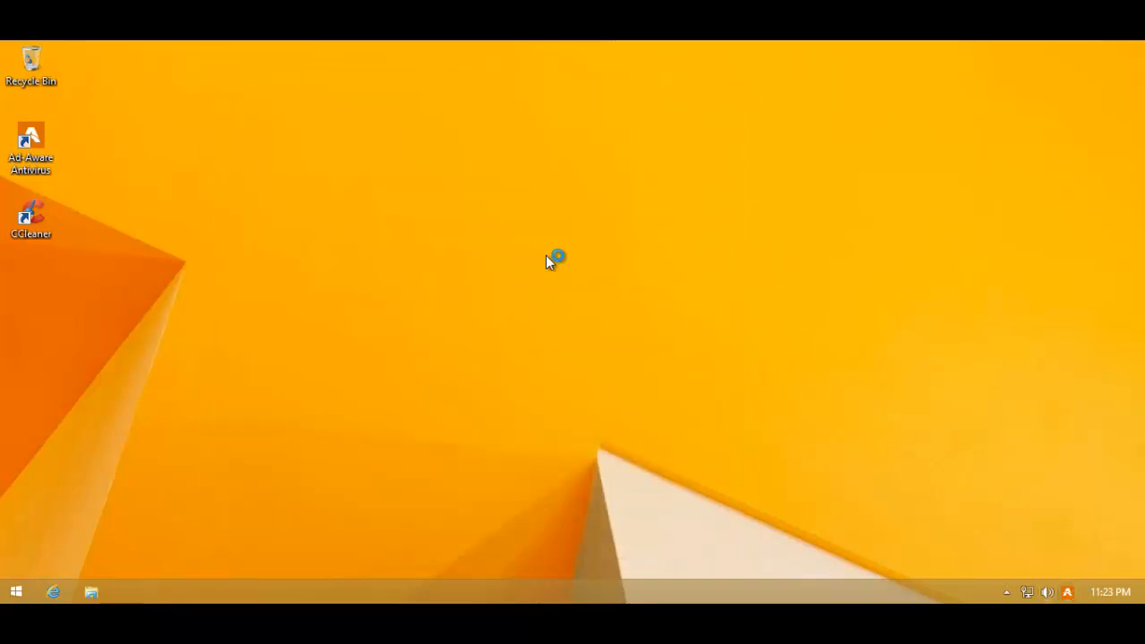
Step: Launch Ad-Aware, try installing Web Protection, and dismiss the paid-edition upgrade offer
double_click(30, 134)
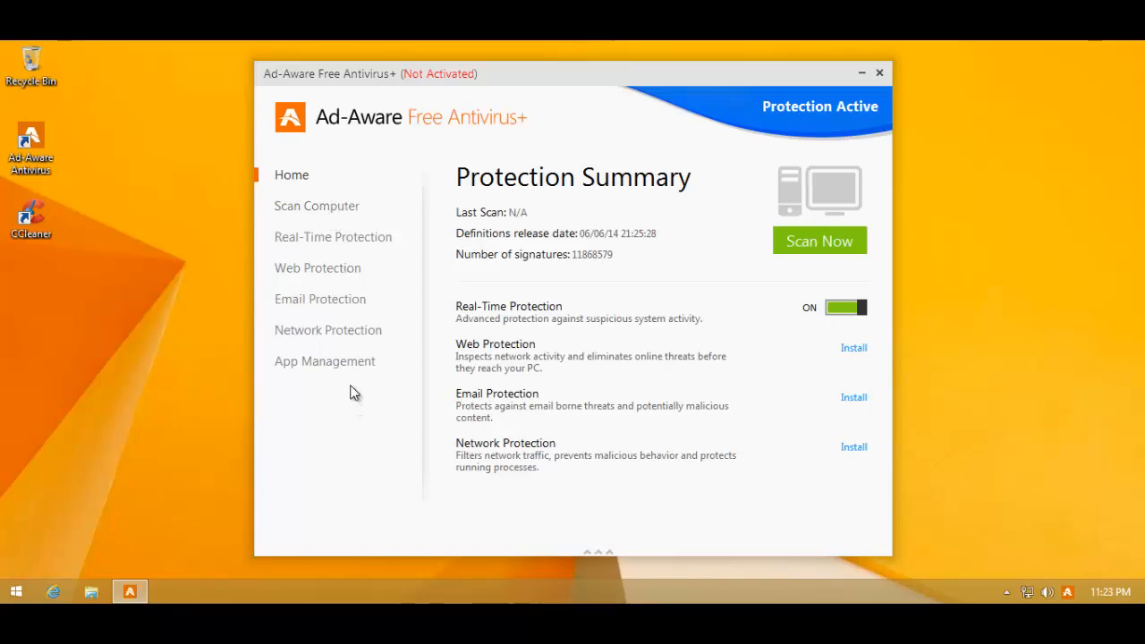
mouse_move(854, 348)
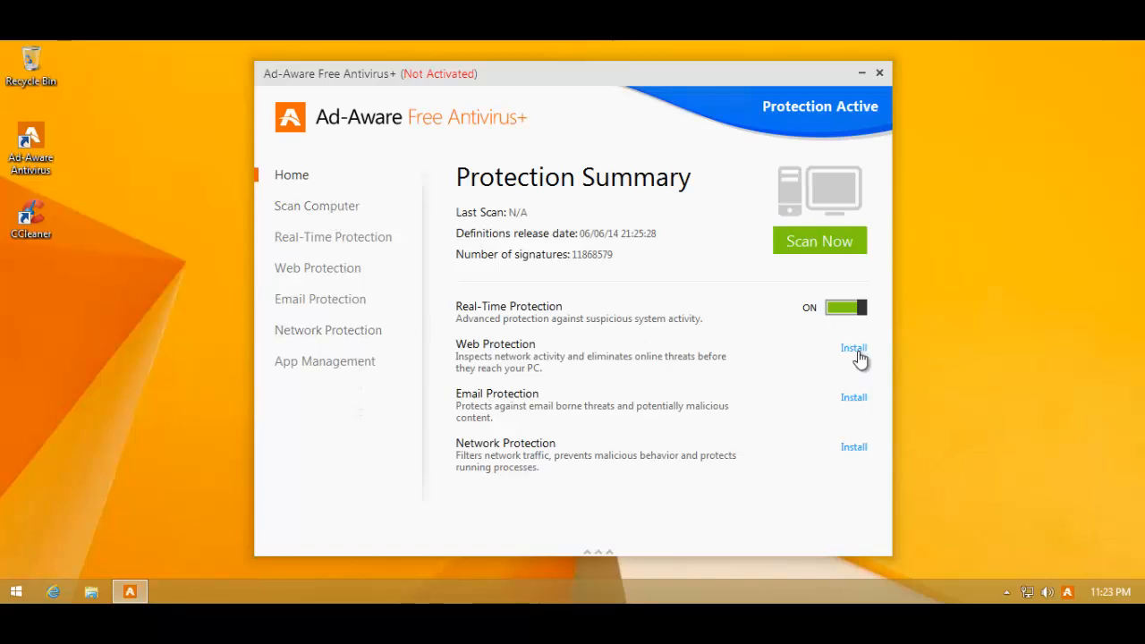
mouse_move(456, 543)
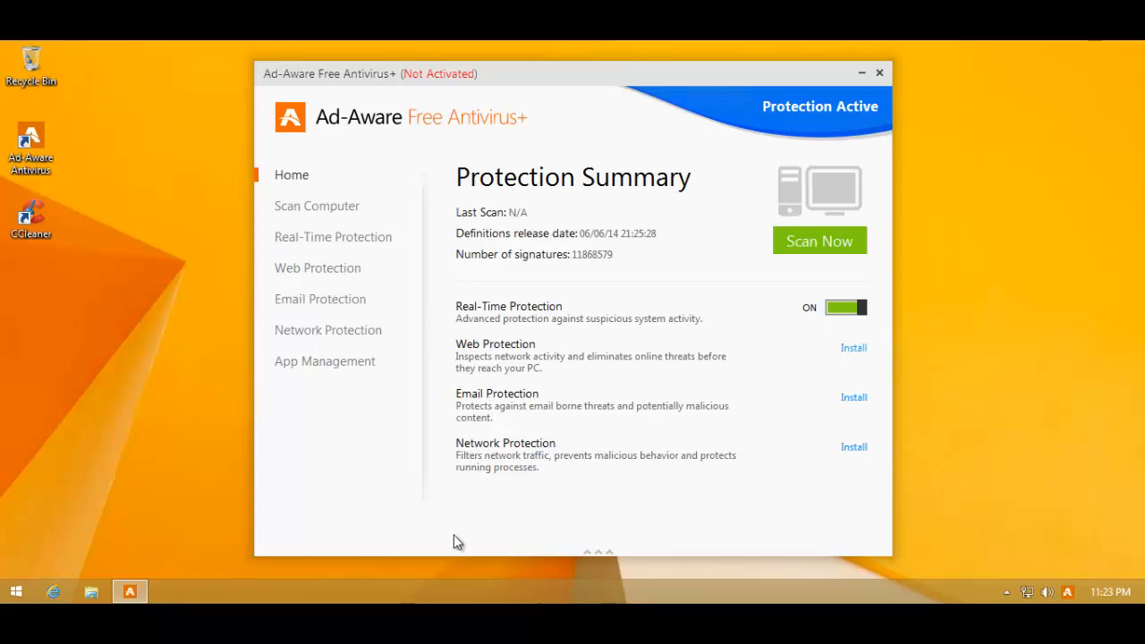
mouse_move(867, 375)
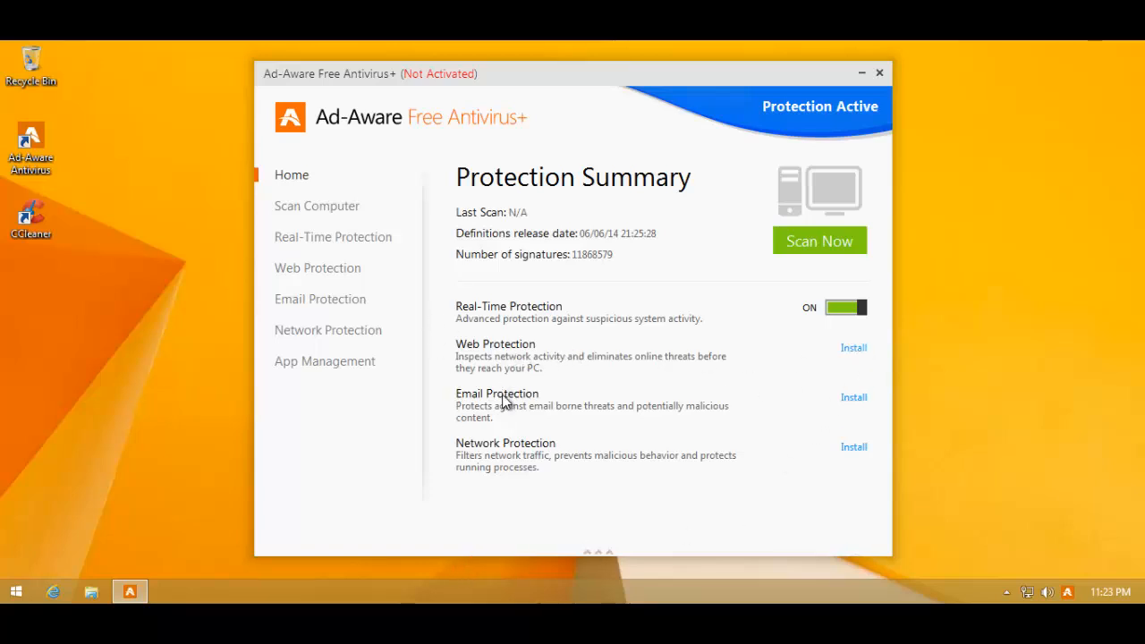
mouse_move(757, 410)
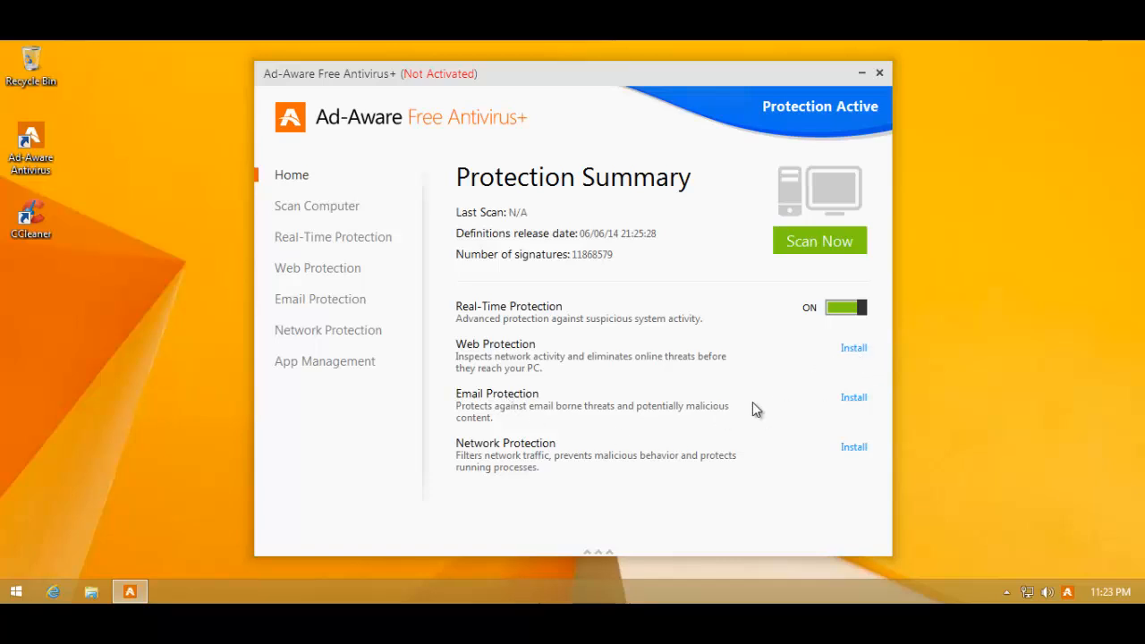
left_click(853, 348)
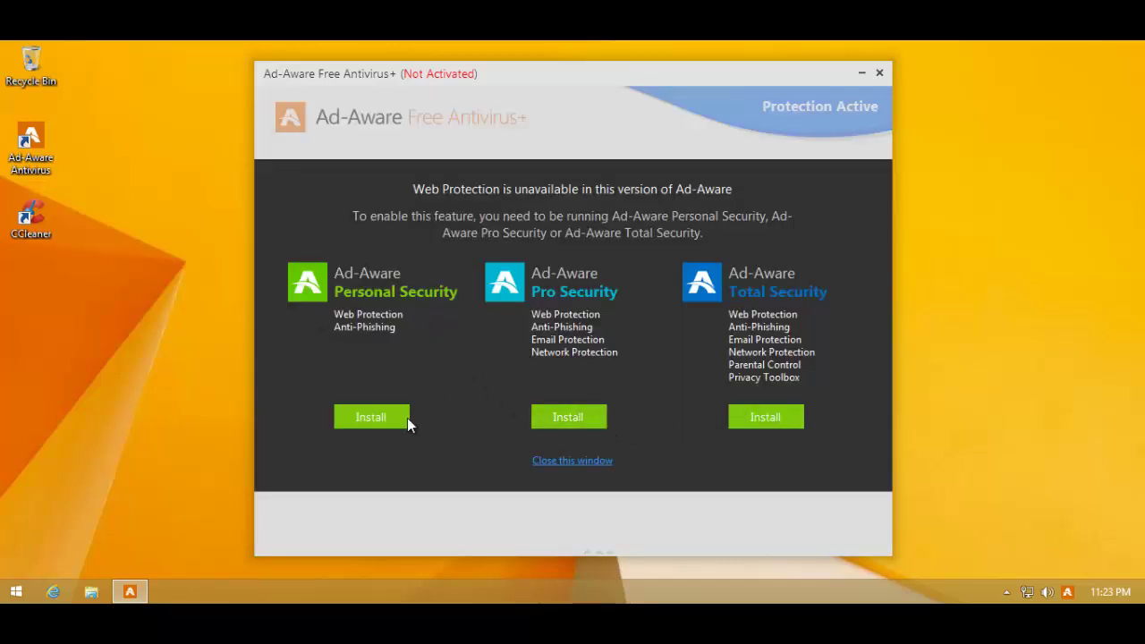
mouse_move(642, 282)
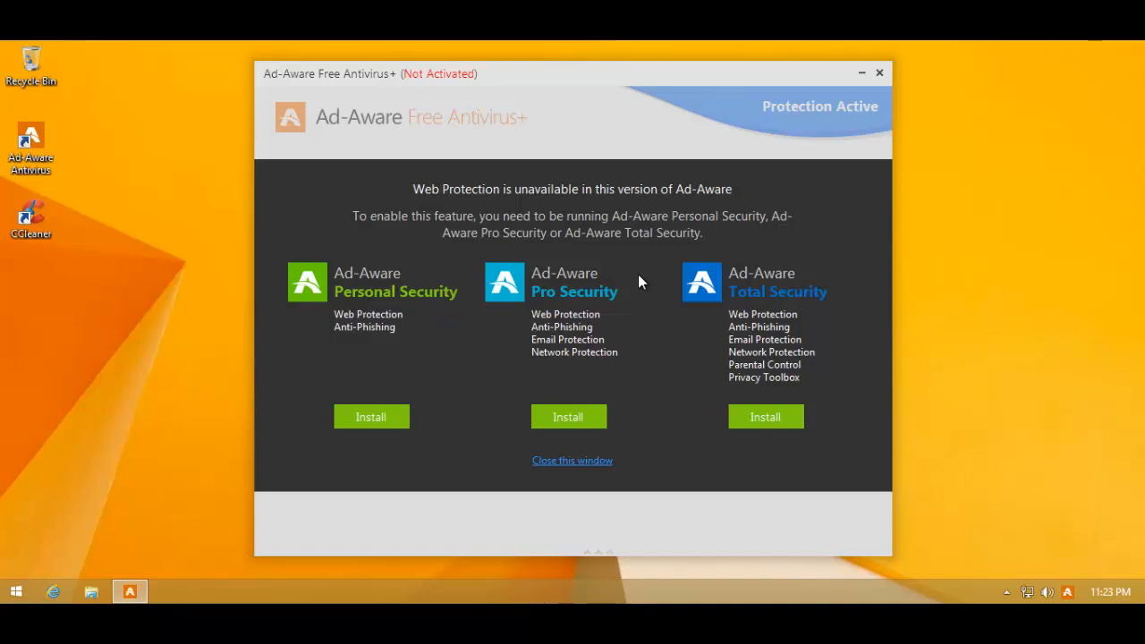
mouse_move(614, 453)
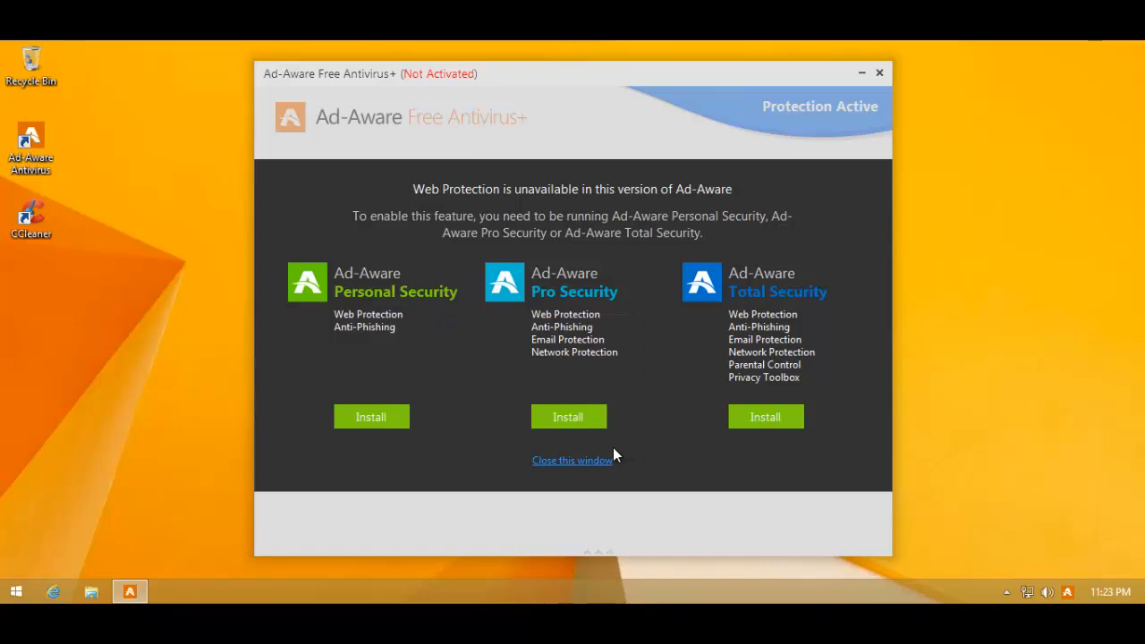
left_click(572, 460)
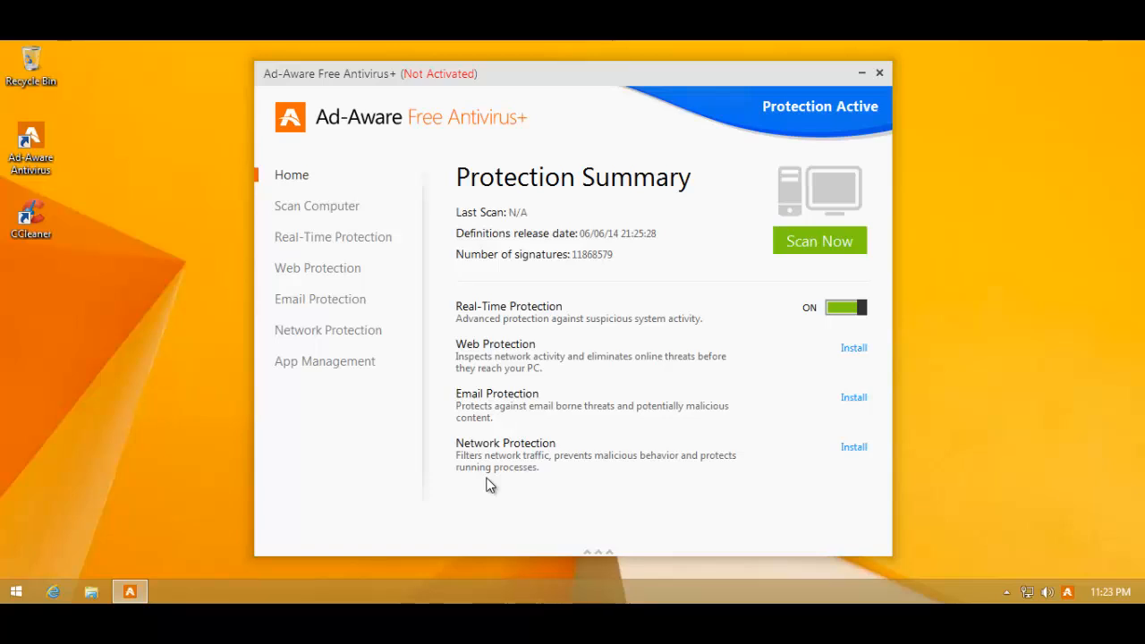
mouse_move(516, 410)
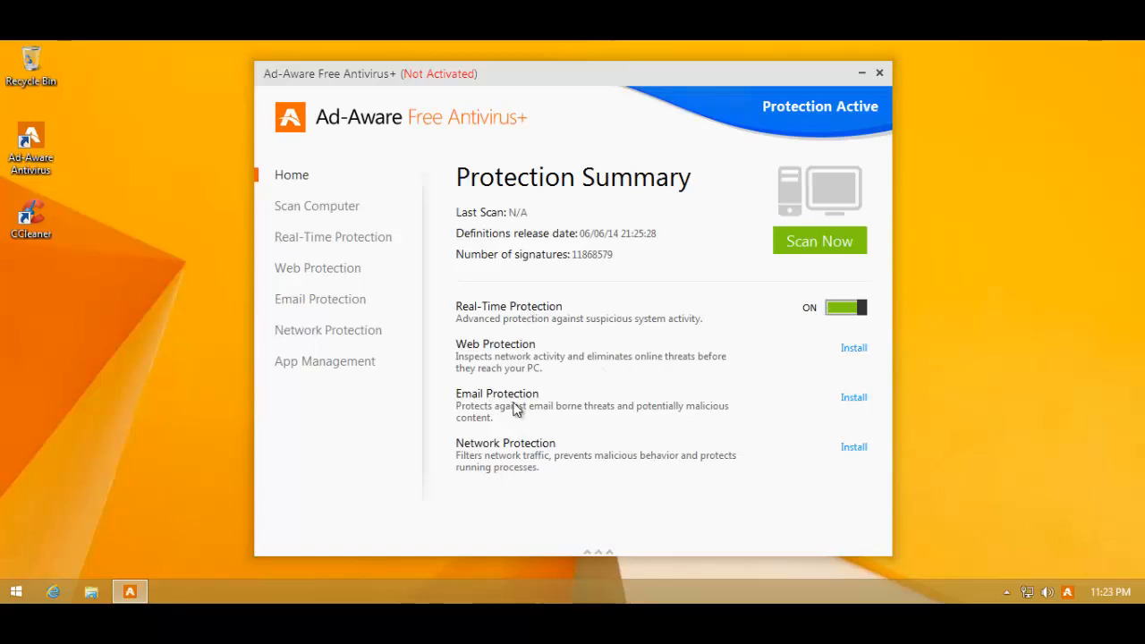
mouse_move(486, 328)
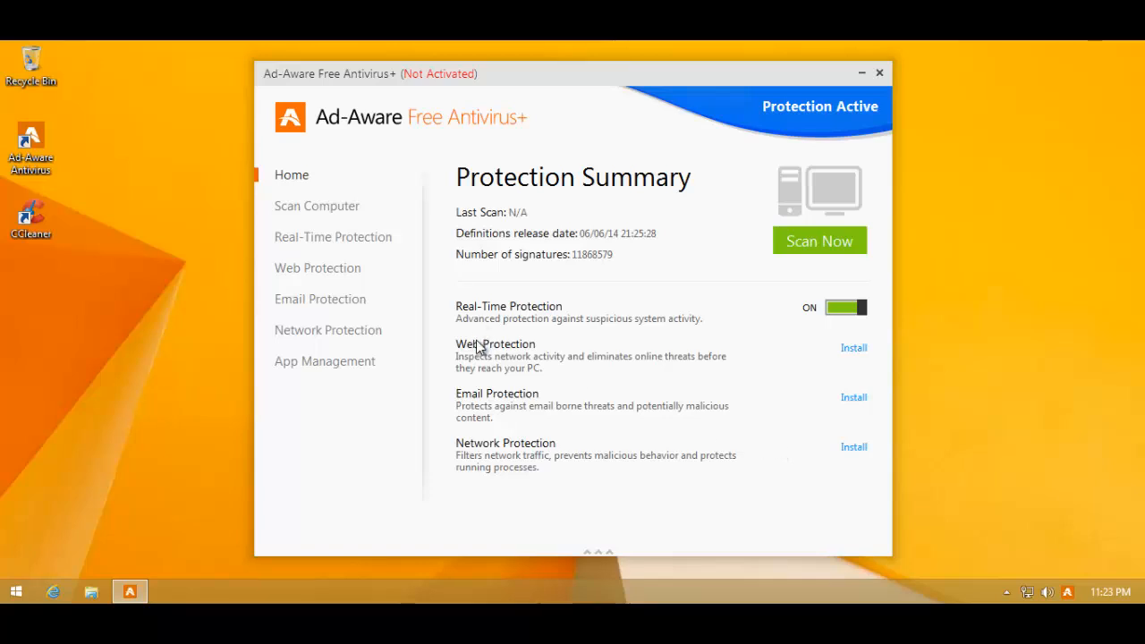
mouse_move(541, 327)
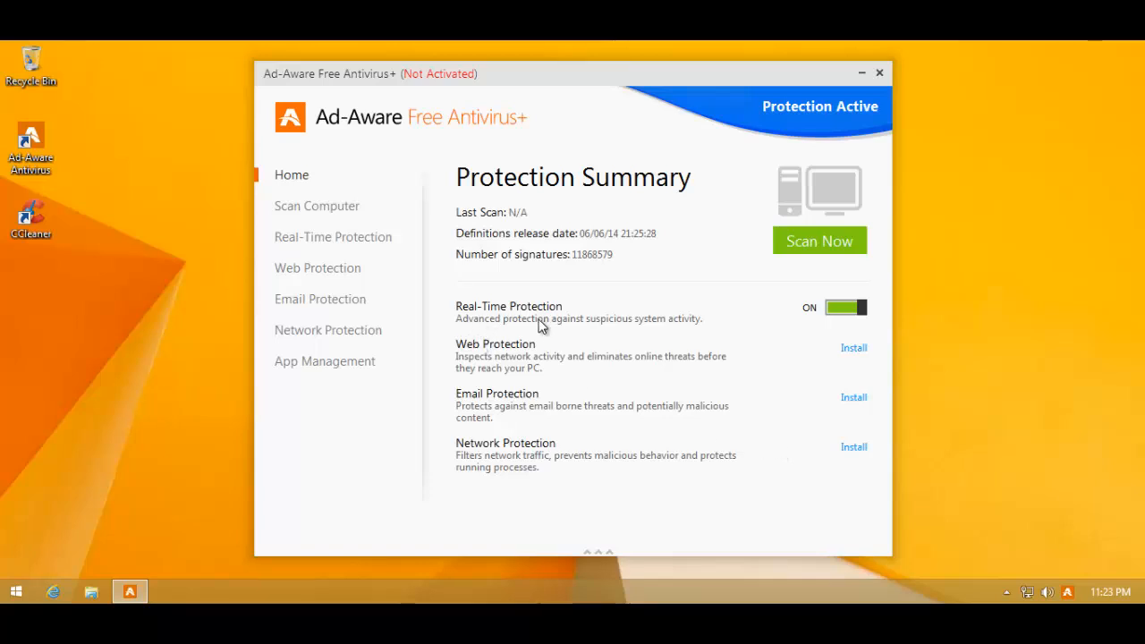
mouse_move(334, 184)
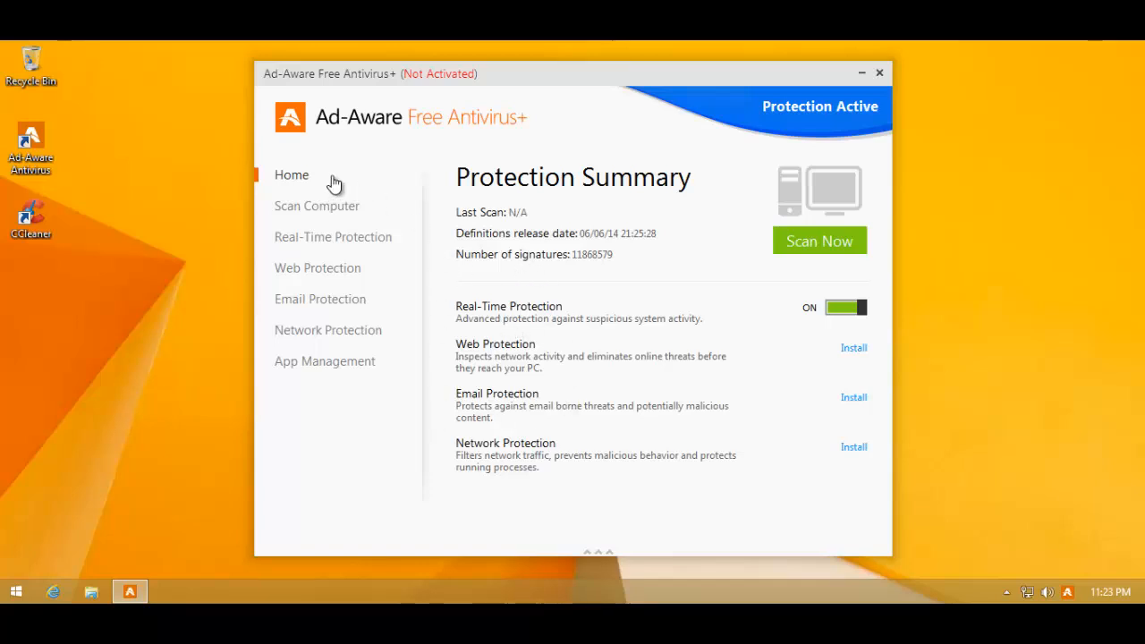
mouse_move(249, 331)
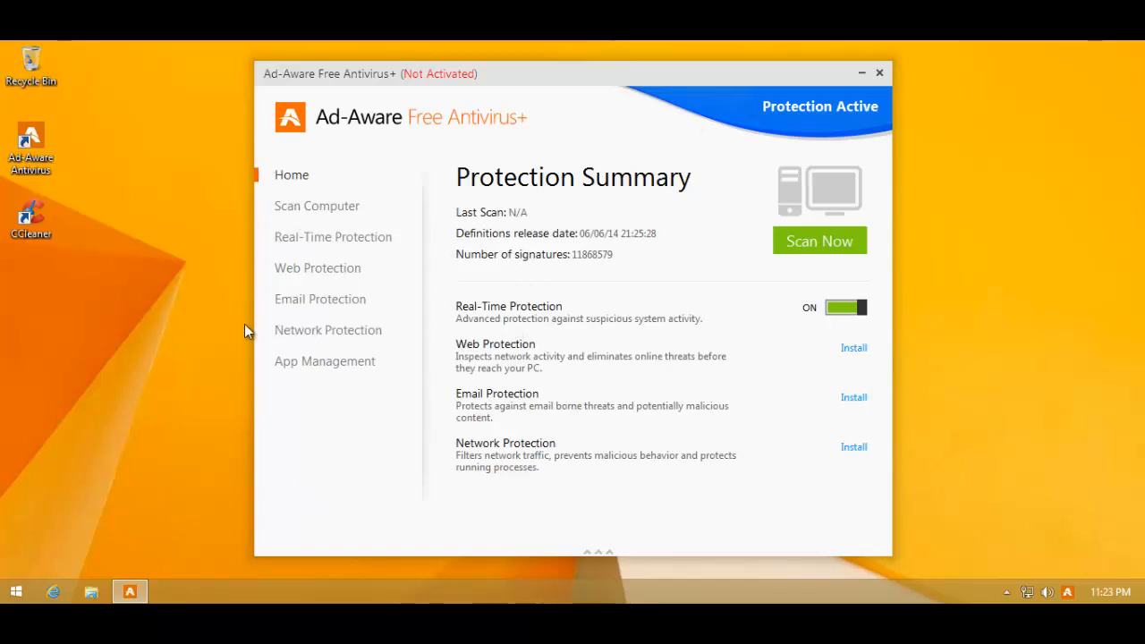
mouse_move(299, 220)
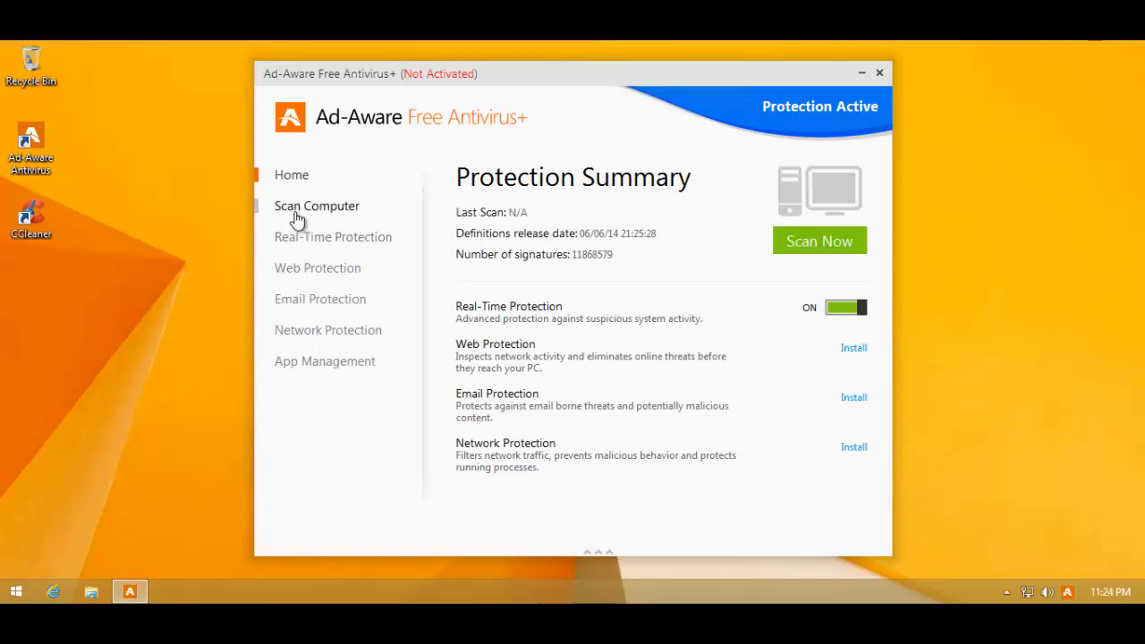
Step: Browse the Web, Network and Real-Time Protection pages, then scroll through Scan Computer settings
left_click(317, 205)
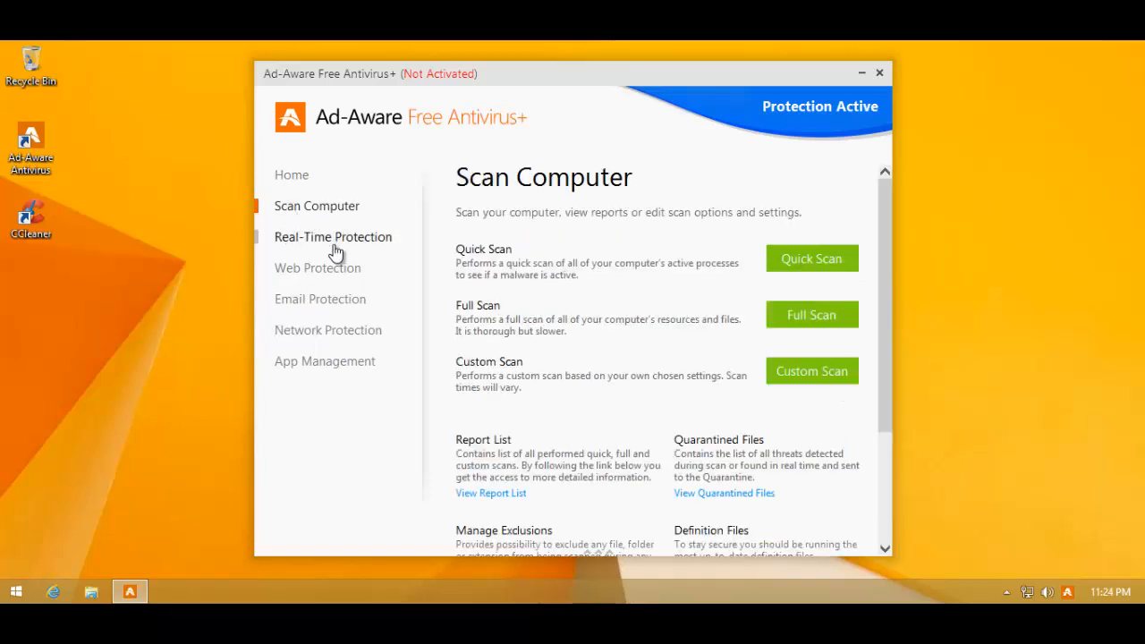
left_click(317, 268)
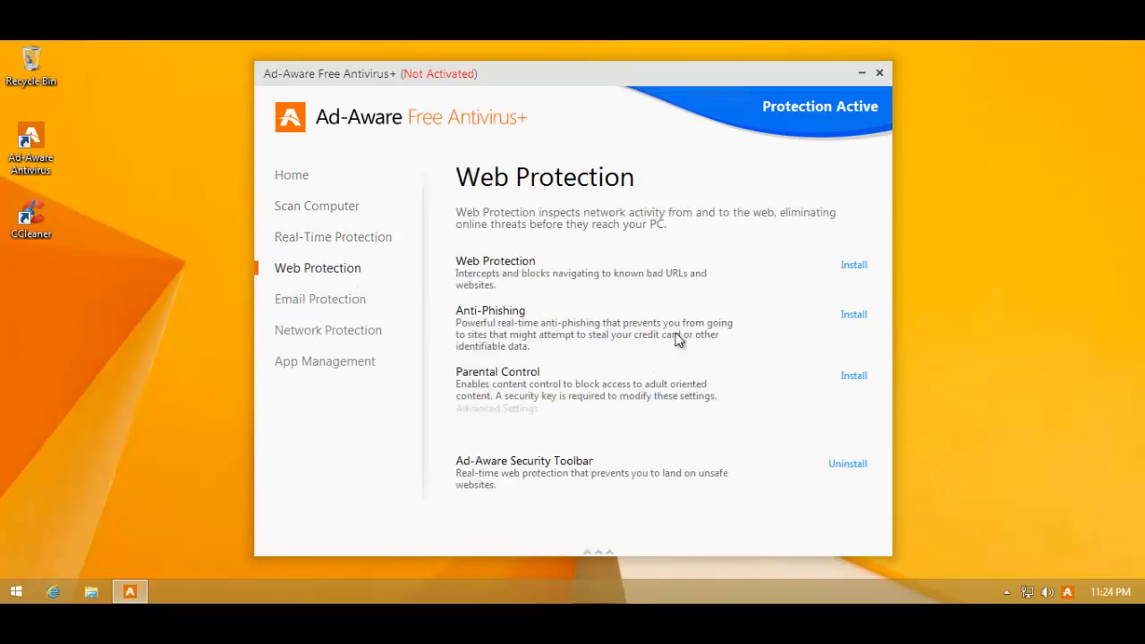
mouse_move(342, 311)
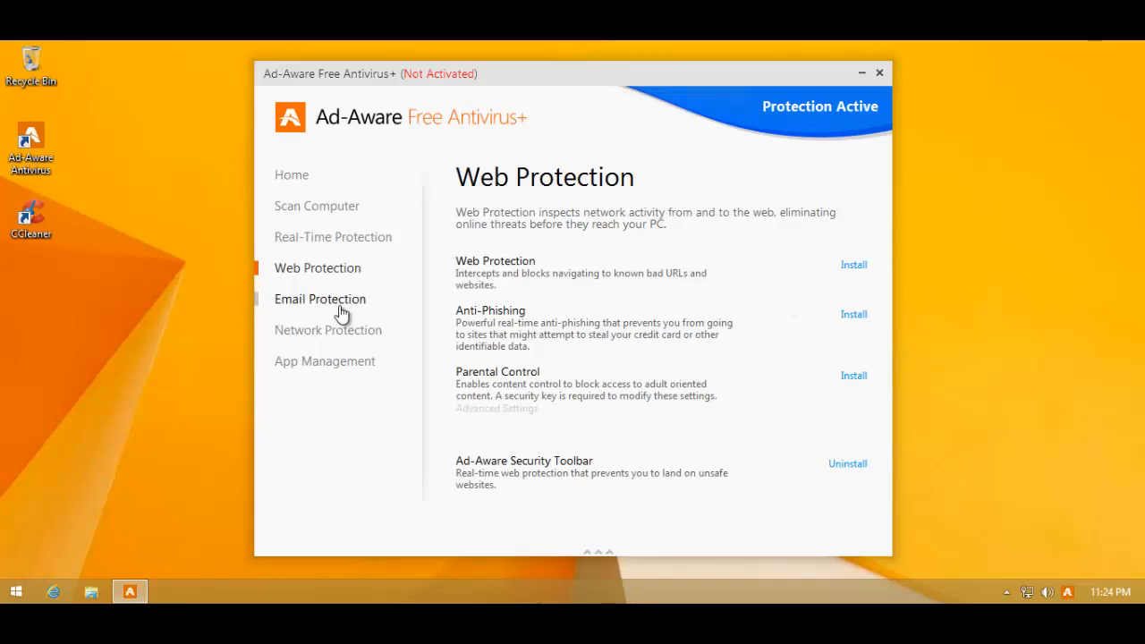
left_click(328, 330)
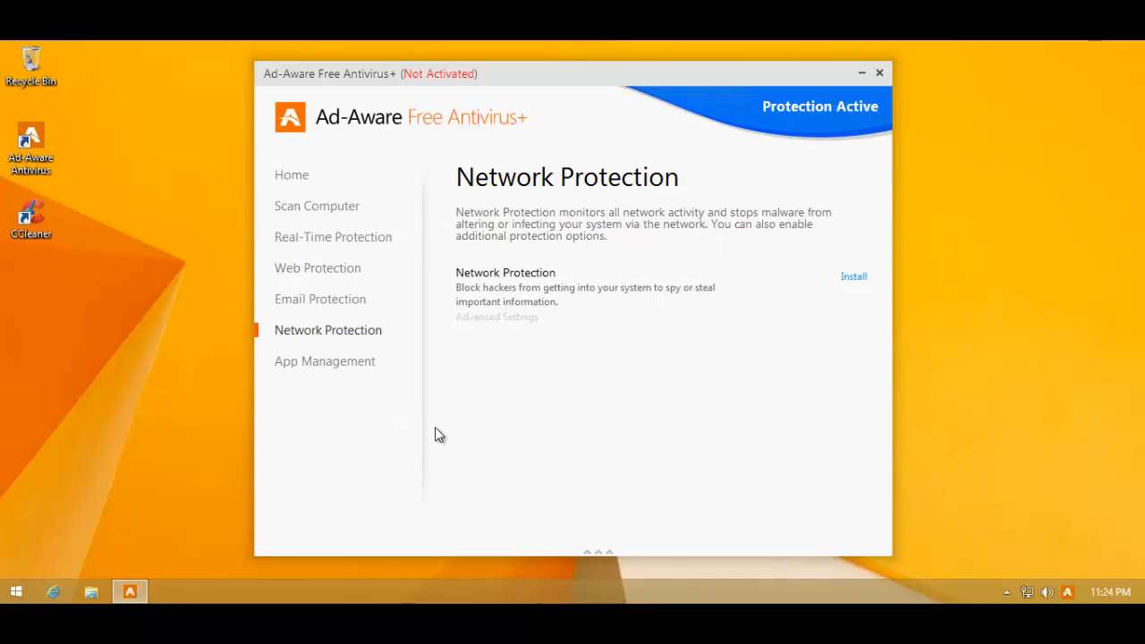
left_click(316, 206)
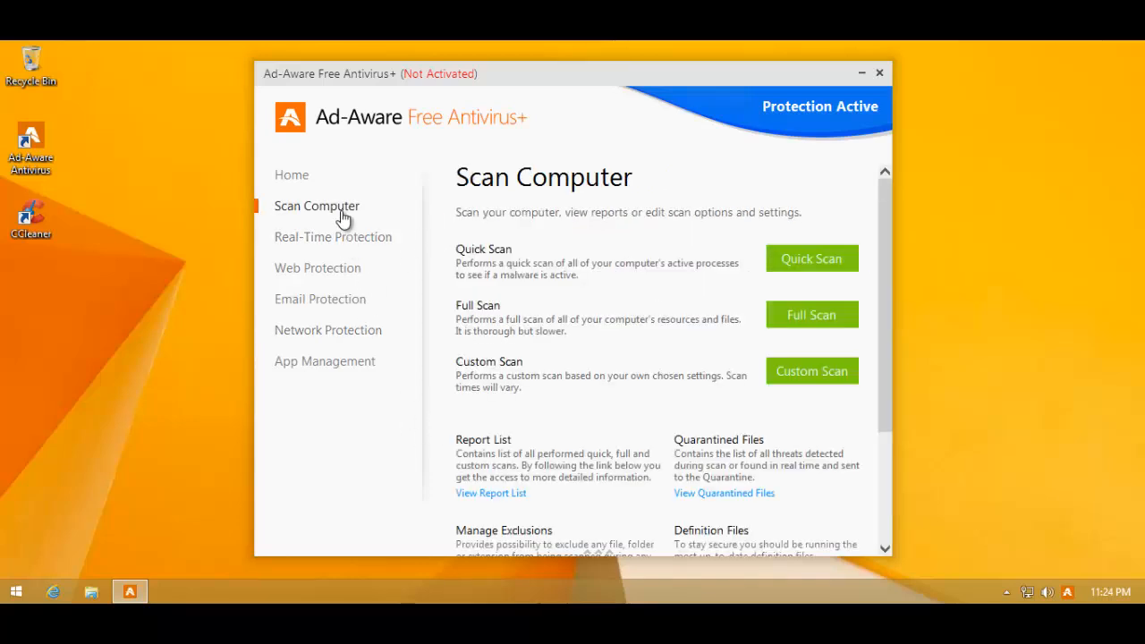
mouse_move(344, 376)
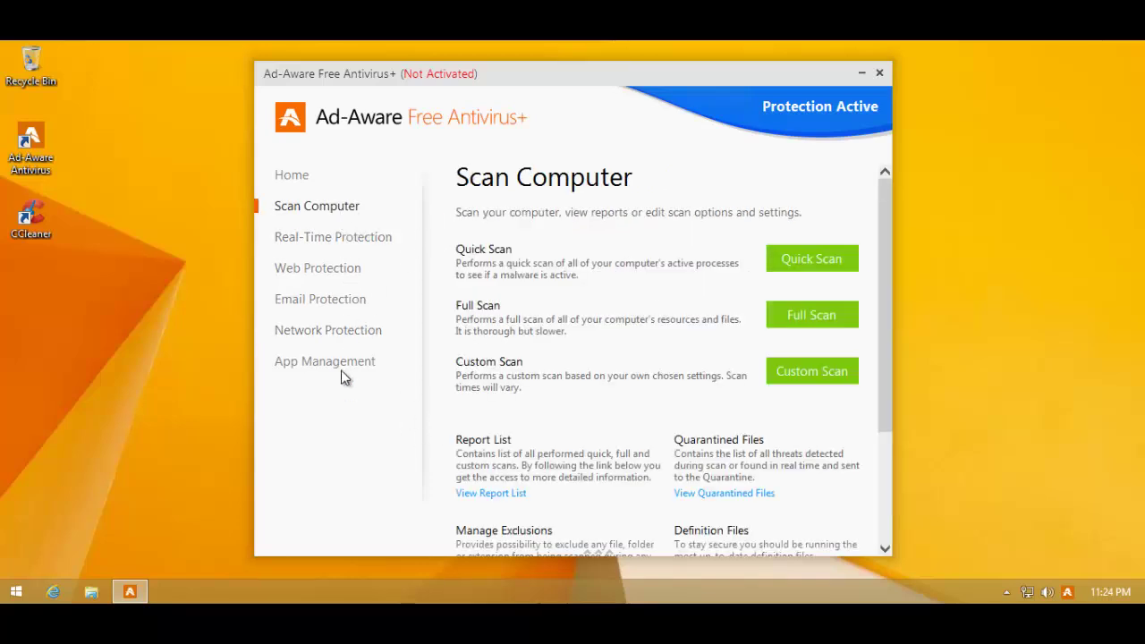
mouse_move(336, 270)
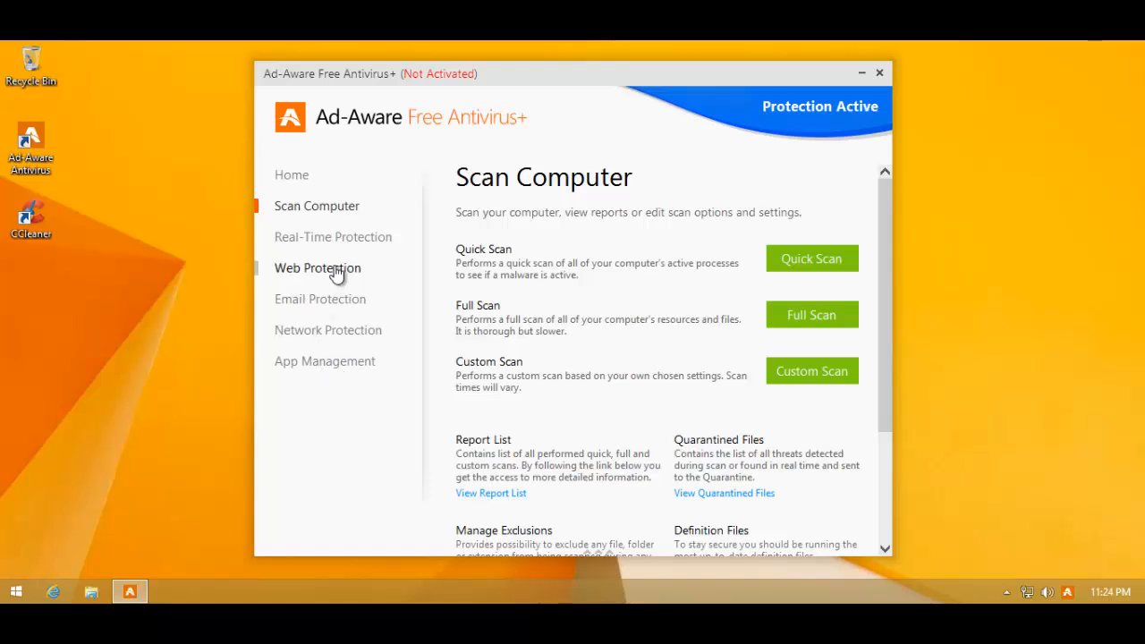
left_click(333, 236)
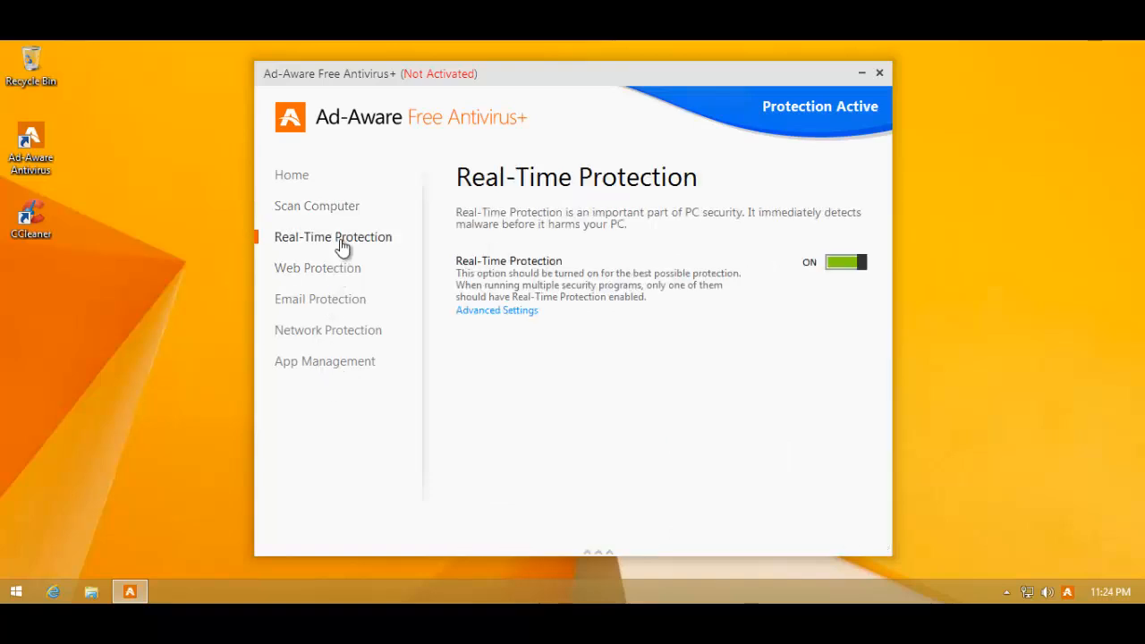
left_click(317, 206)
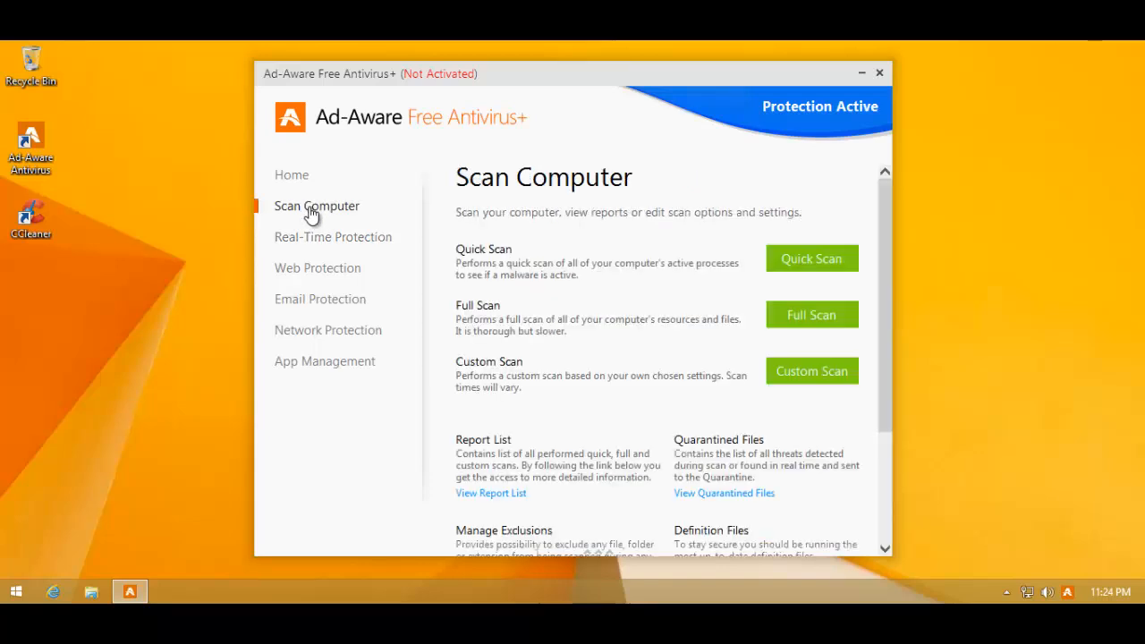
mouse_move(681, 548)
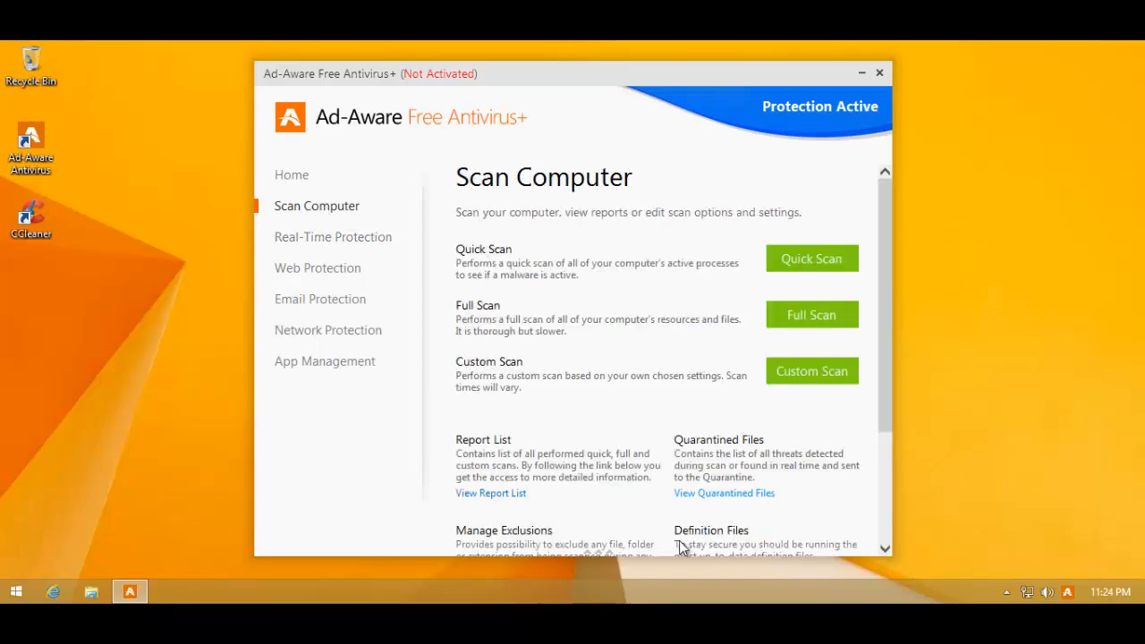
scroll("down", 3)
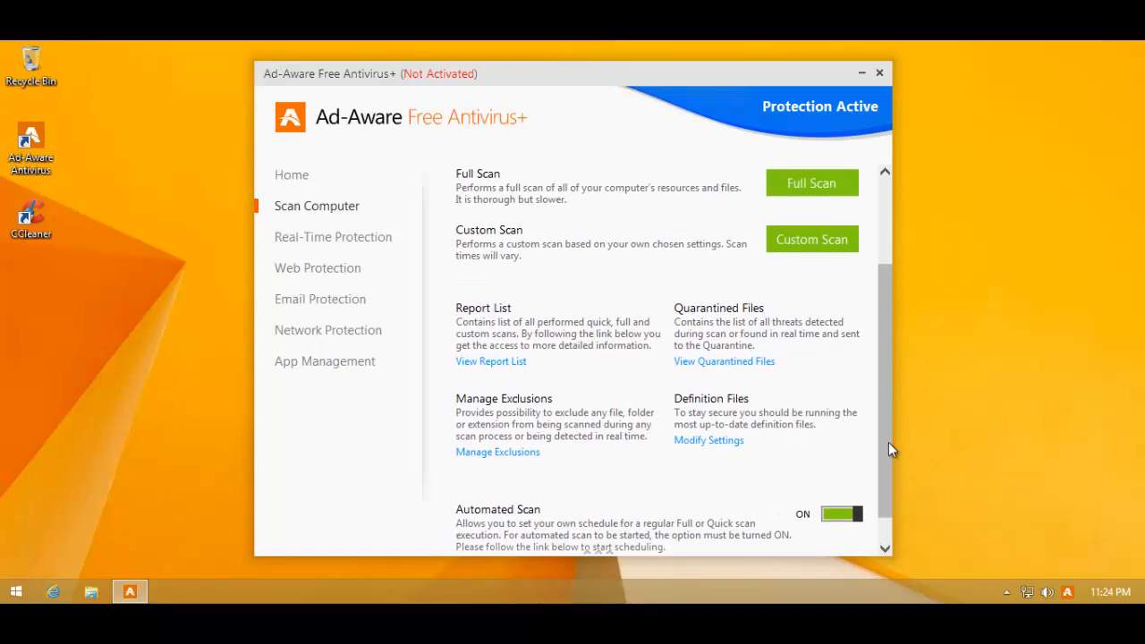
scroll("up", 3)
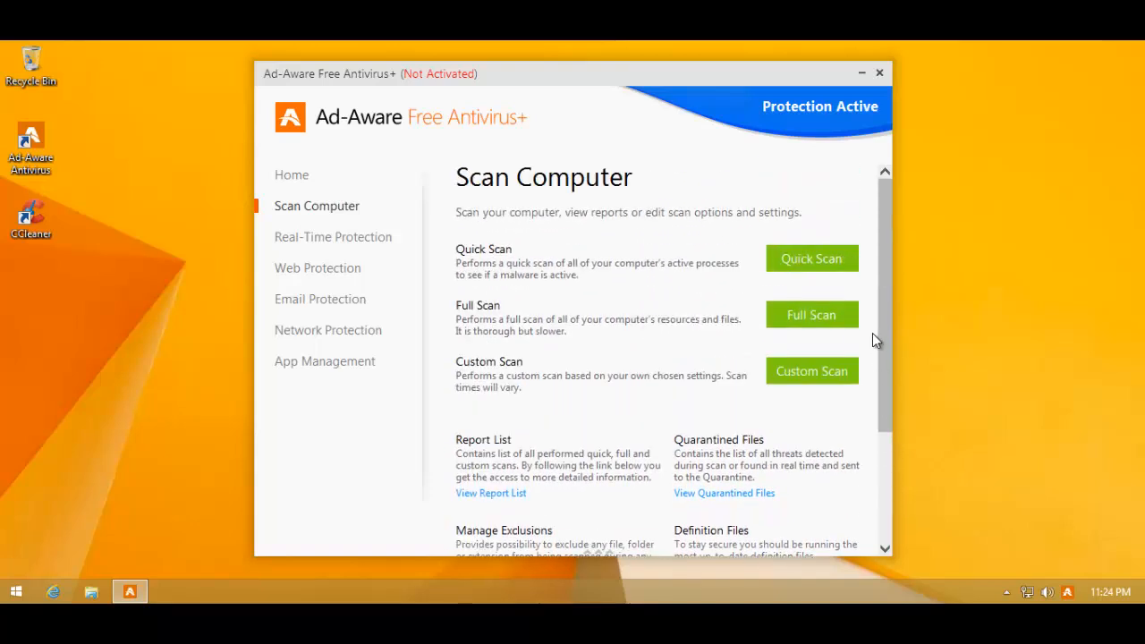
mouse_move(349, 241)
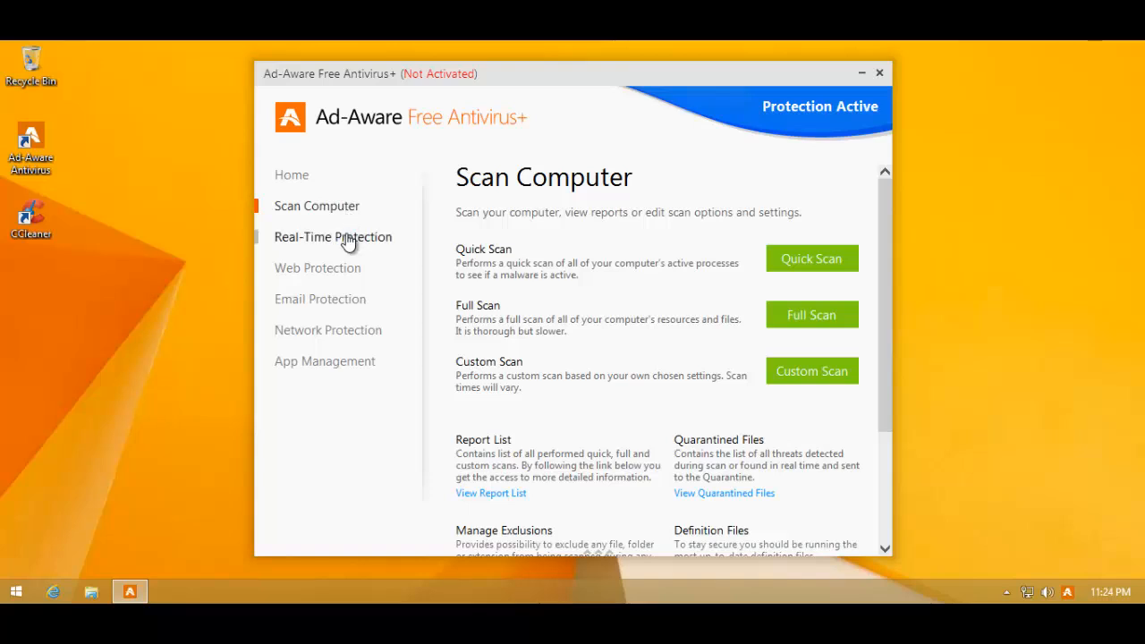
Step: Change the Default Real-Time Protection Action from Disinfect to Quarantine in Advanced Settings
left_click(333, 237)
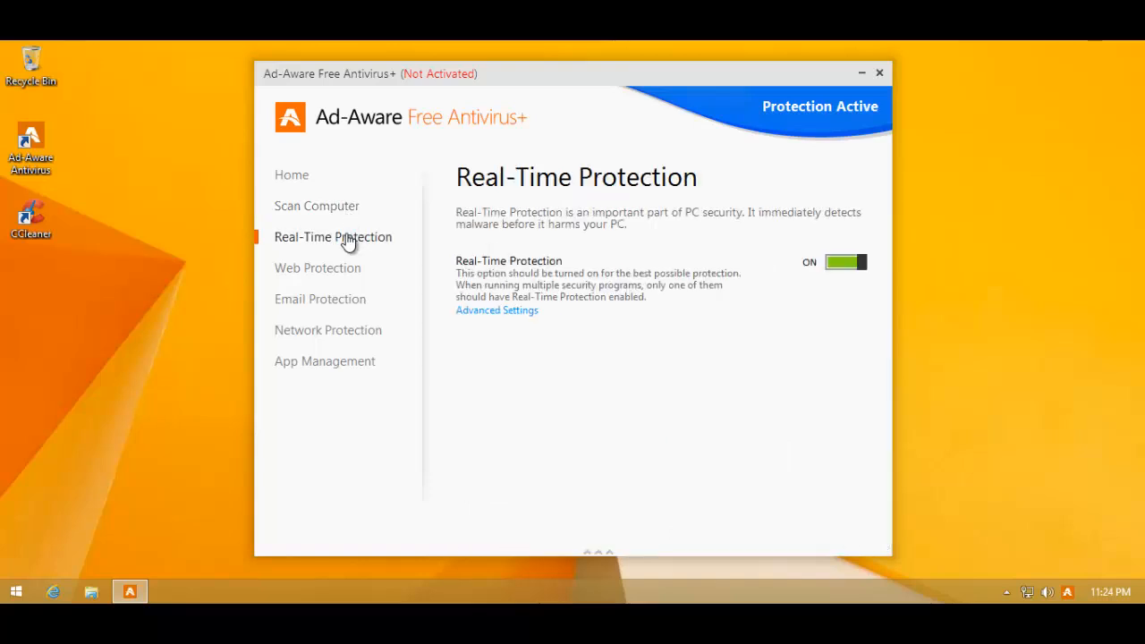
left_click(497, 309)
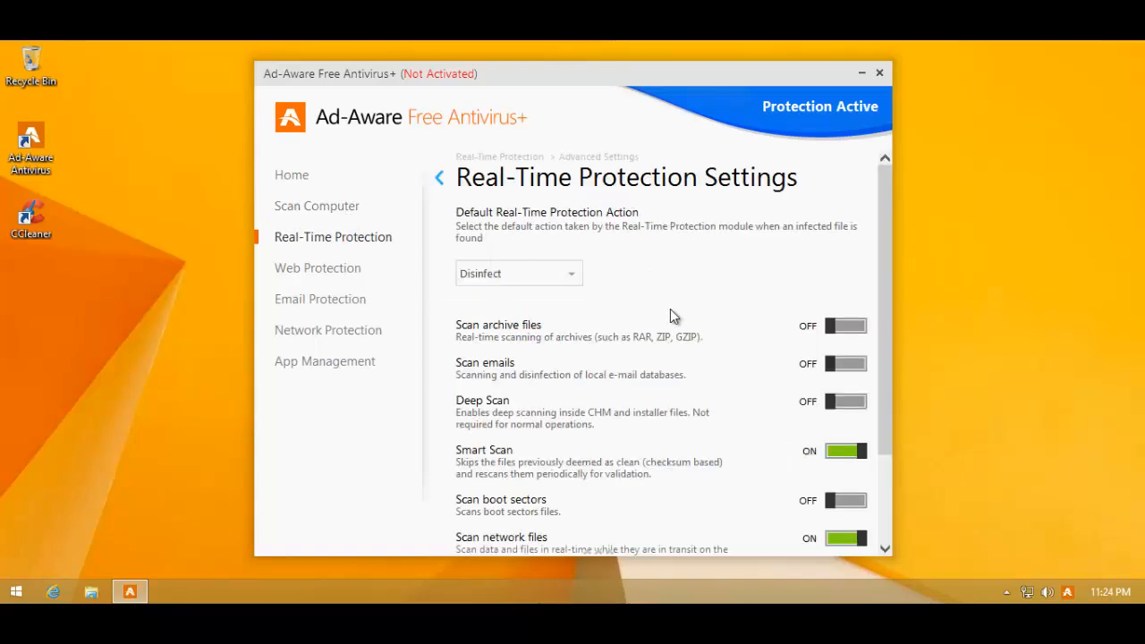
scroll("down", 3)
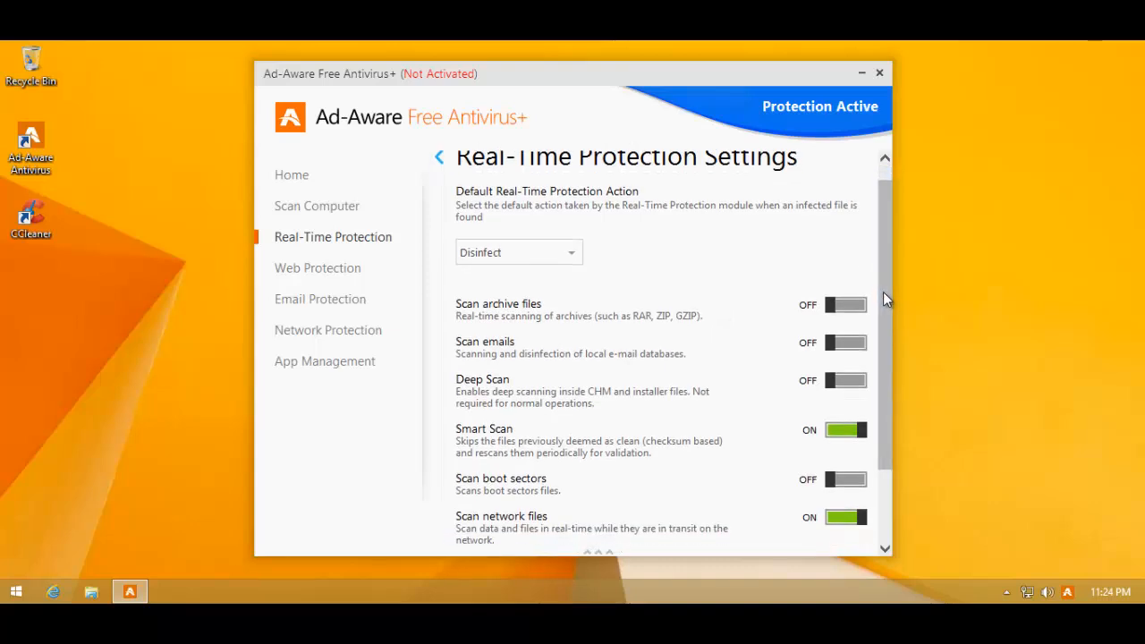
scroll("down", 3)
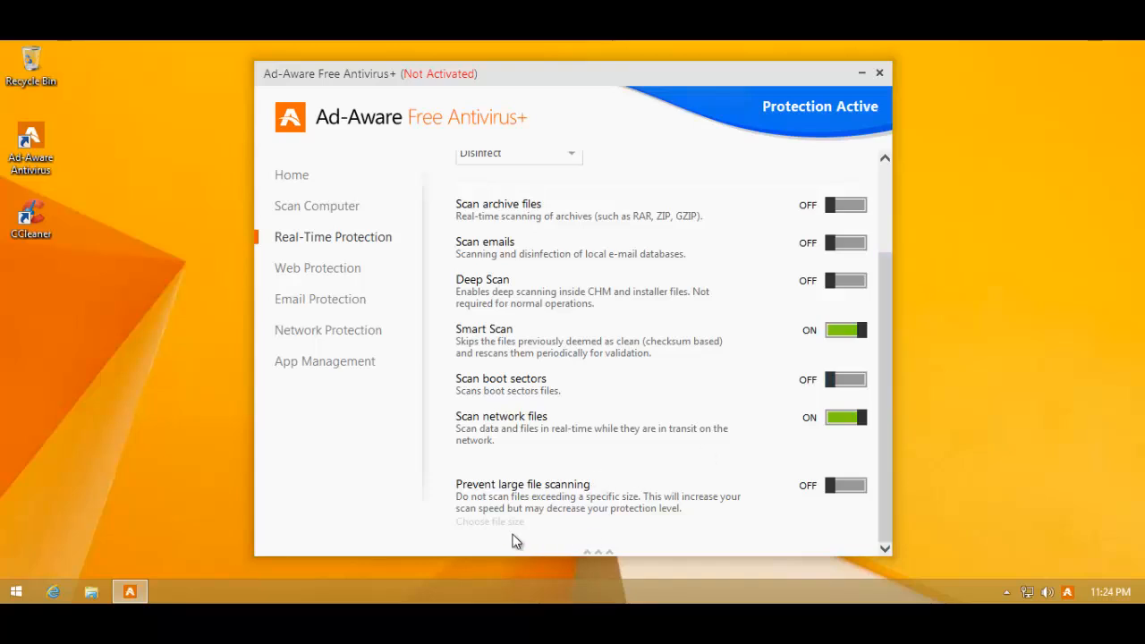
mouse_move(532, 353)
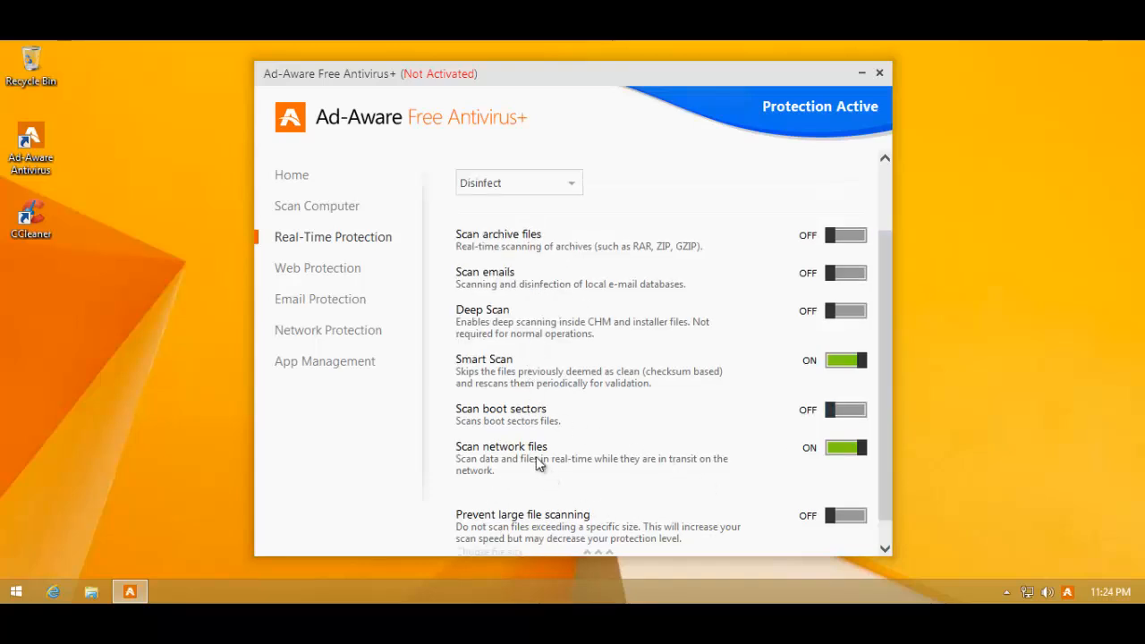
mouse_move(493, 365)
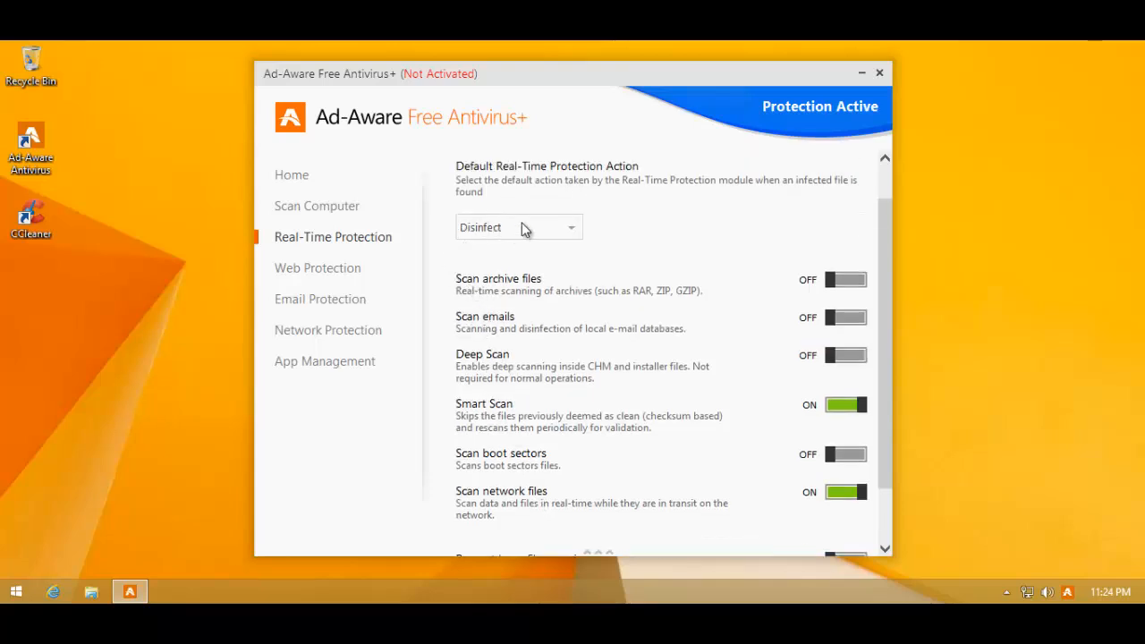
left_click(518, 227)
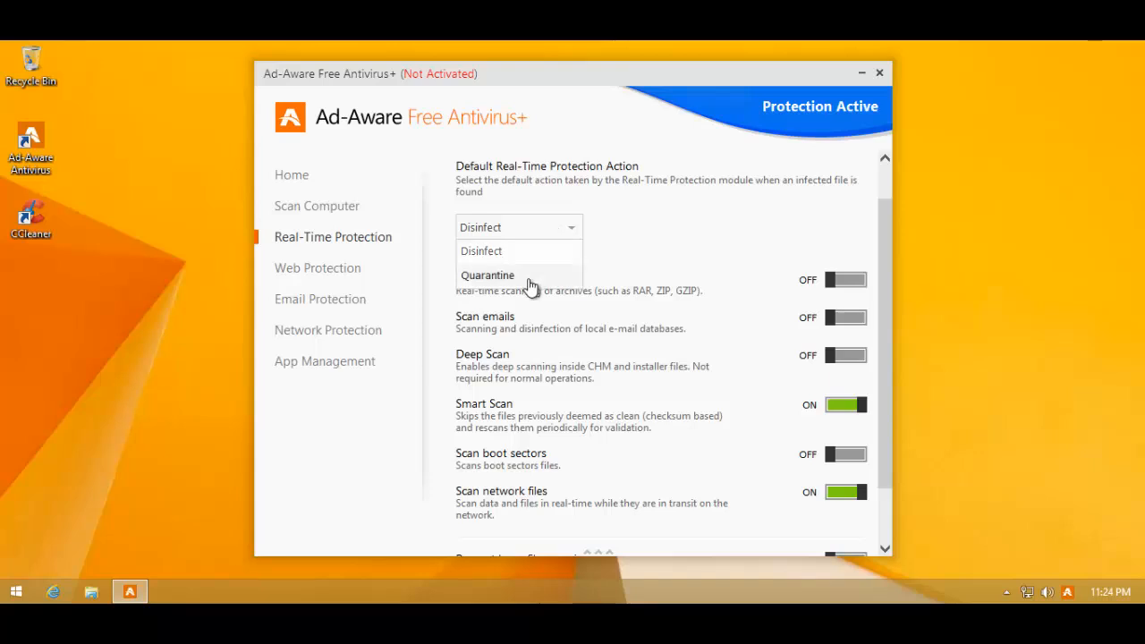
left_click(487, 274)
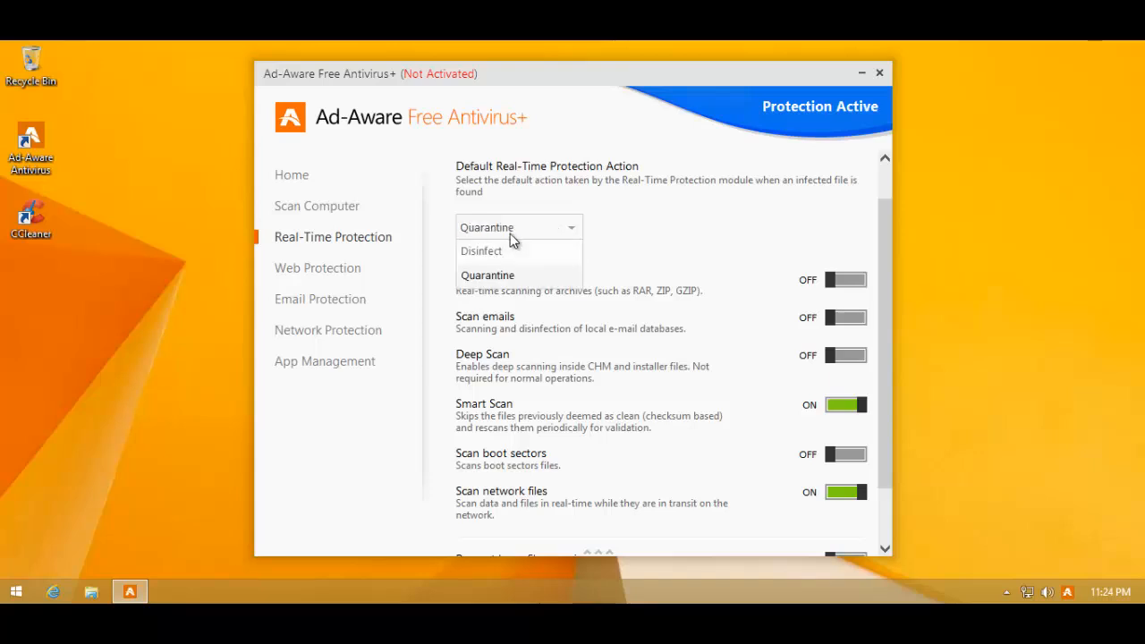
left_click(487, 275)
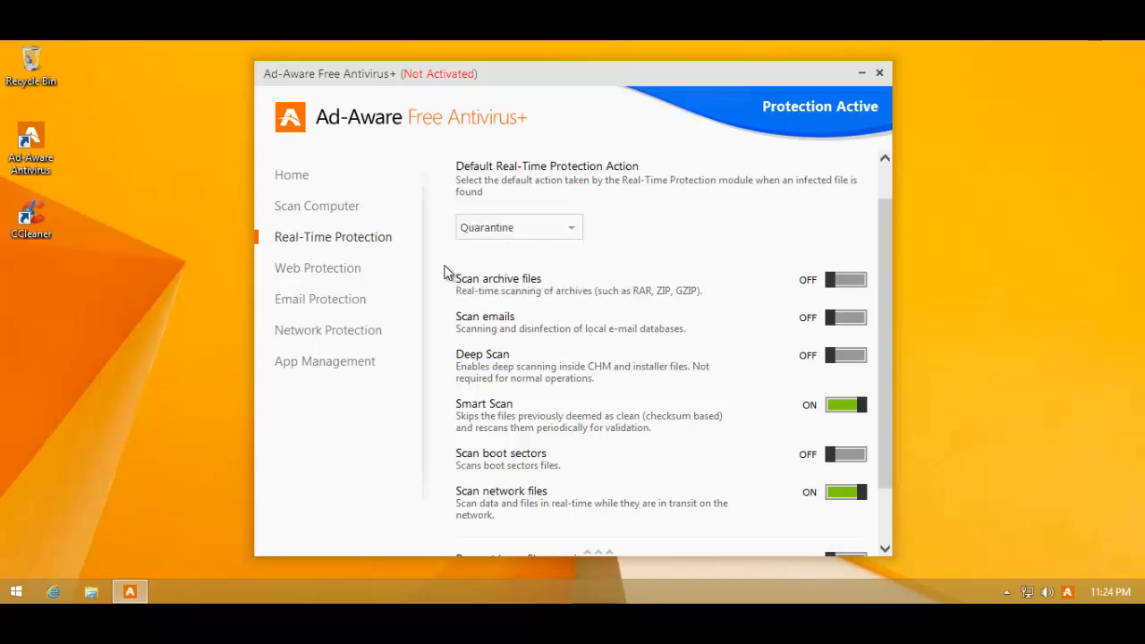
left_click(317, 267)
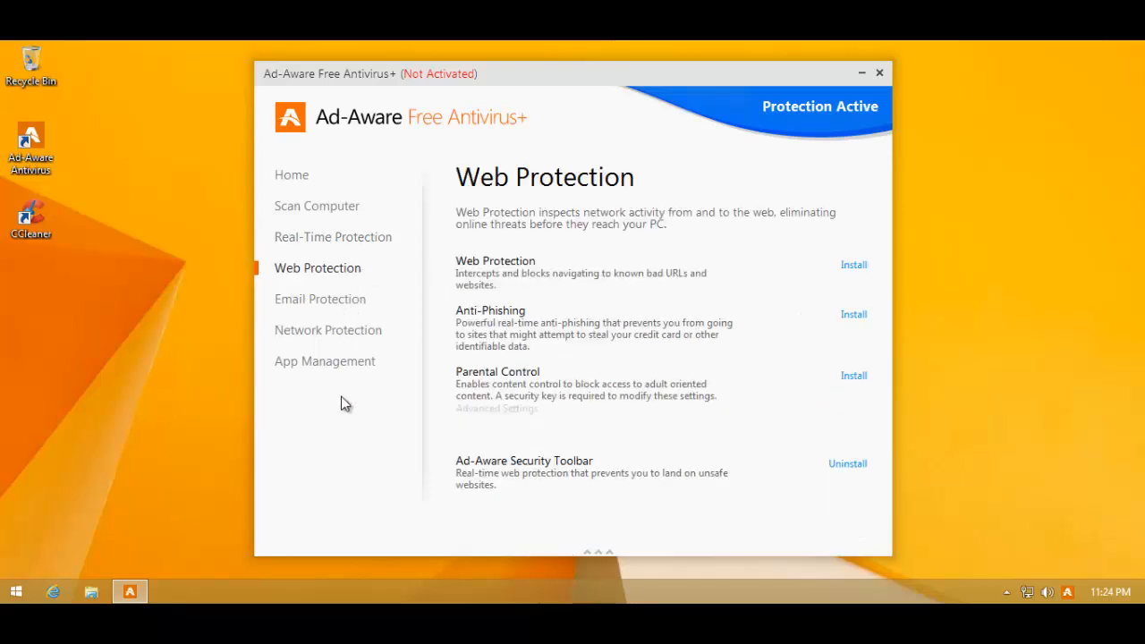
left_click(320, 299)
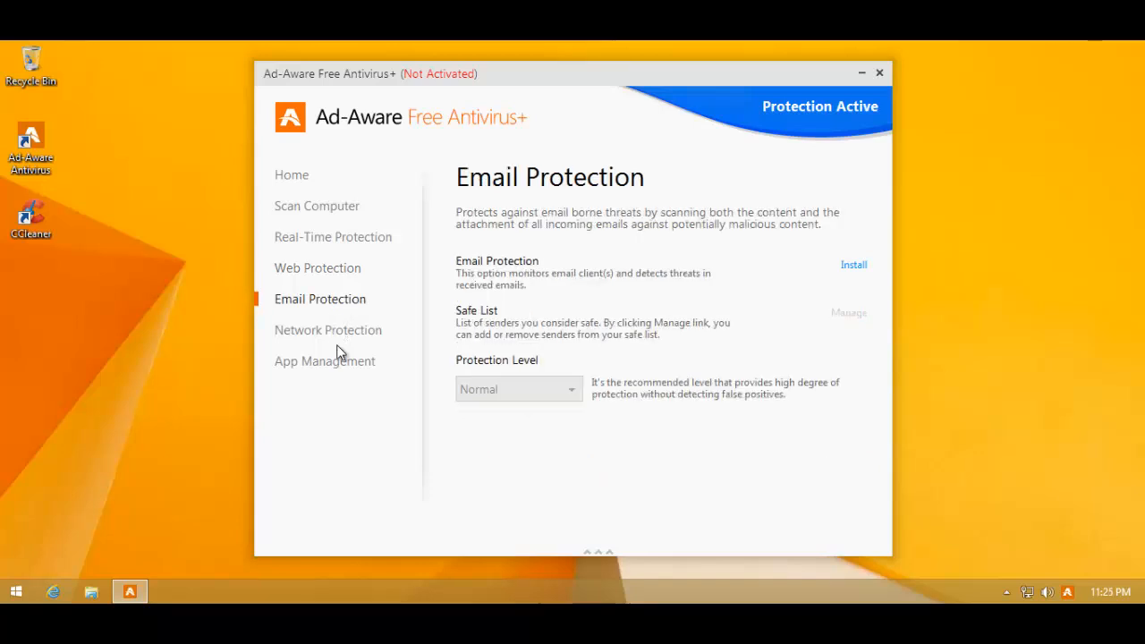
left_click(317, 206)
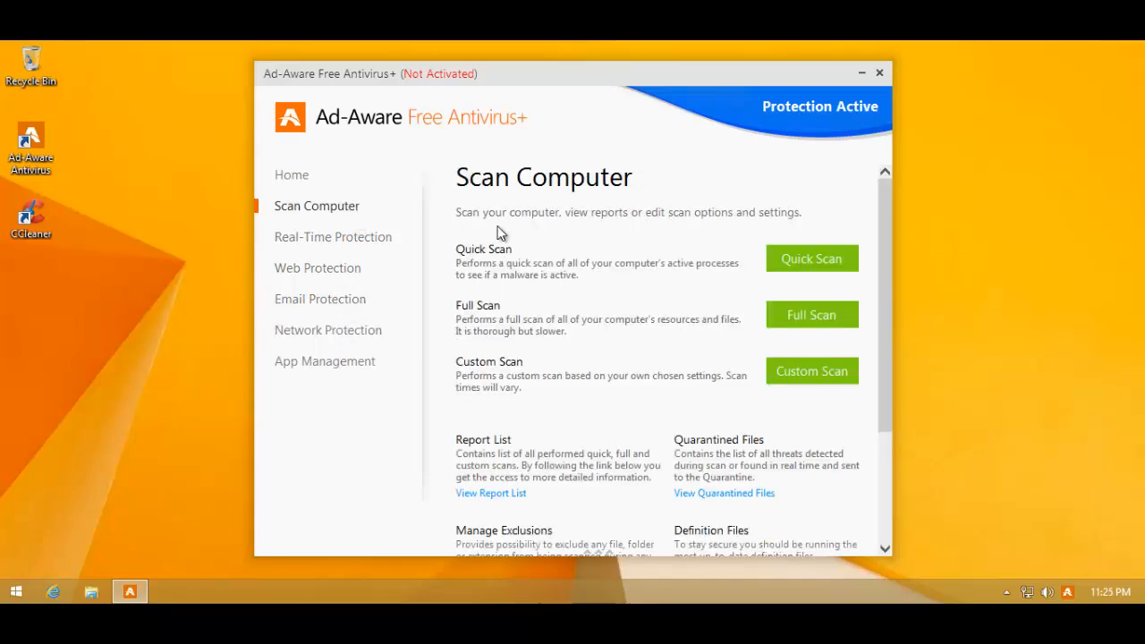
mouse_move(875, 408)
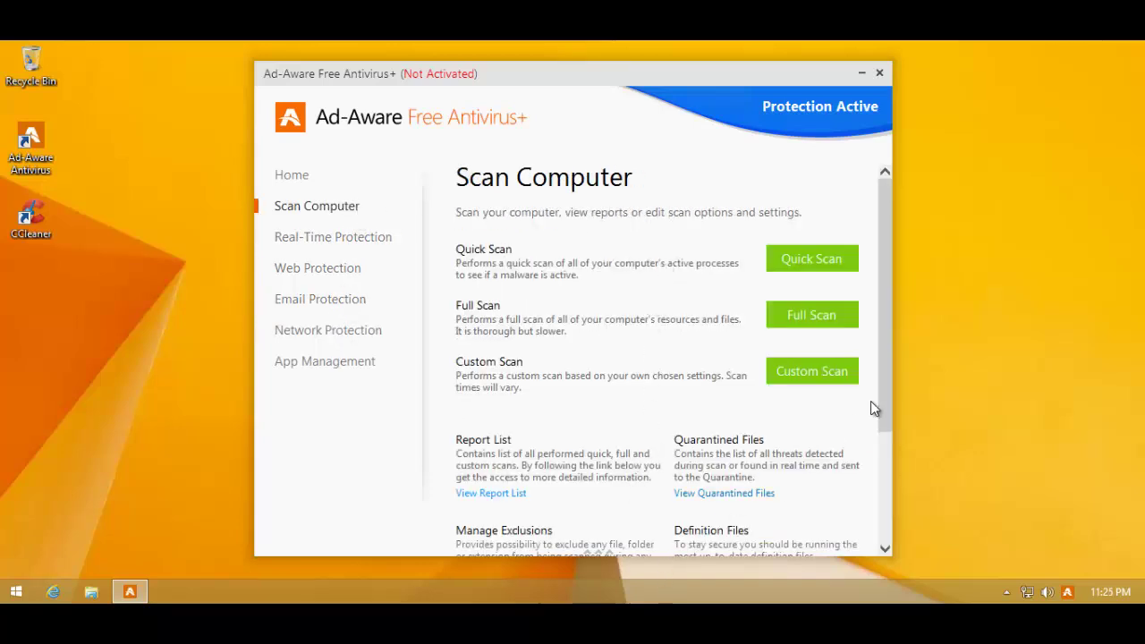
scroll("down", 3)
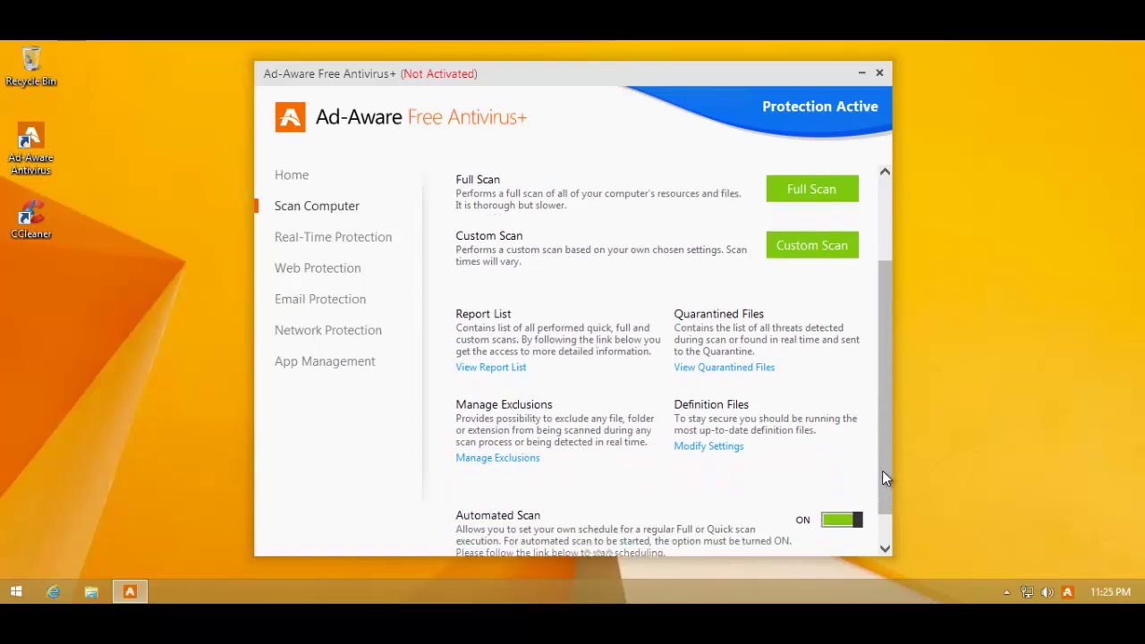
scroll("down", 3)
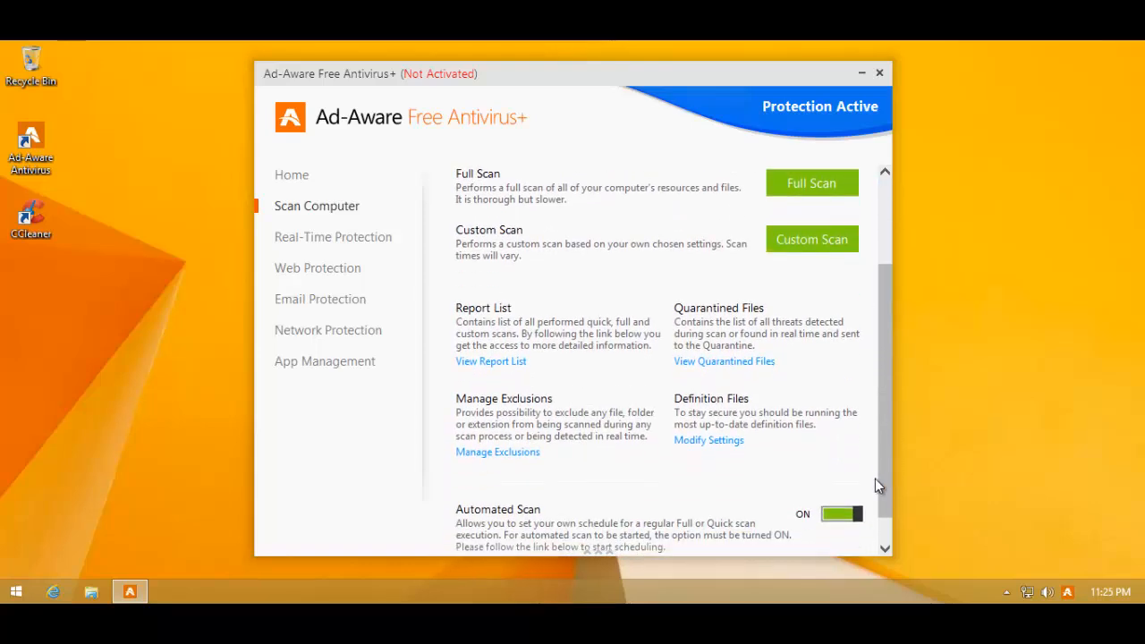
scroll("down", 3)
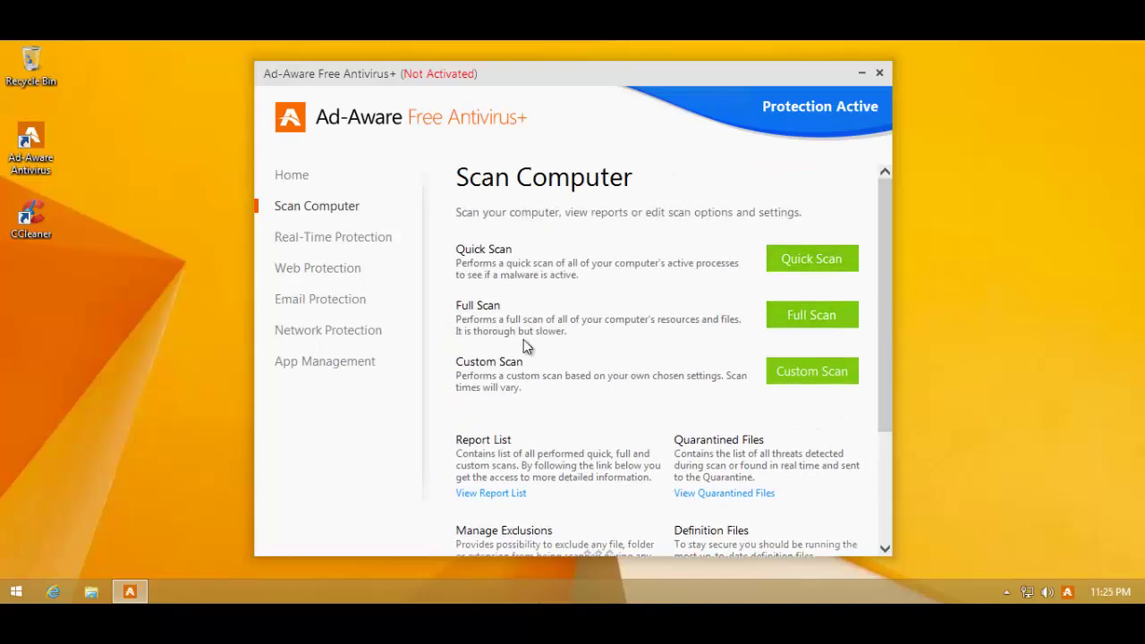
mouse_move(499, 444)
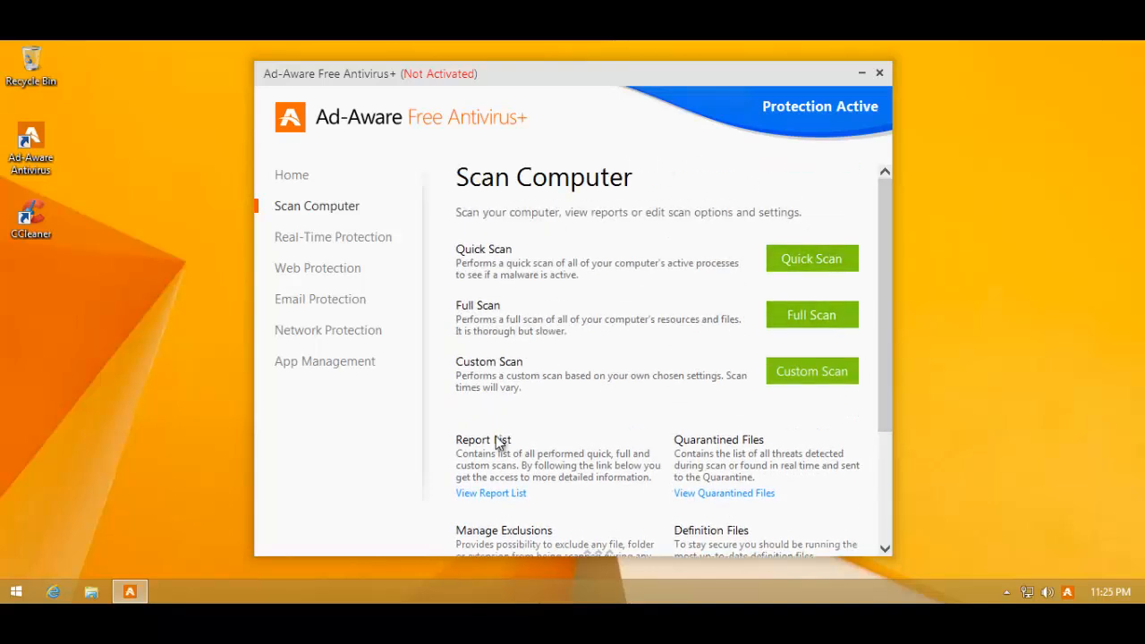
mouse_move(879, 73)
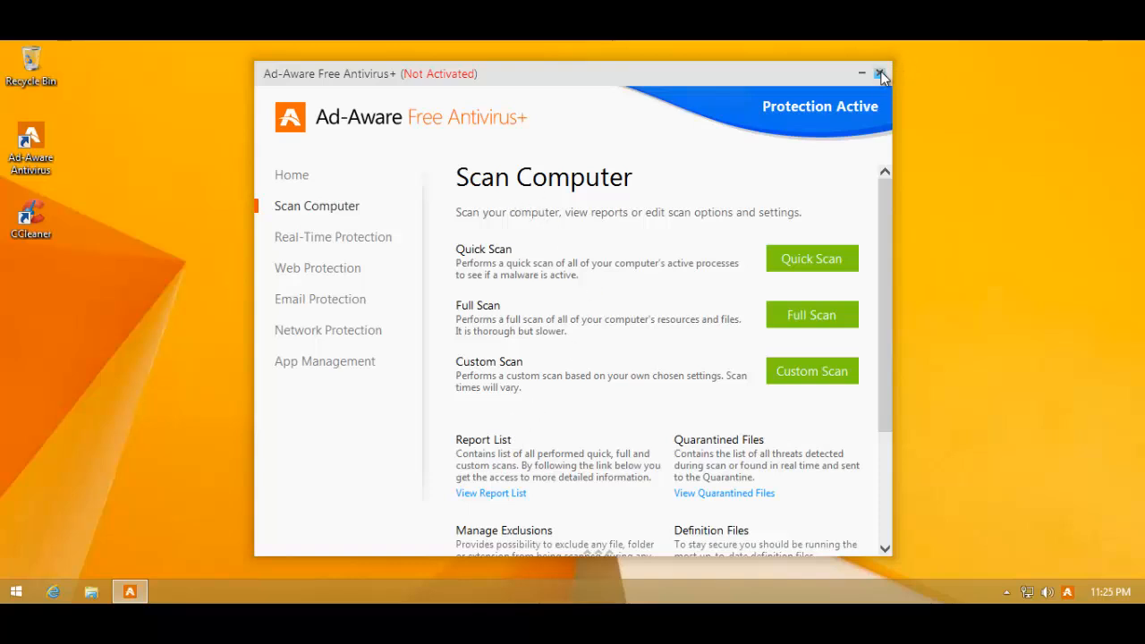
Step: Close the Ad-Aware window and launch Internet Explorer from the taskbar
left_click(878, 71)
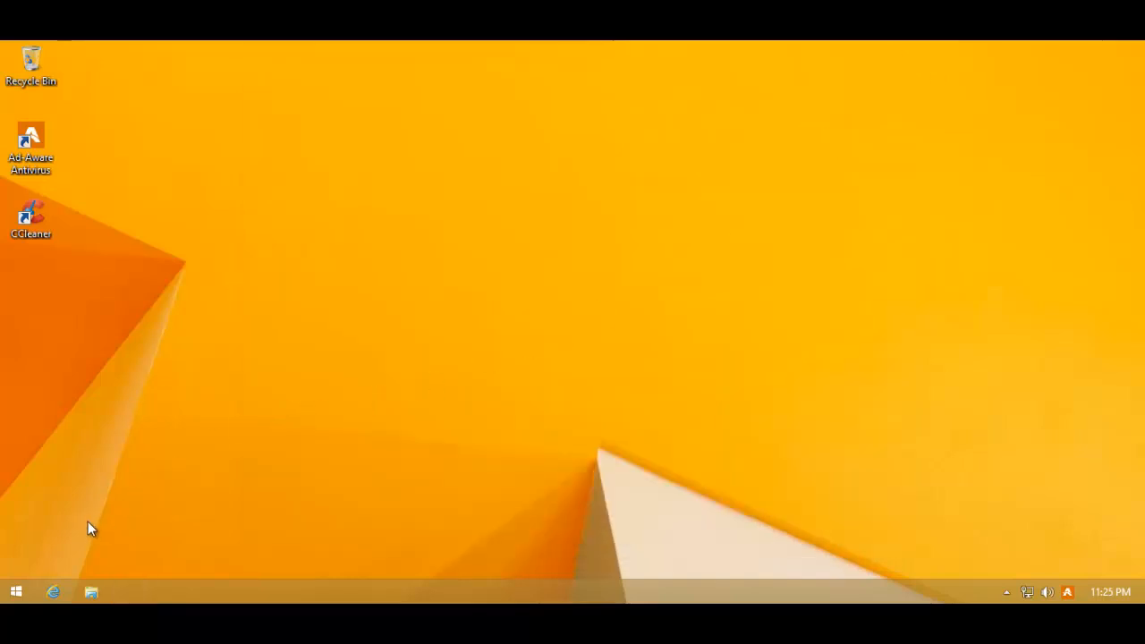
mouse_move(55, 556)
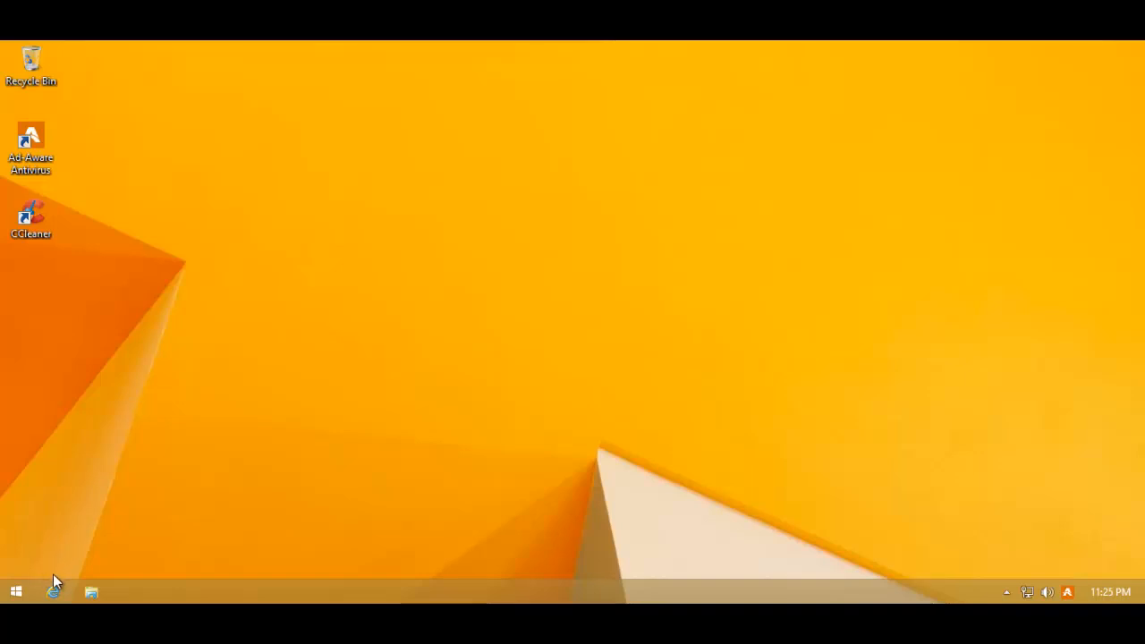
left_click(52, 591)
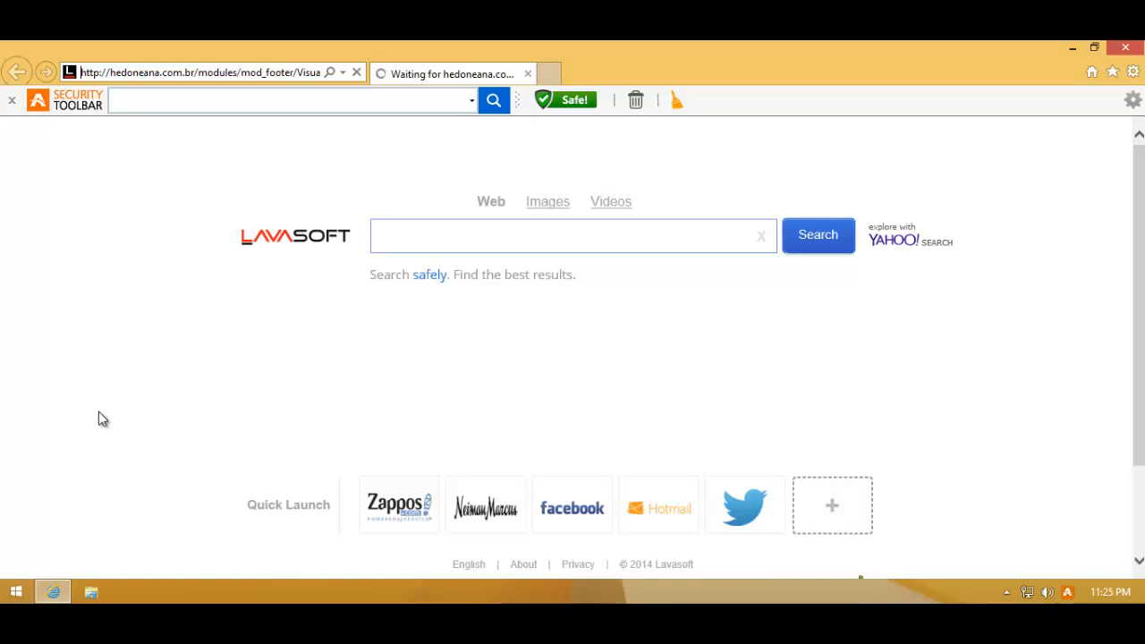
mouse_move(23, 159)
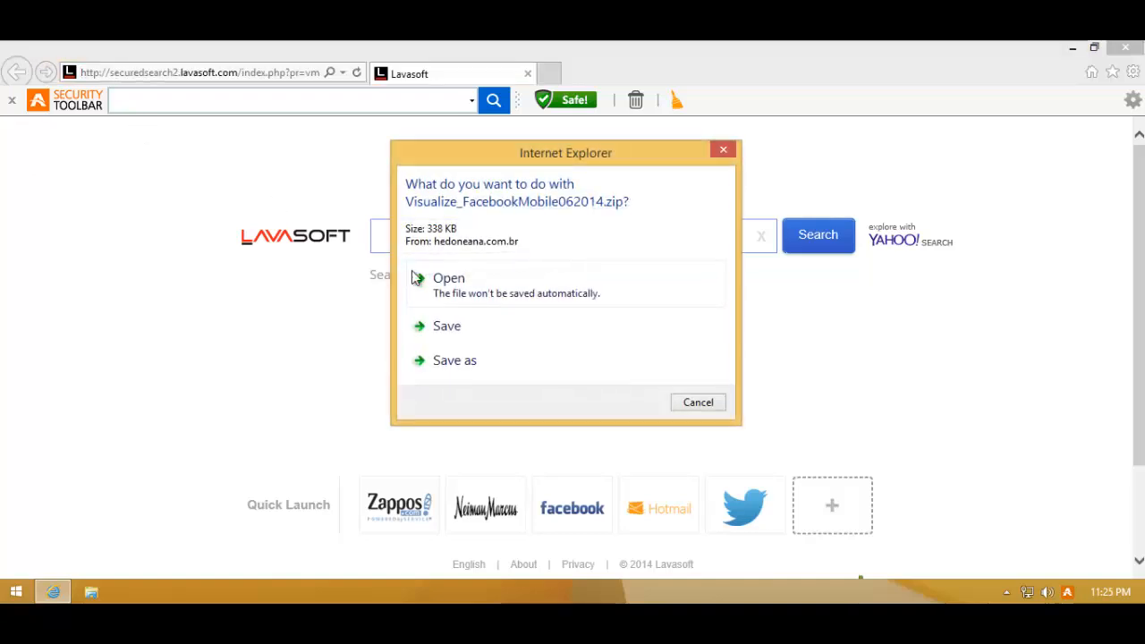
Step: Open Visualize_FacebookMobile062014.zip and run the .cpl sample inside it
left_click(449, 277)
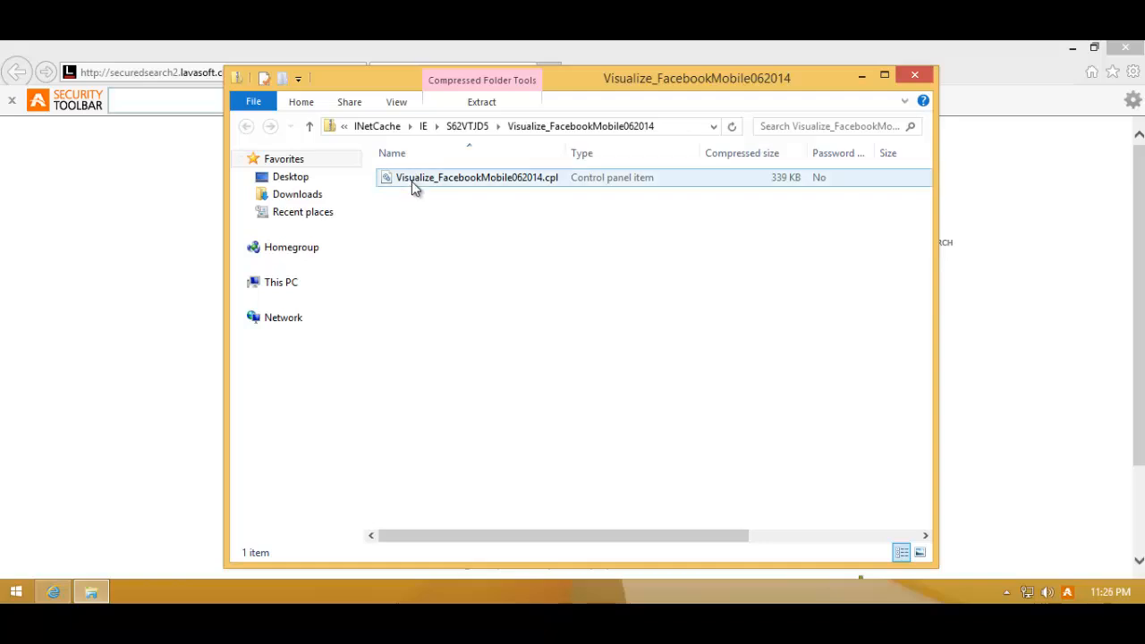
left_click(471, 177)
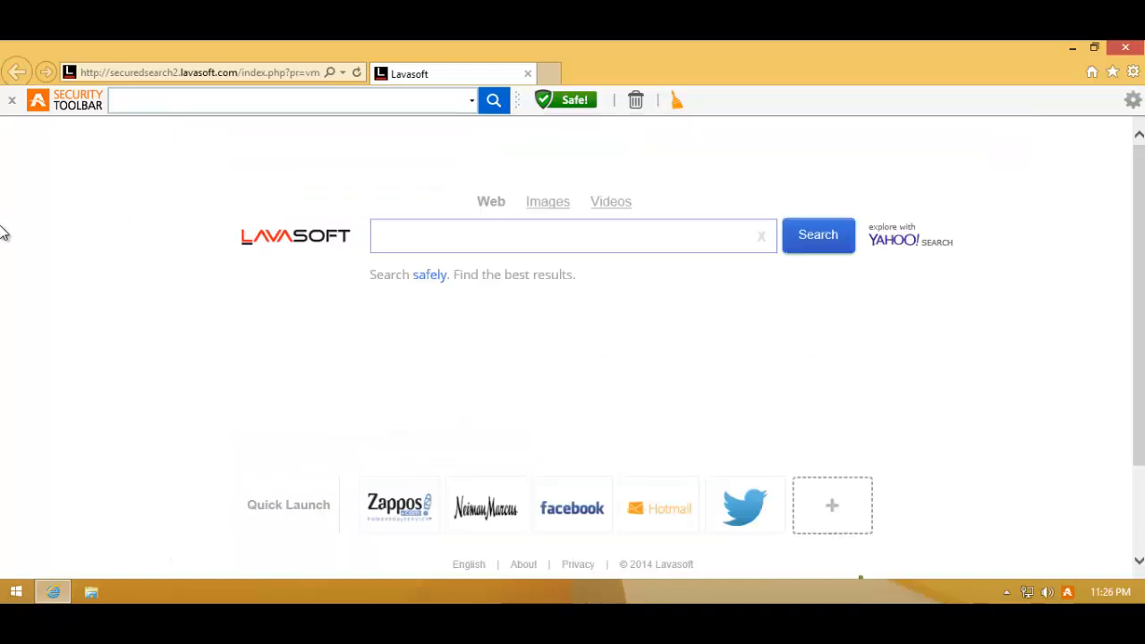
left_click(206, 73)
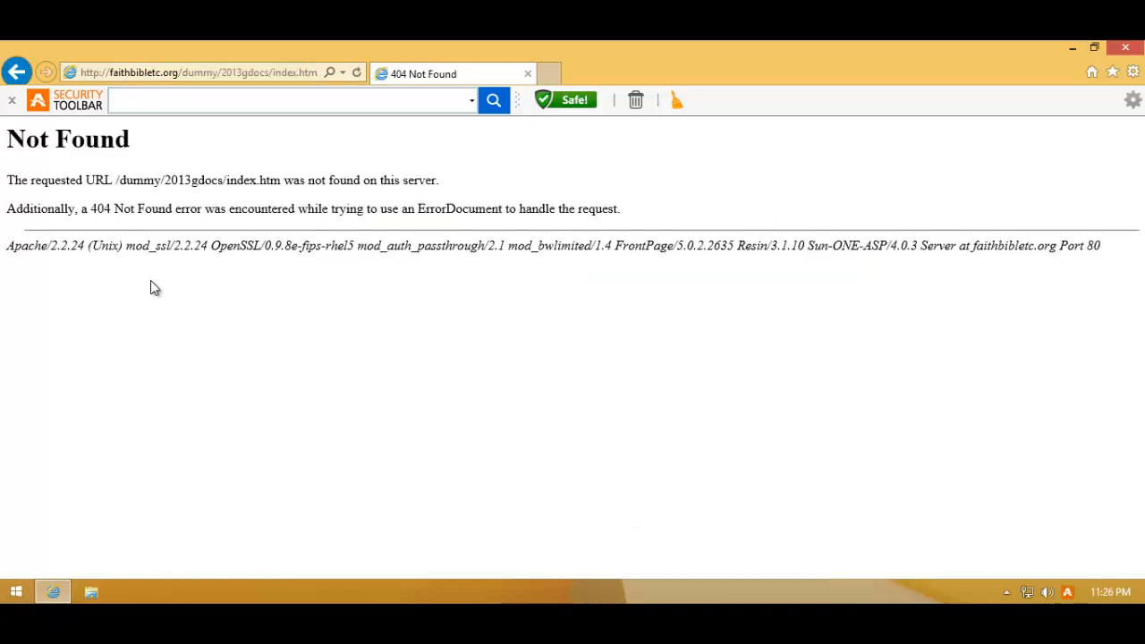
mouse_move(200, 269)
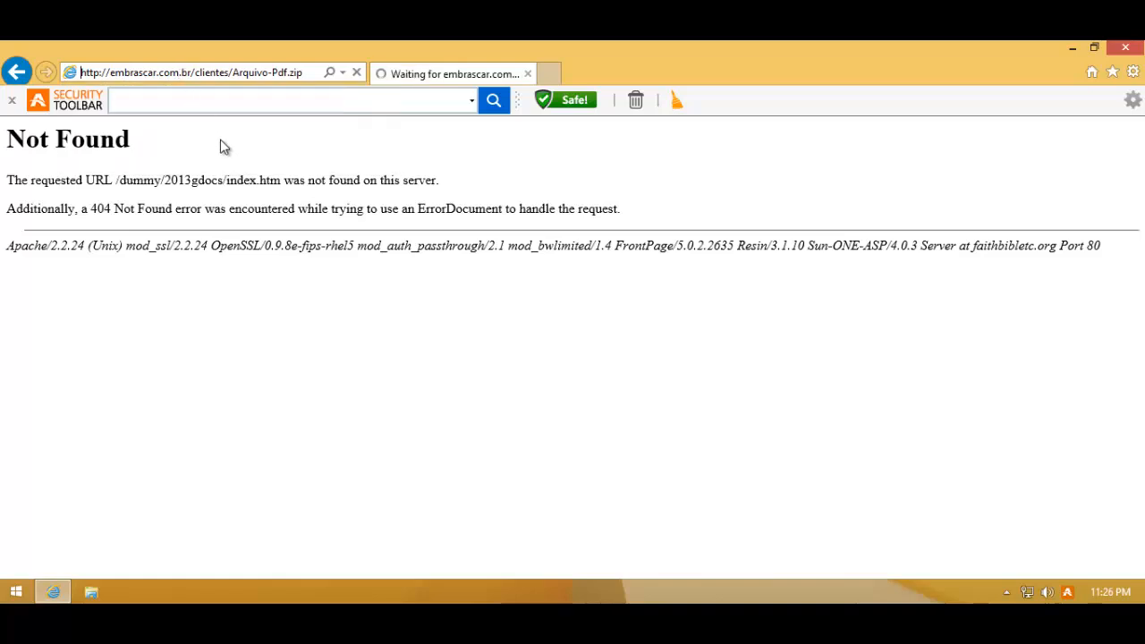
mouse_move(312, 162)
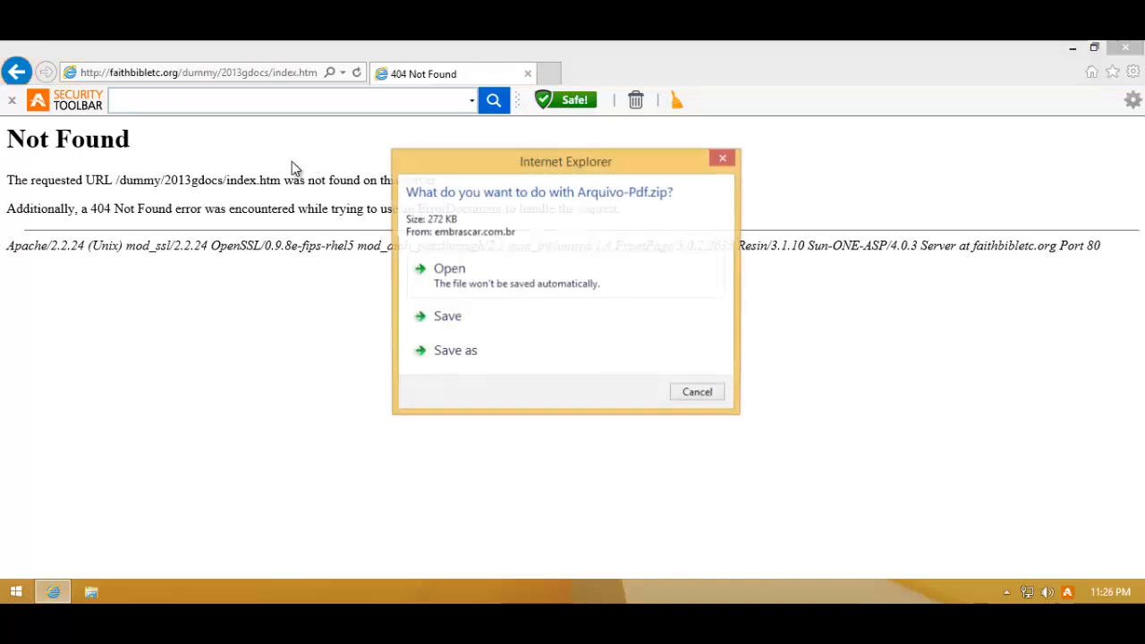
Step: Open the Arquivo-Pdf.zip download and run the Arquivo-Pdf.cpl sample
left_click(449, 268)
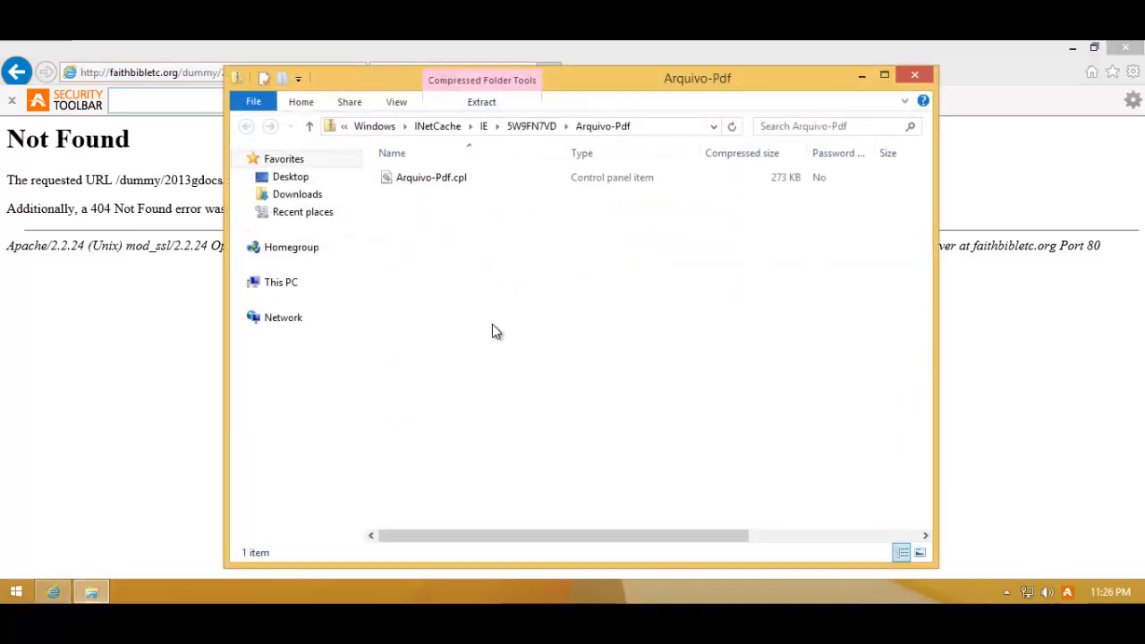
left_click(432, 177)
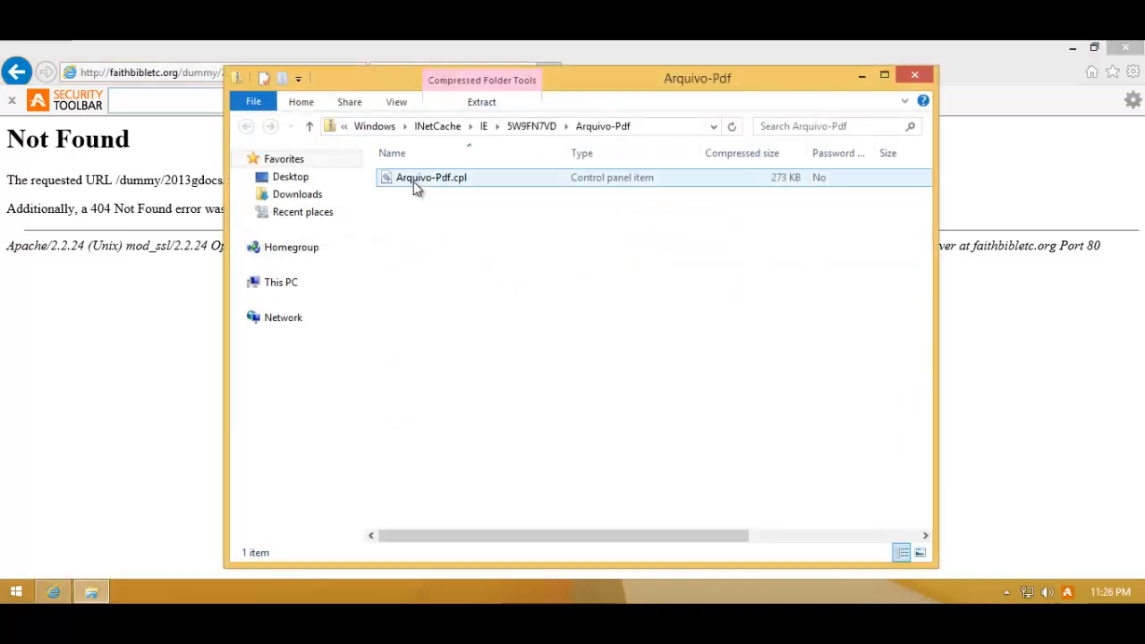
left_click(428, 177)
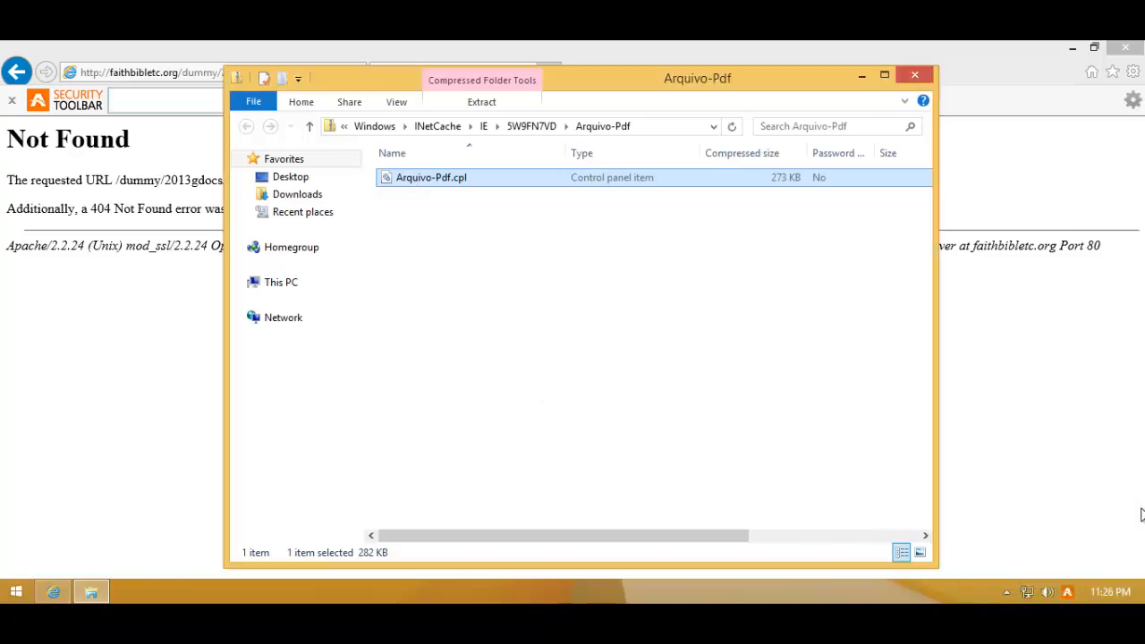
left_click(914, 72)
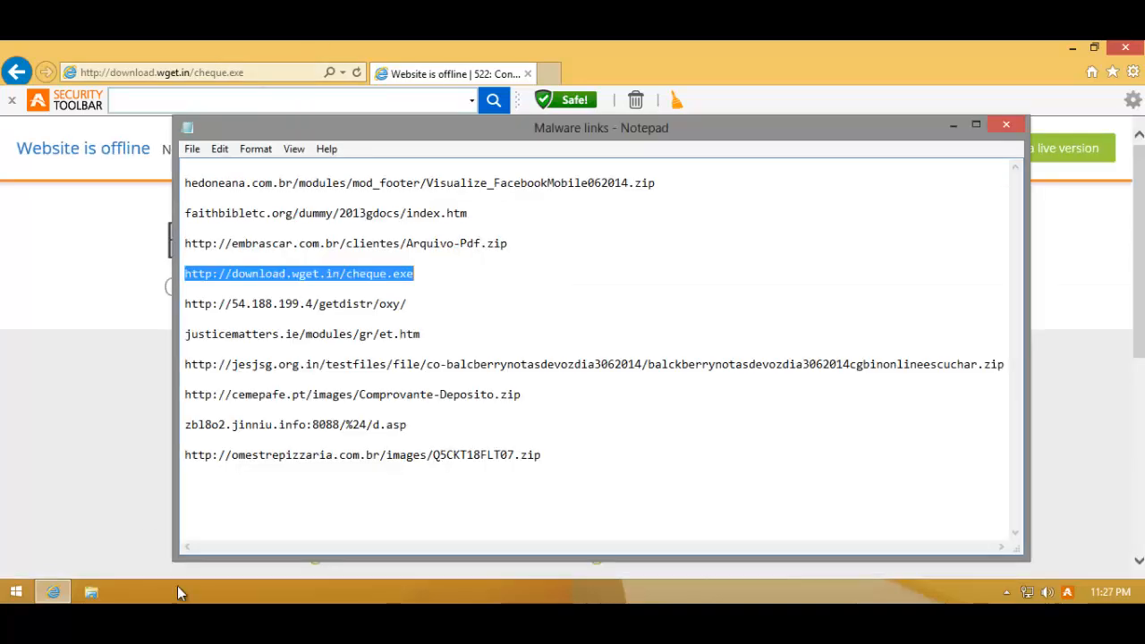
left_click(998, 123)
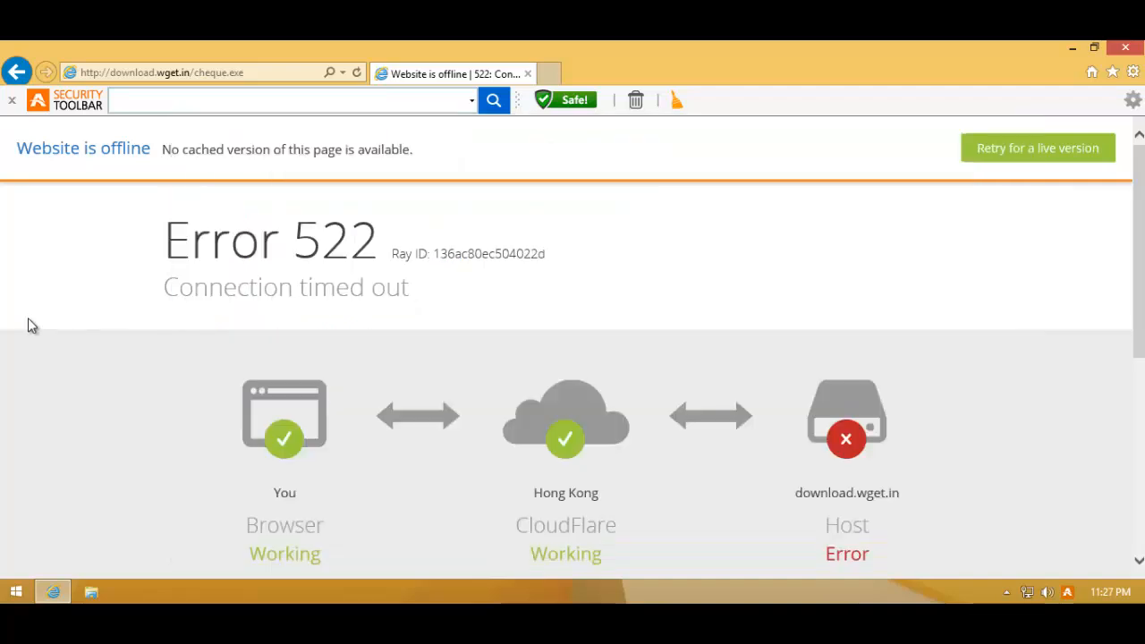
type("http://54.188.199.4/getdistr/oxy/")
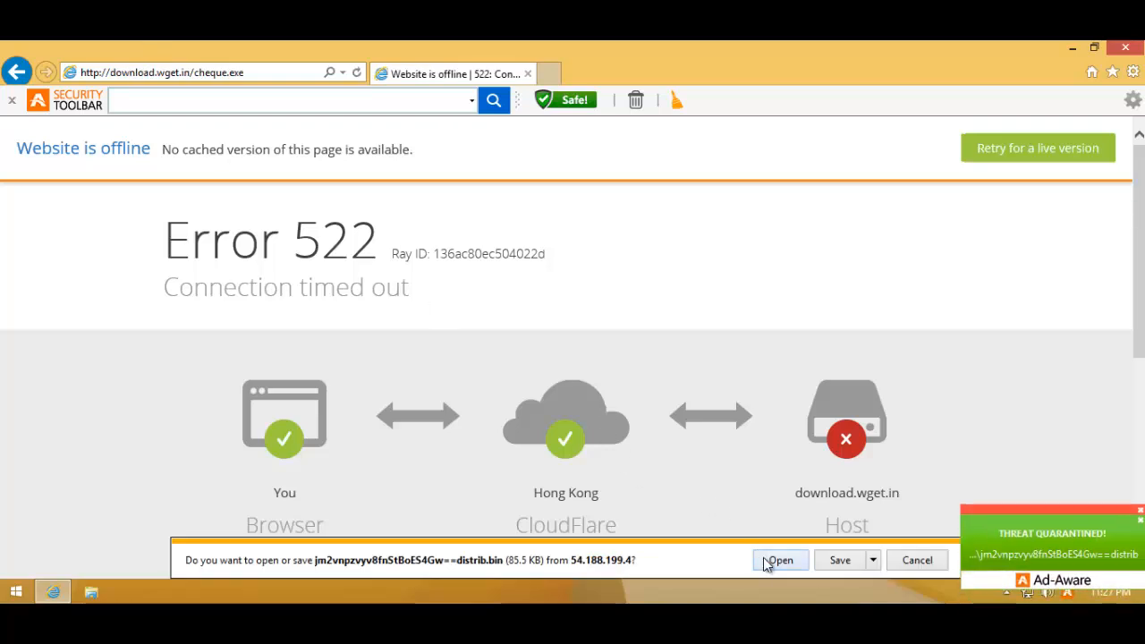
left_click(780, 560)
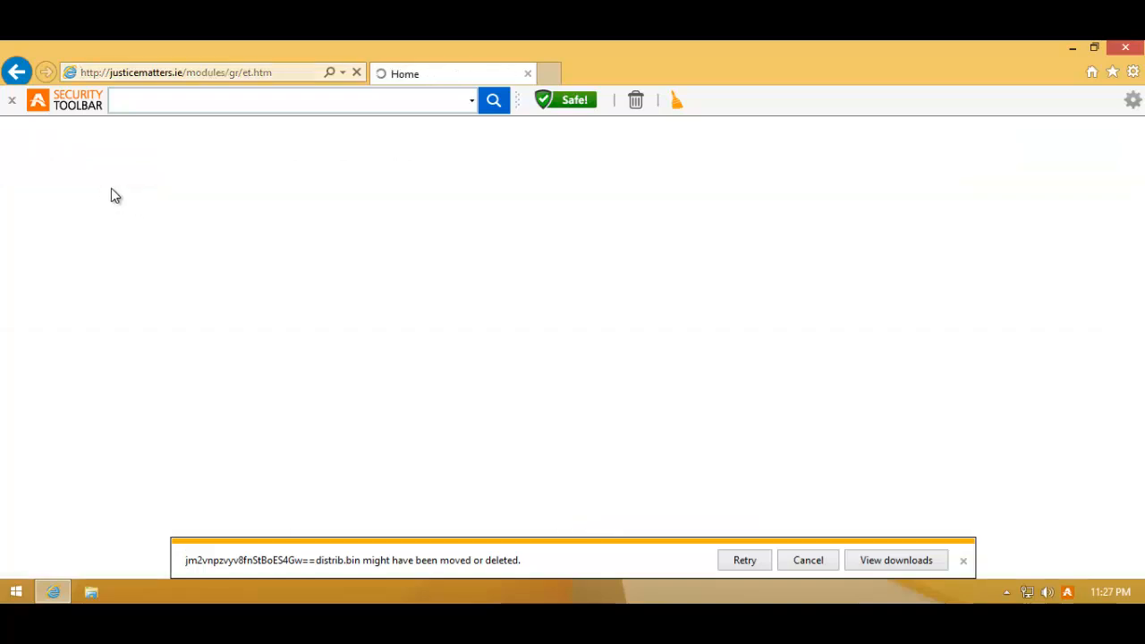
mouse_move(258, 95)
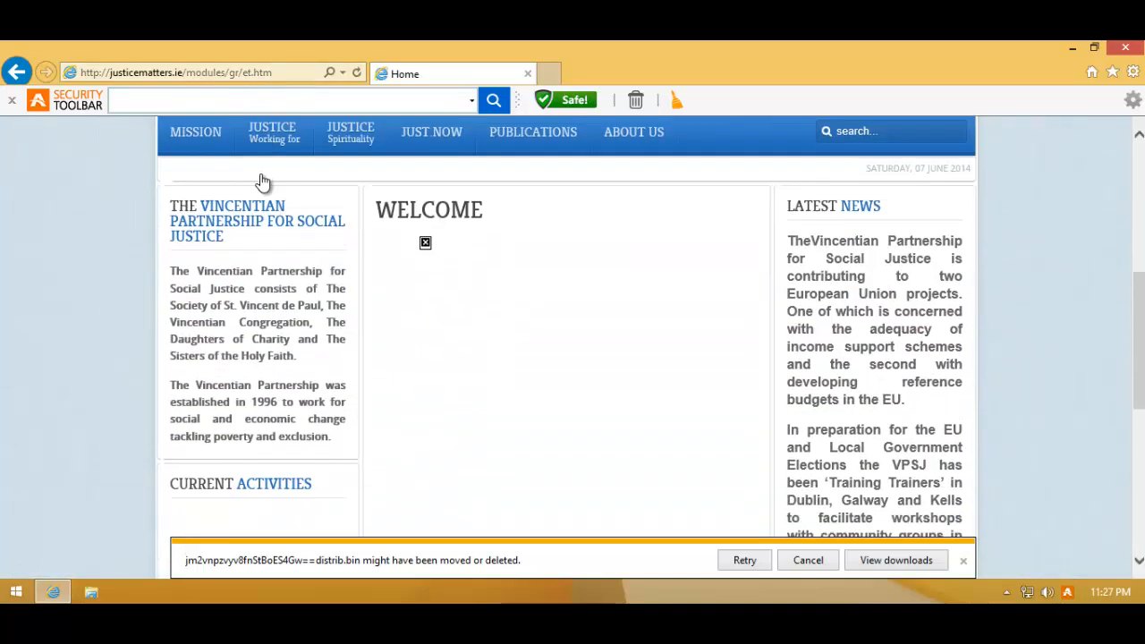
Step: Scroll through the justicematters.ie Vincentian Partnership welcome page
scroll("down", 3)
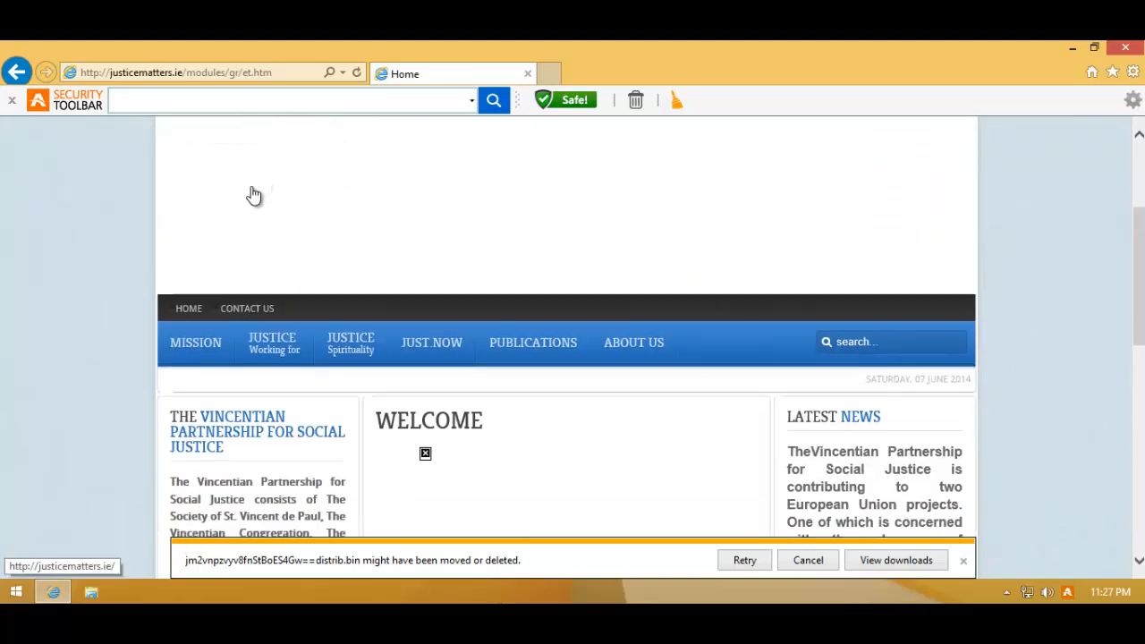
mouse_move(255, 403)
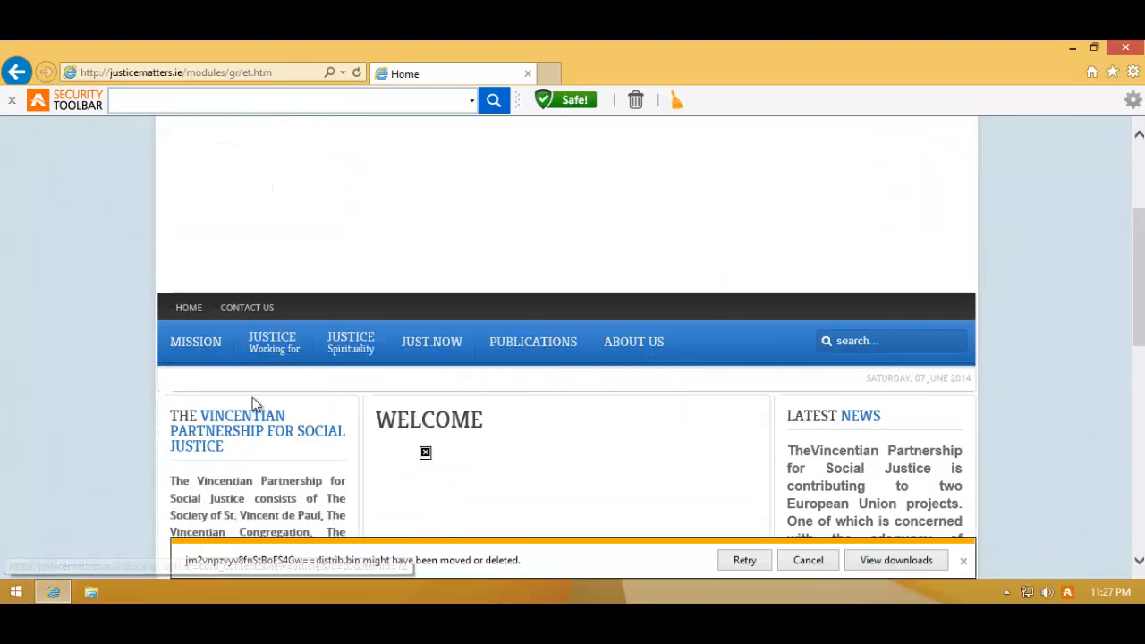
scroll("down", 3)
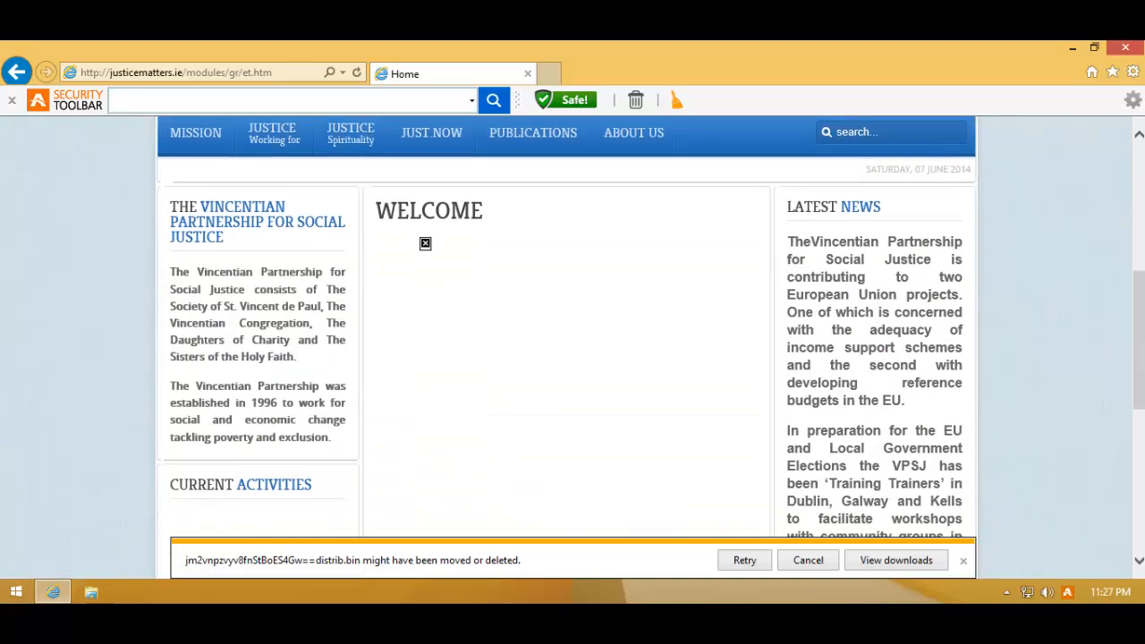
mouse_move(231, 560)
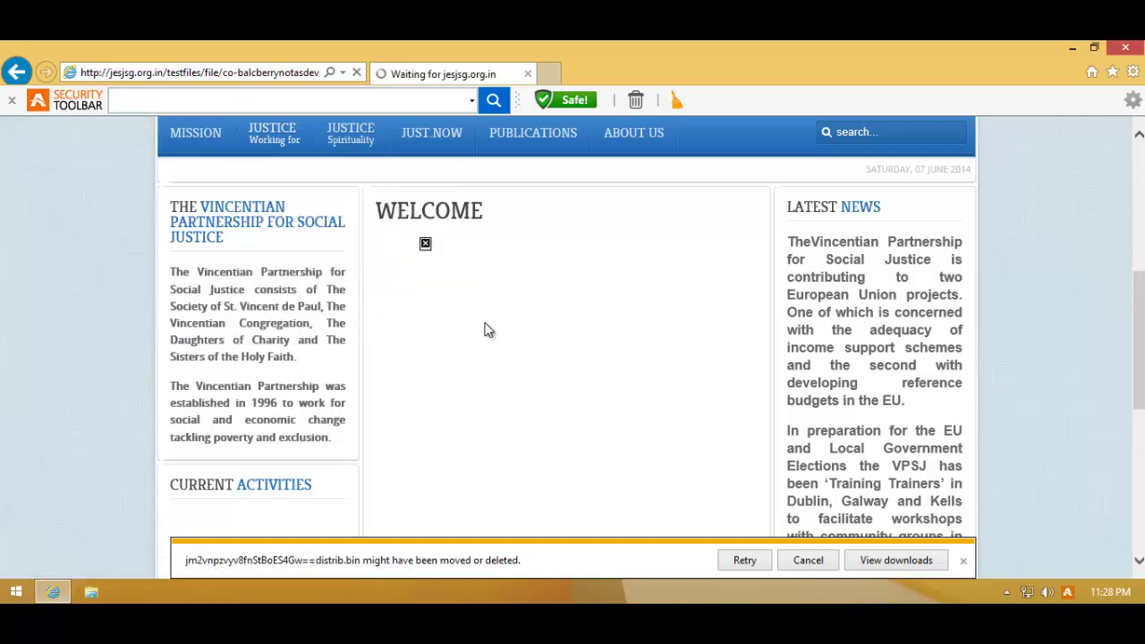
Step: Run the executable from the jesjsg.org.in zip, dismiss the access-denied error, close the folder
left_click(273, 134)
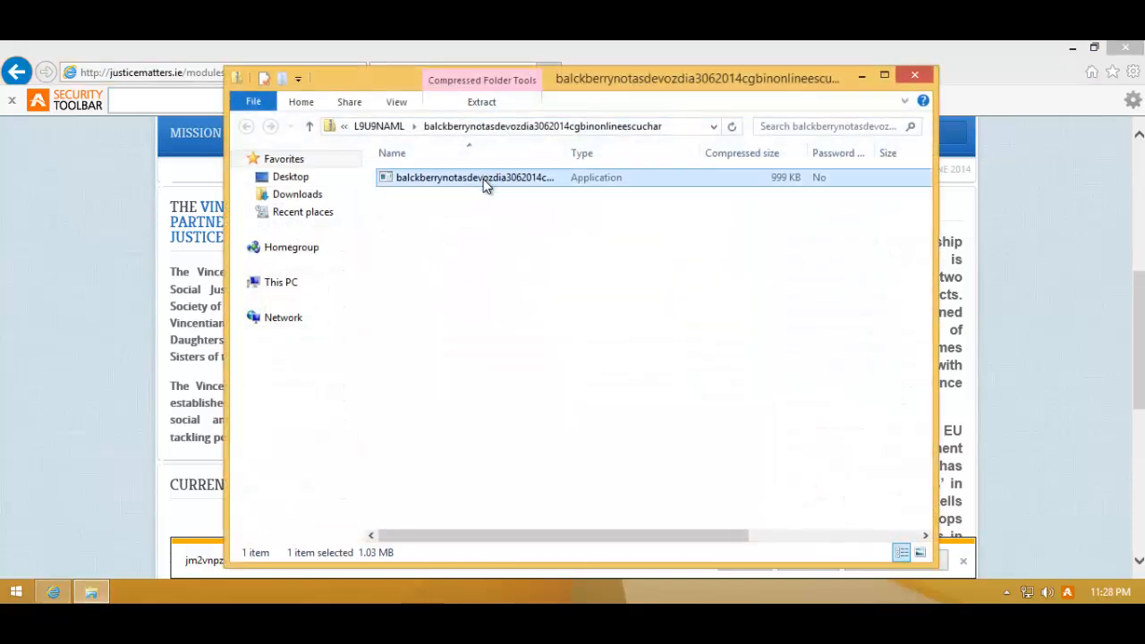
double_click(474, 177)
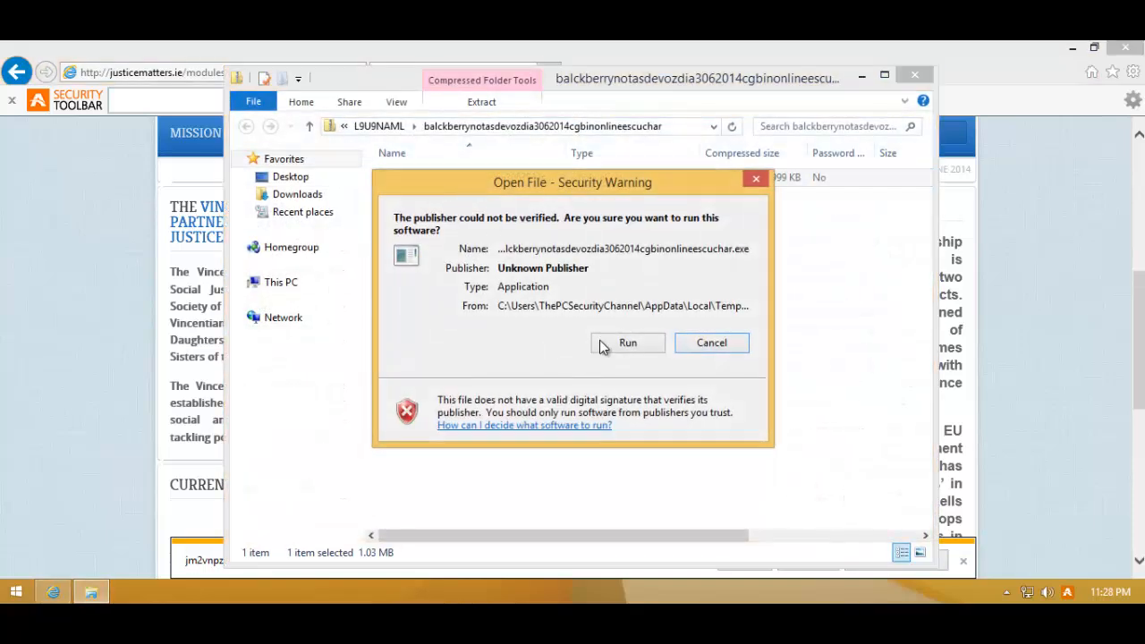
left_click(628, 343)
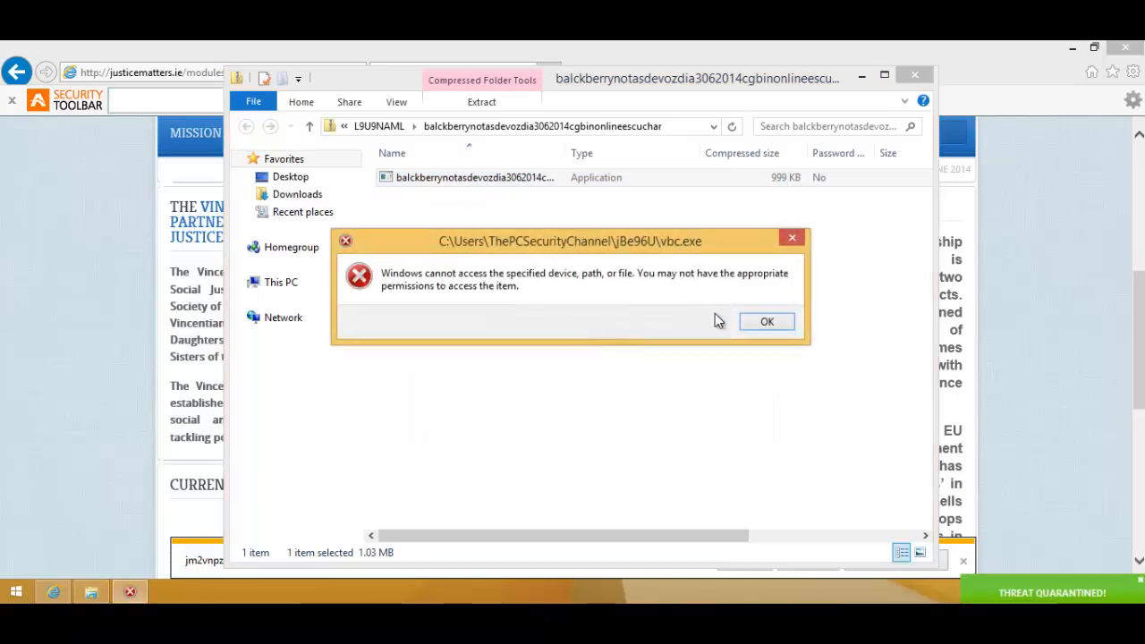
left_click(767, 321)
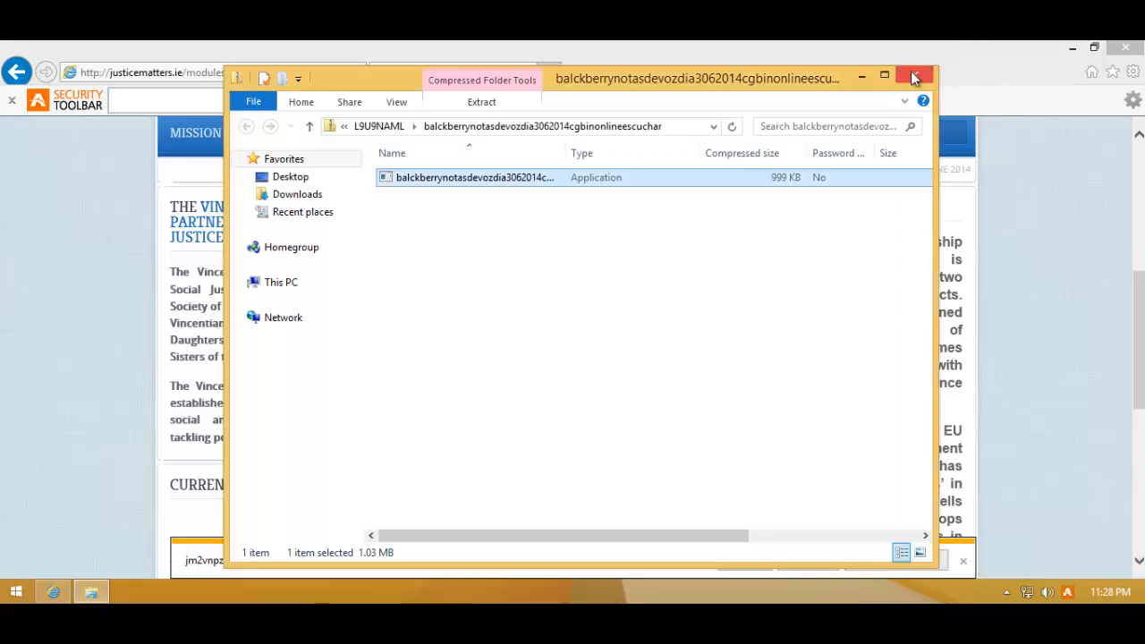
left_click(916, 78)
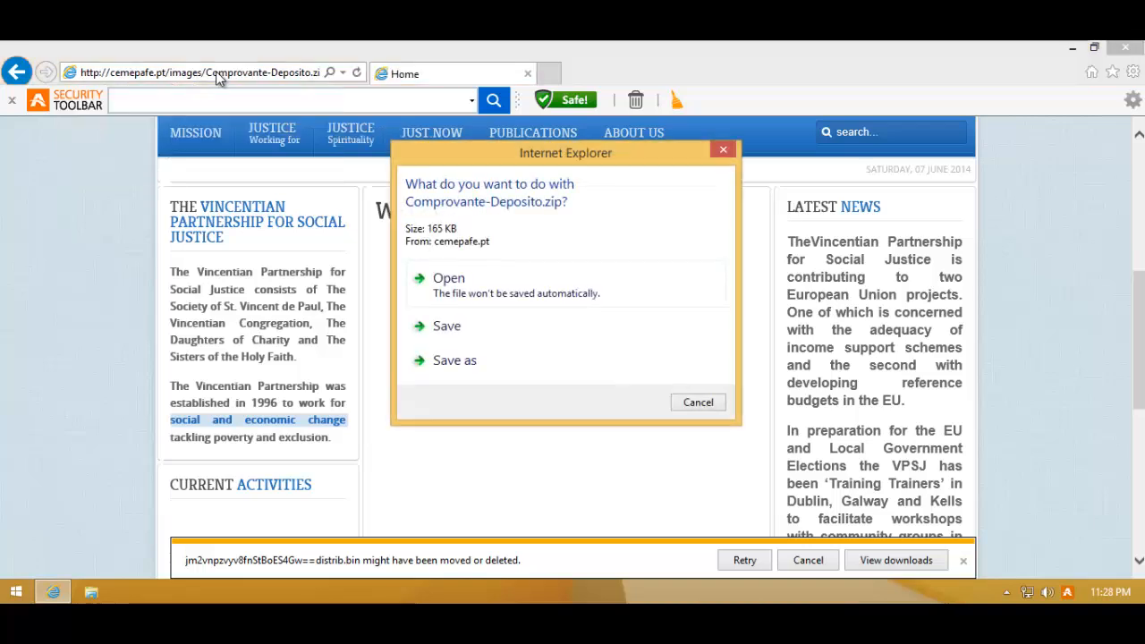
Step: Open Comprovante-Deposito.zip and view the .cpl control panel file inside
left_click(448, 278)
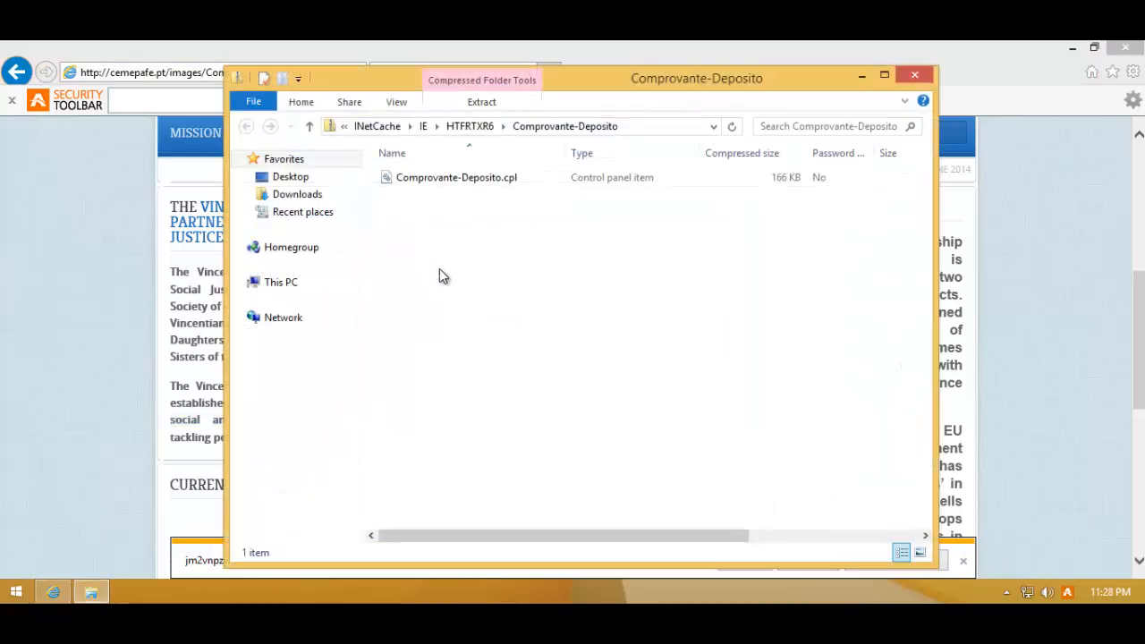
left_click(457, 177)
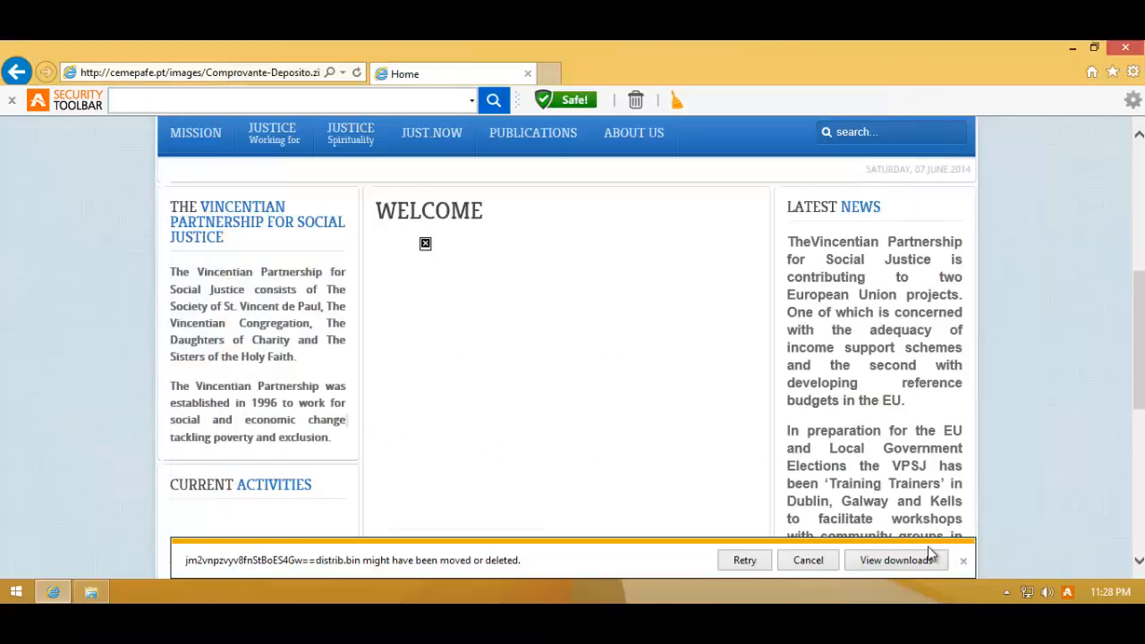
mouse_move(1012, 569)
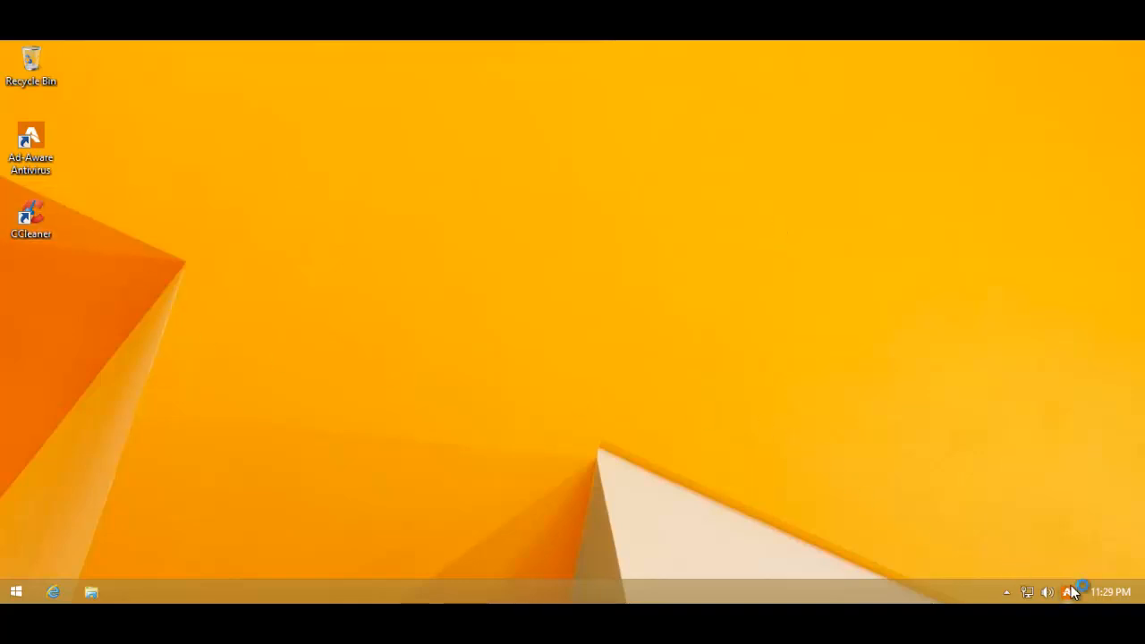
Step: Open Ad-Aware and switch Real-Time Protection on, then back off
double_click(30, 136)
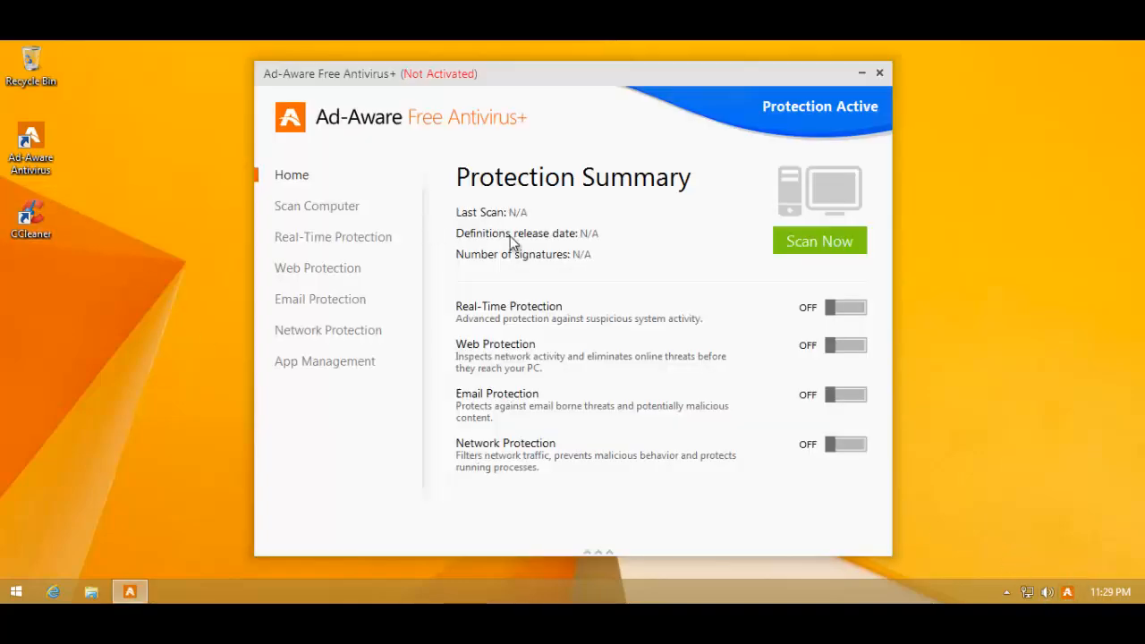
left_click(845, 308)
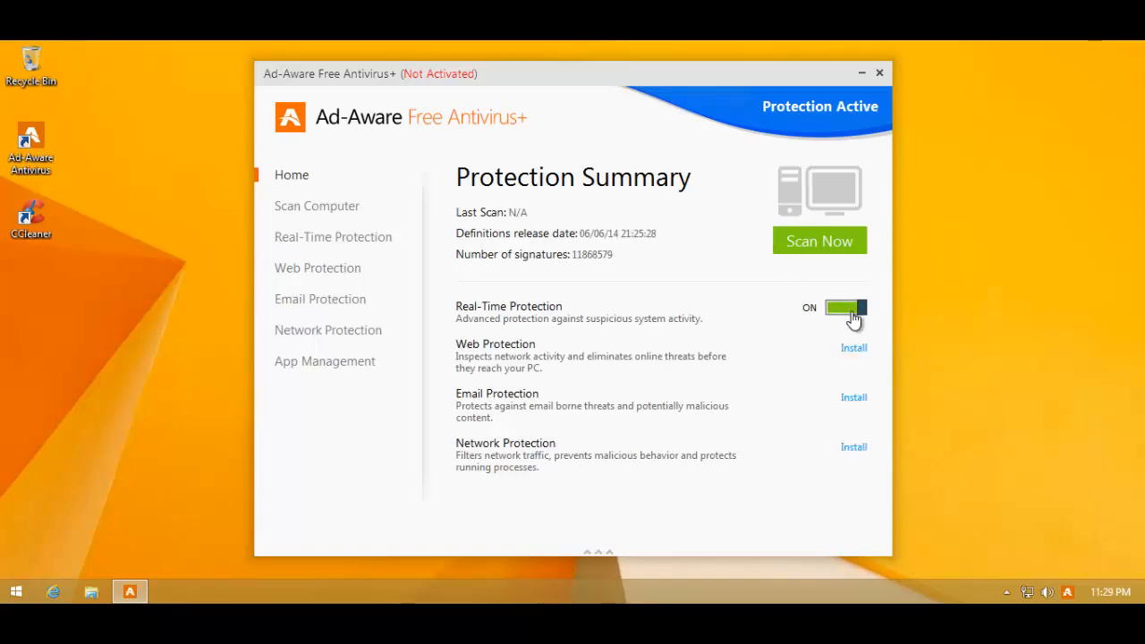
left_click(846, 309)
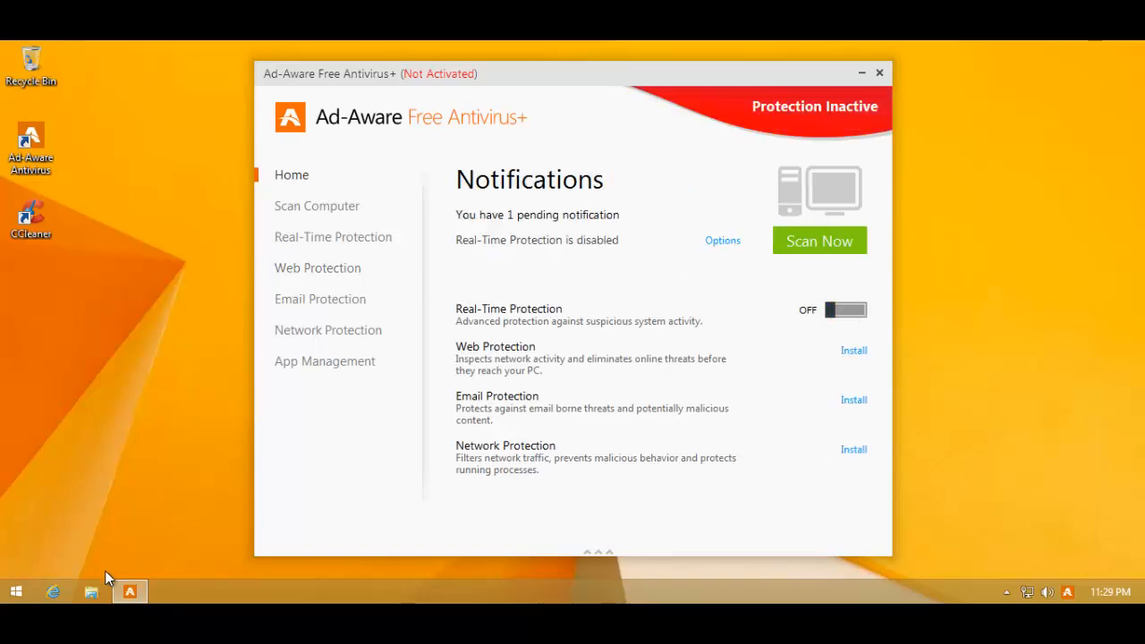
Step: Copy the 500-file samples folder from the Tools drive to the desktop
left_click(90, 593)
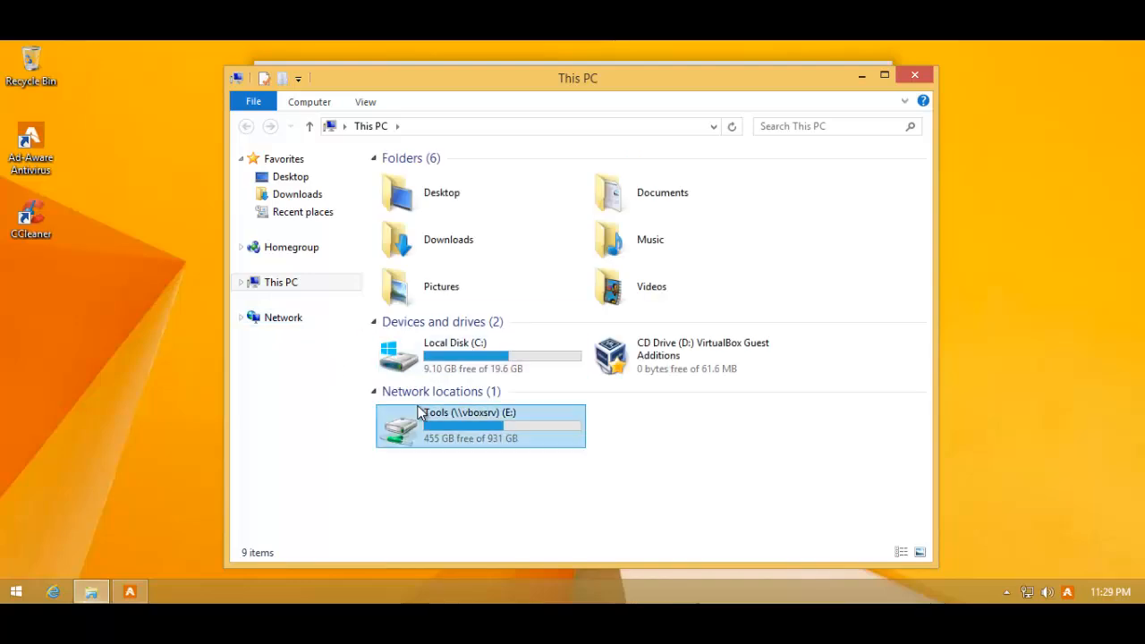
double_click(468, 420)
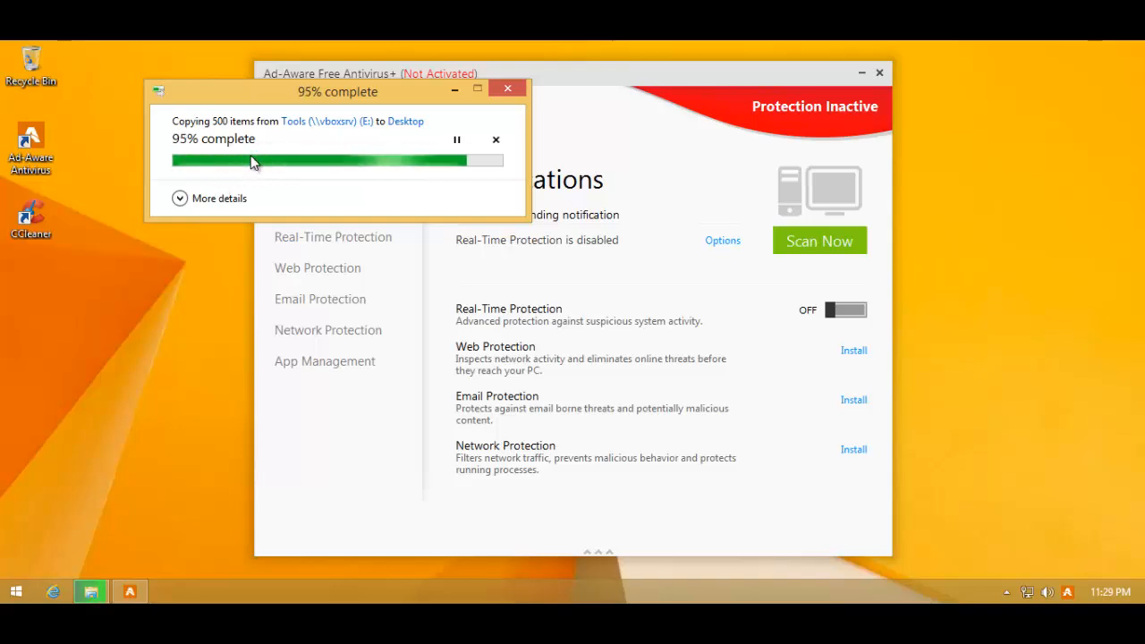
mouse_move(38, 296)
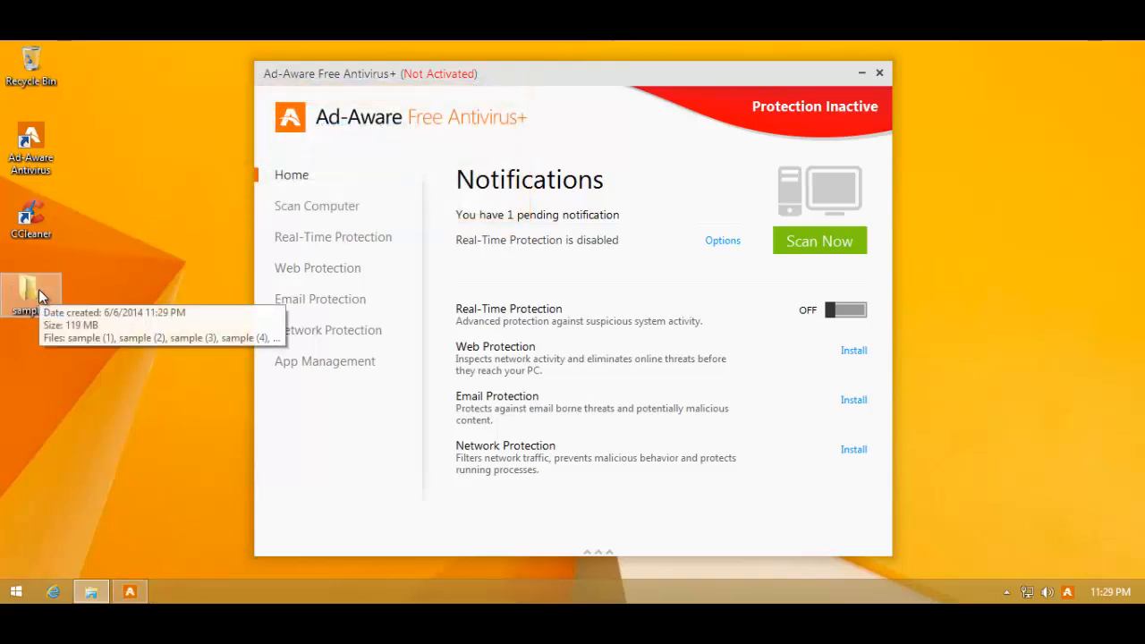
double_click(30, 291)
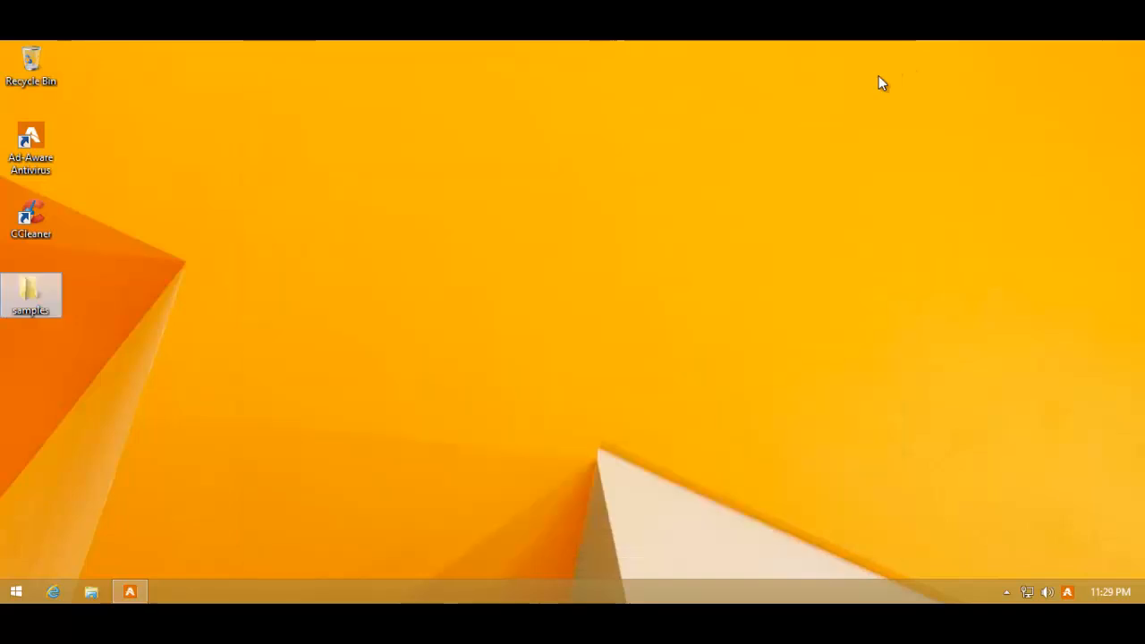
Step: Scan the desktop samples folder with Ad-Aware and view the detected threat details
right_click(30, 295)
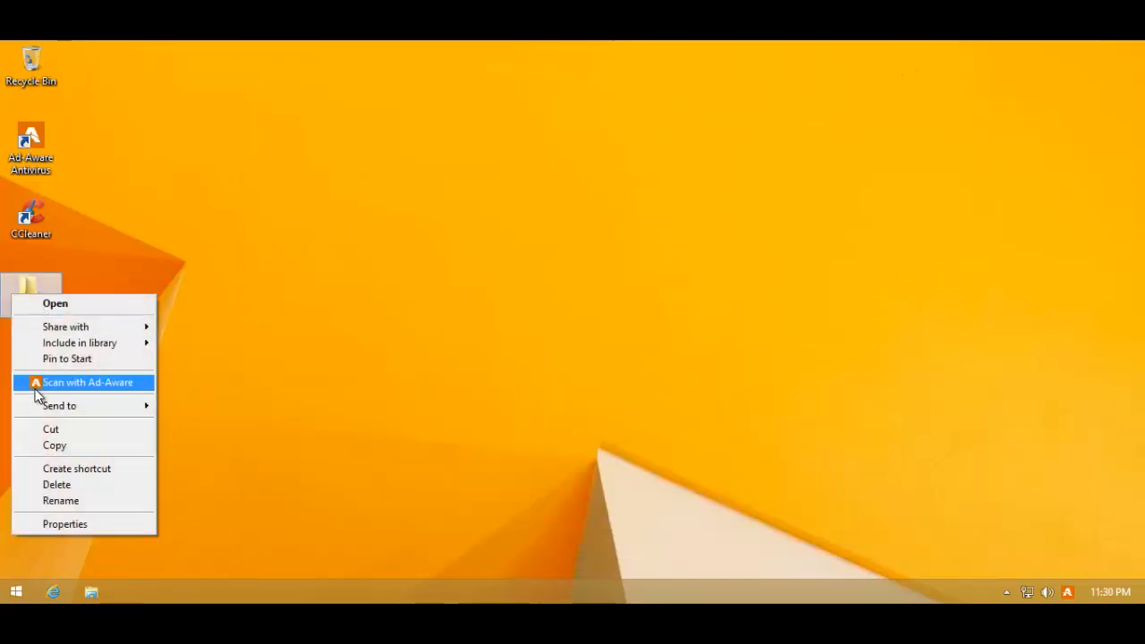
left_click(87, 382)
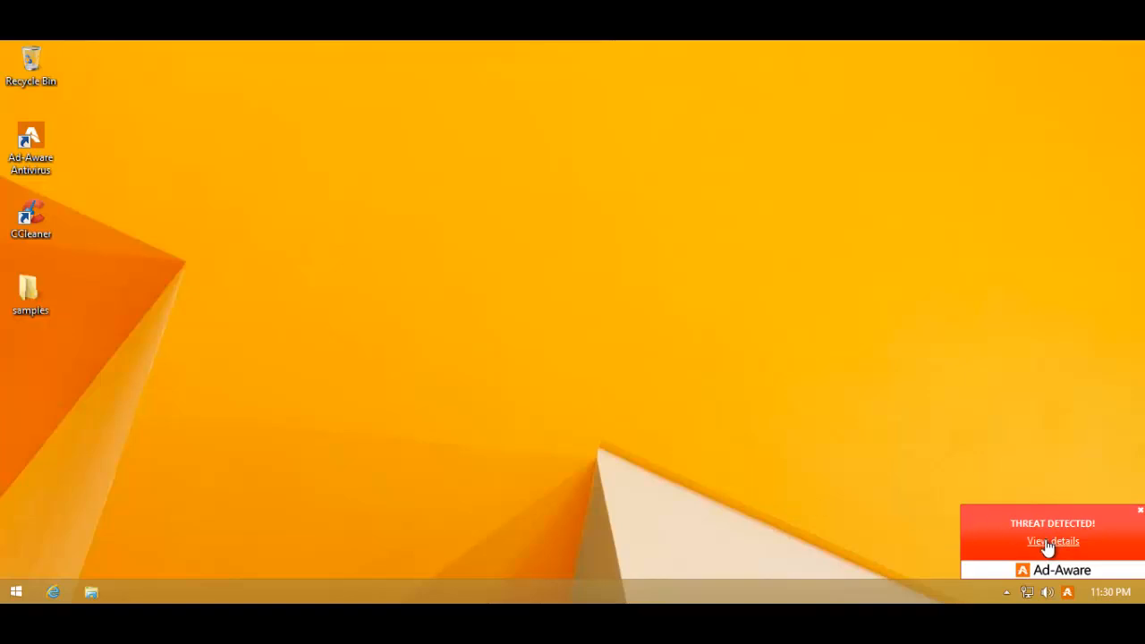
left_click(1053, 542)
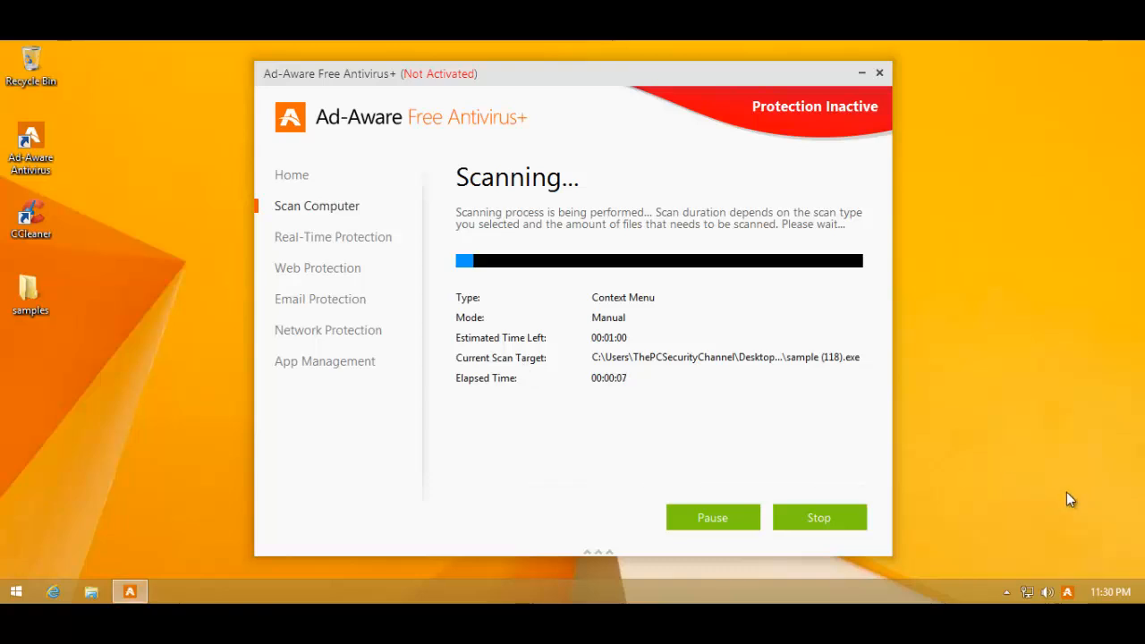
mouse_move(548, 275)
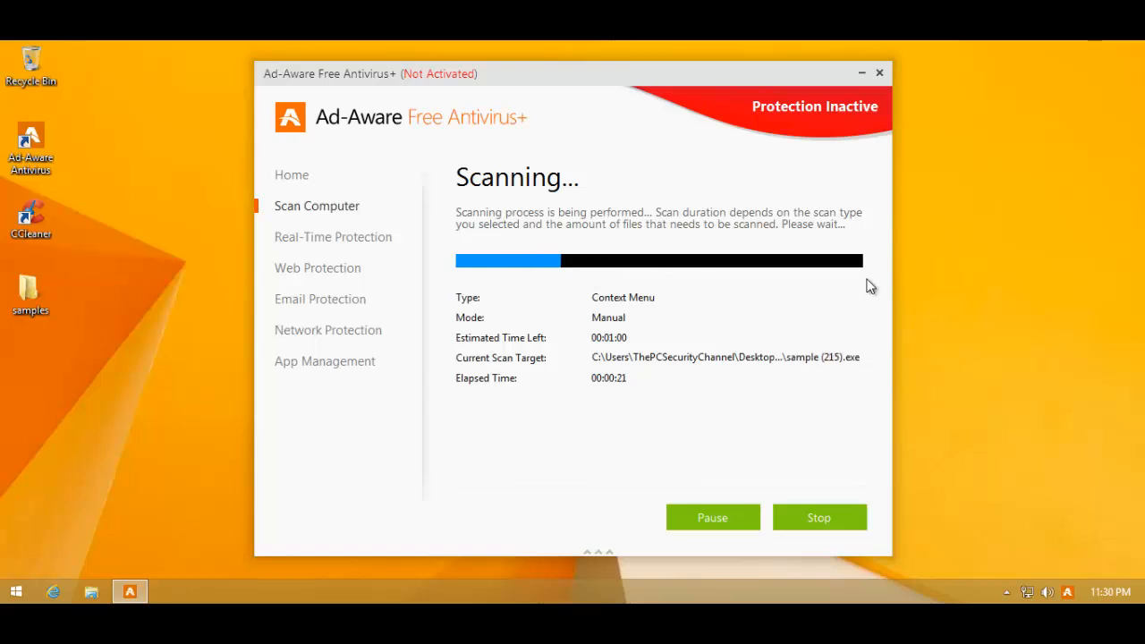
mouse_move(543, 296)
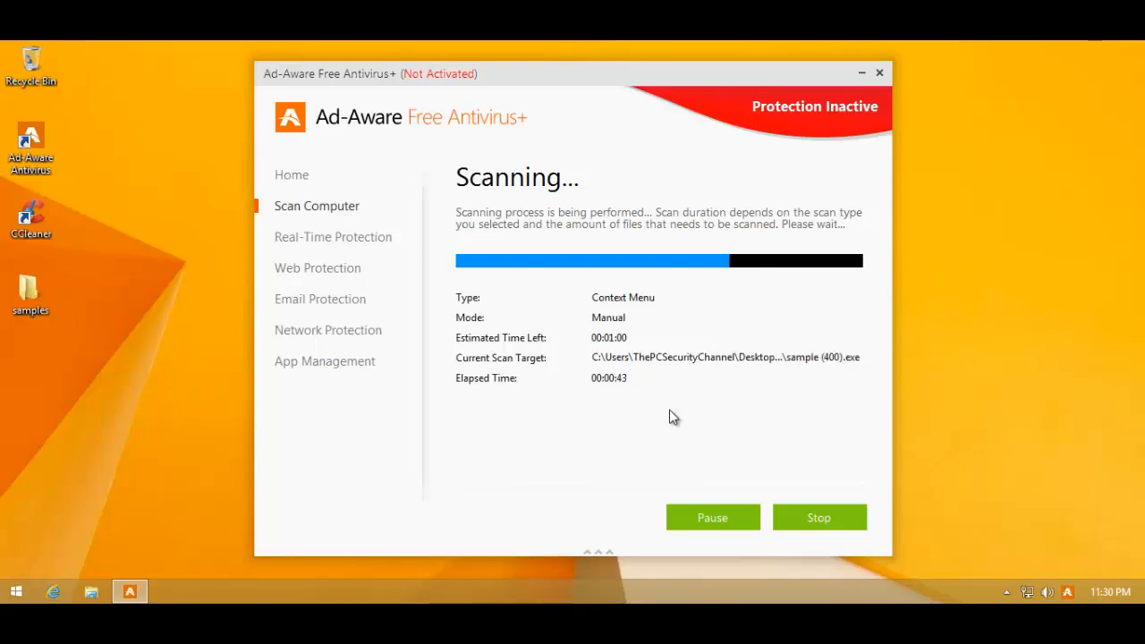
mouse_move(678, 365)
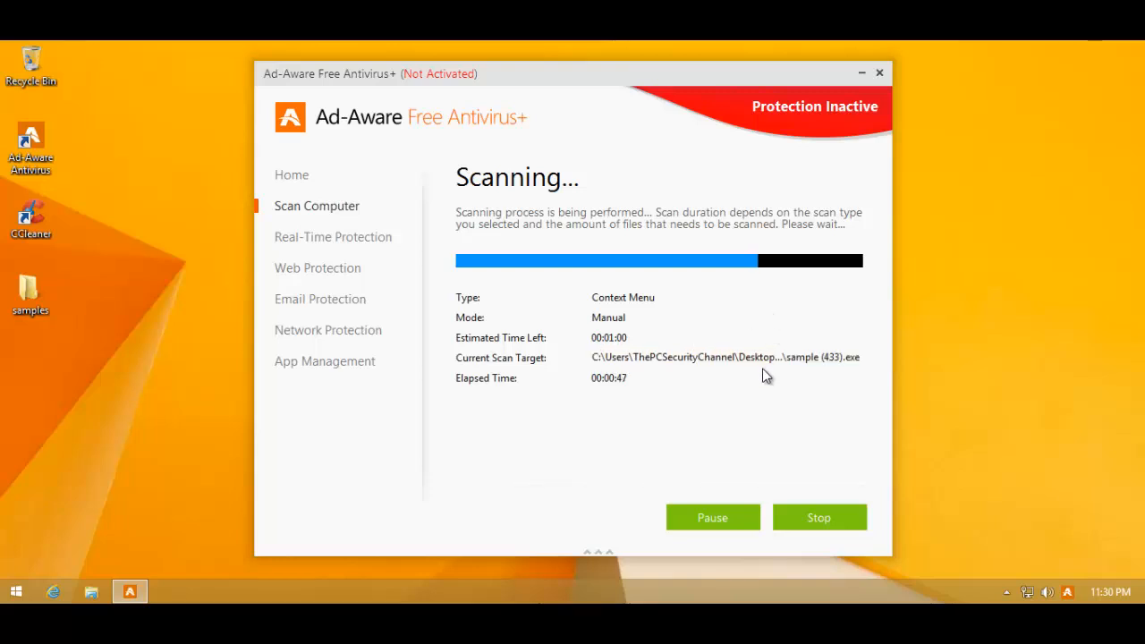
mouse_move(695, 409)
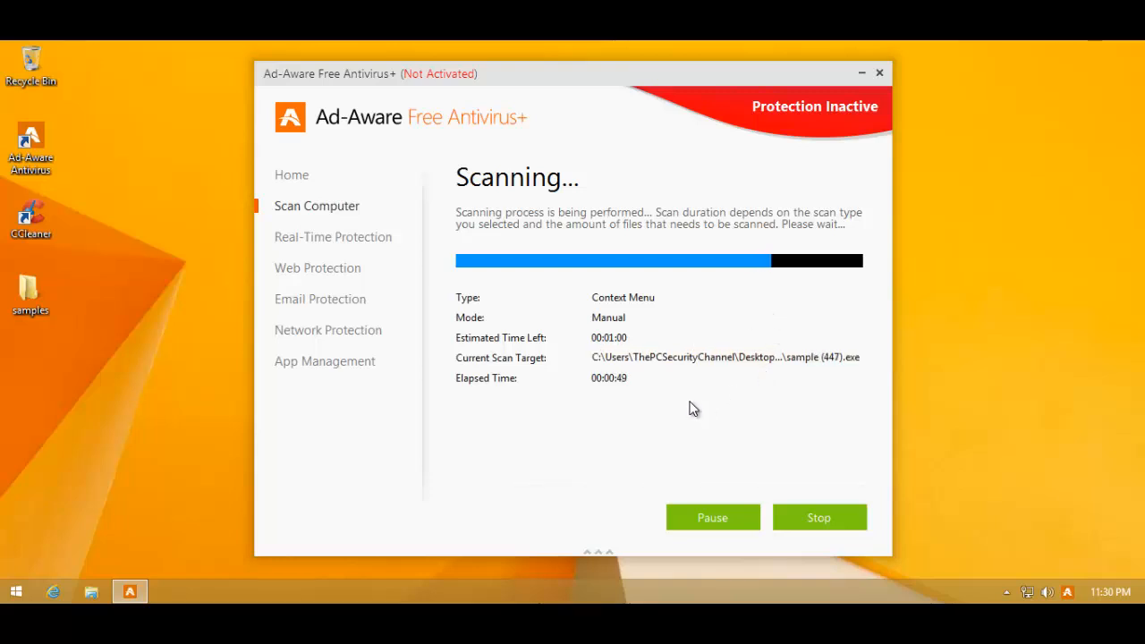
mouse_move(729, 379)
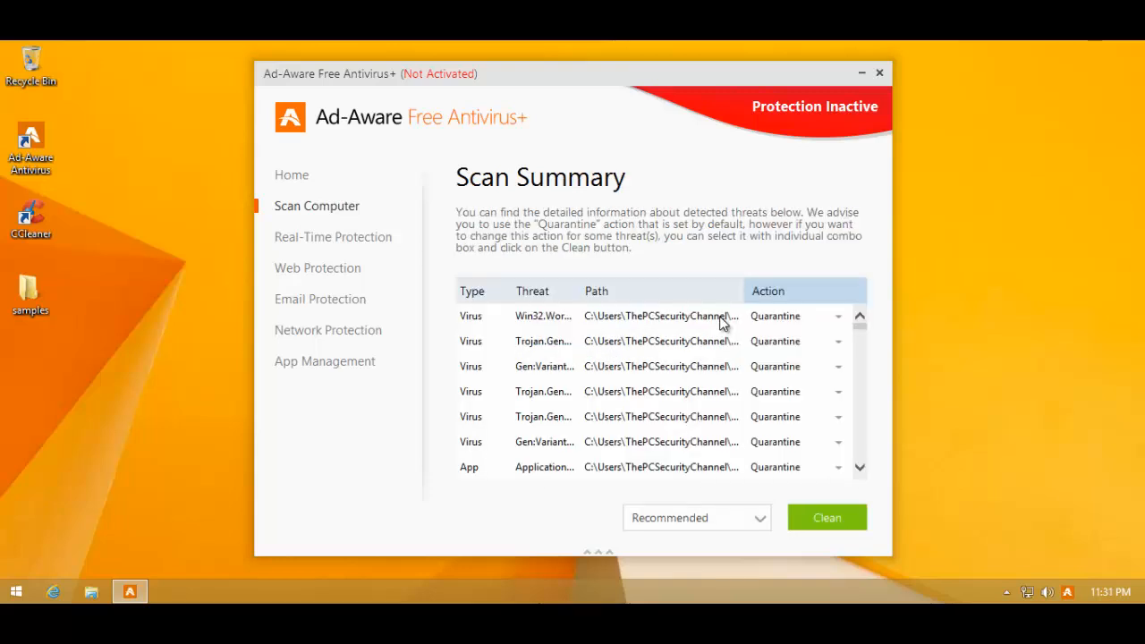
Step: Set the action for all detected threats to Delete and start cleaning
scroll("down", 3)
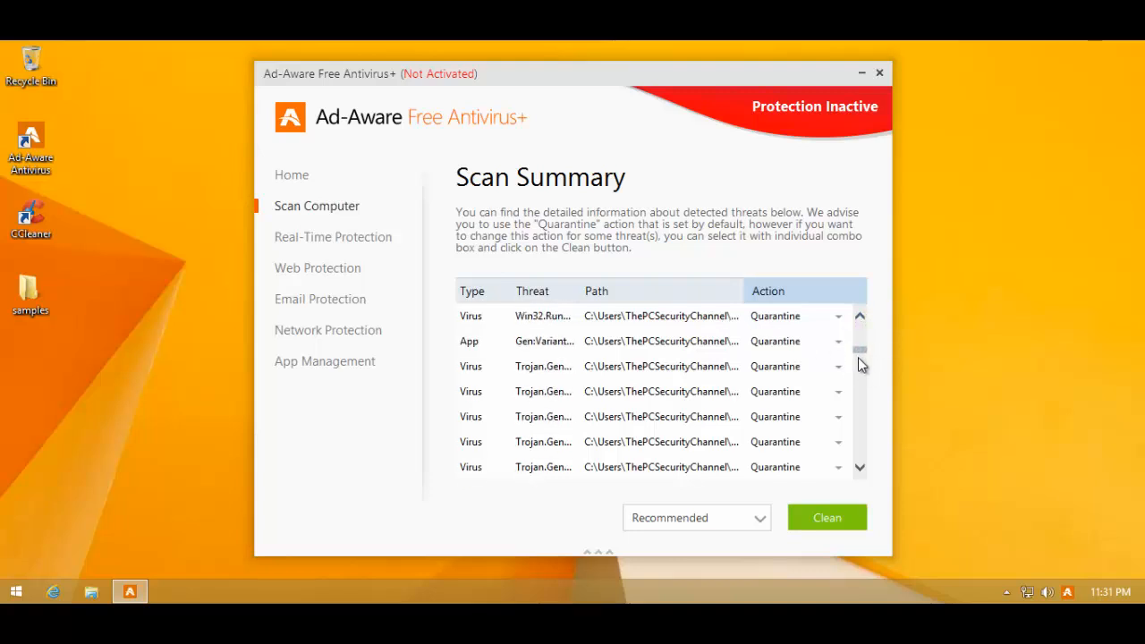
scroll("down", 3)
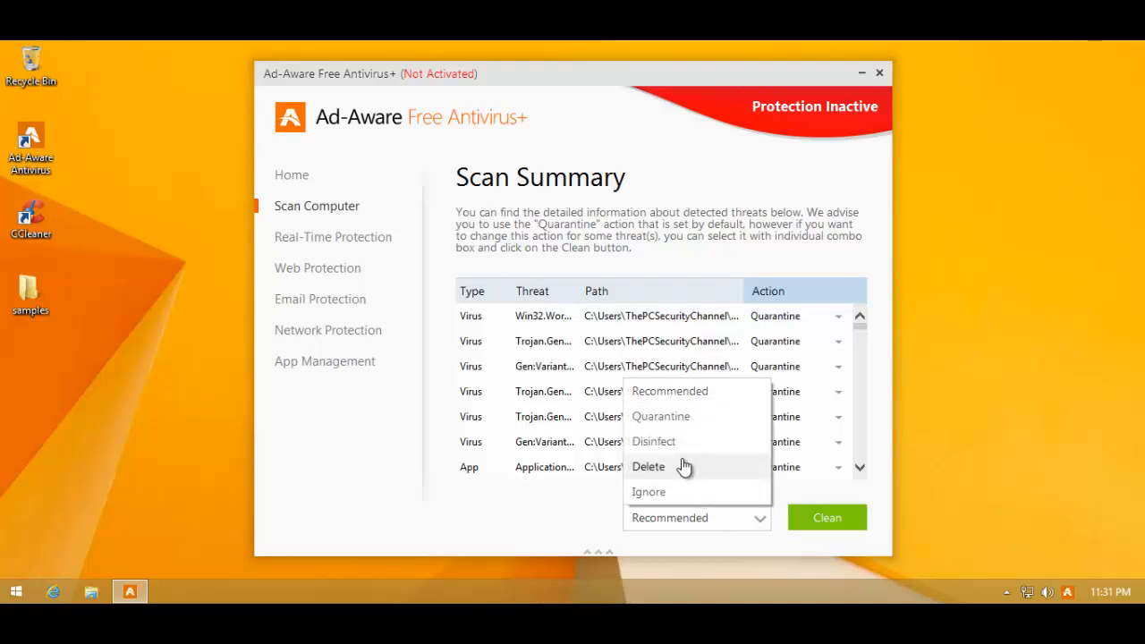
left_click(648, 466)
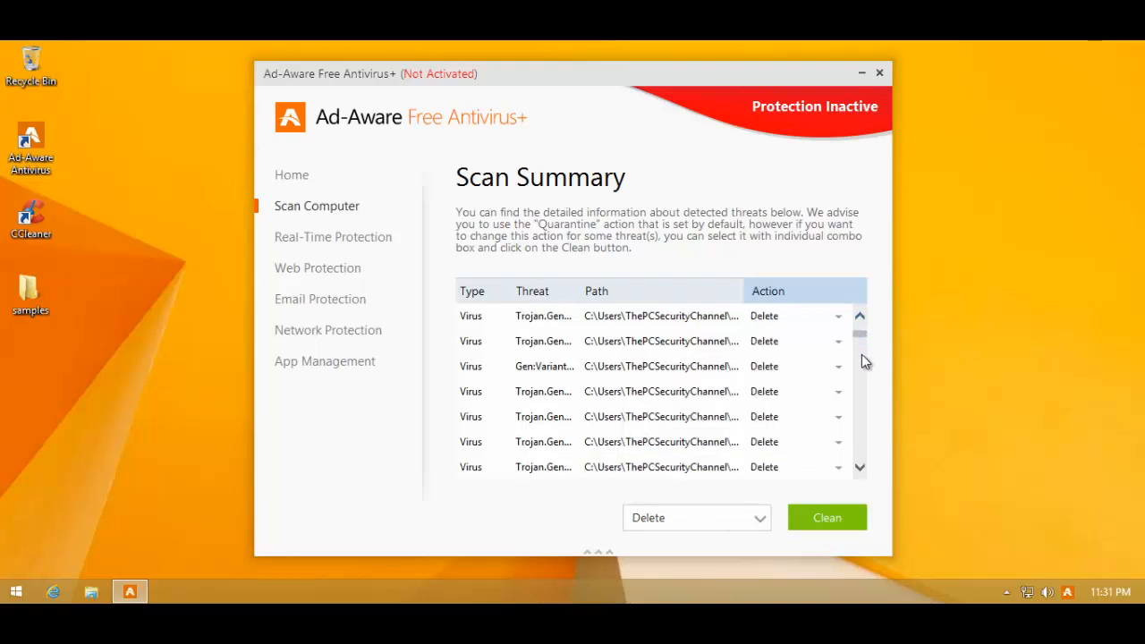
left_click(827, 517)
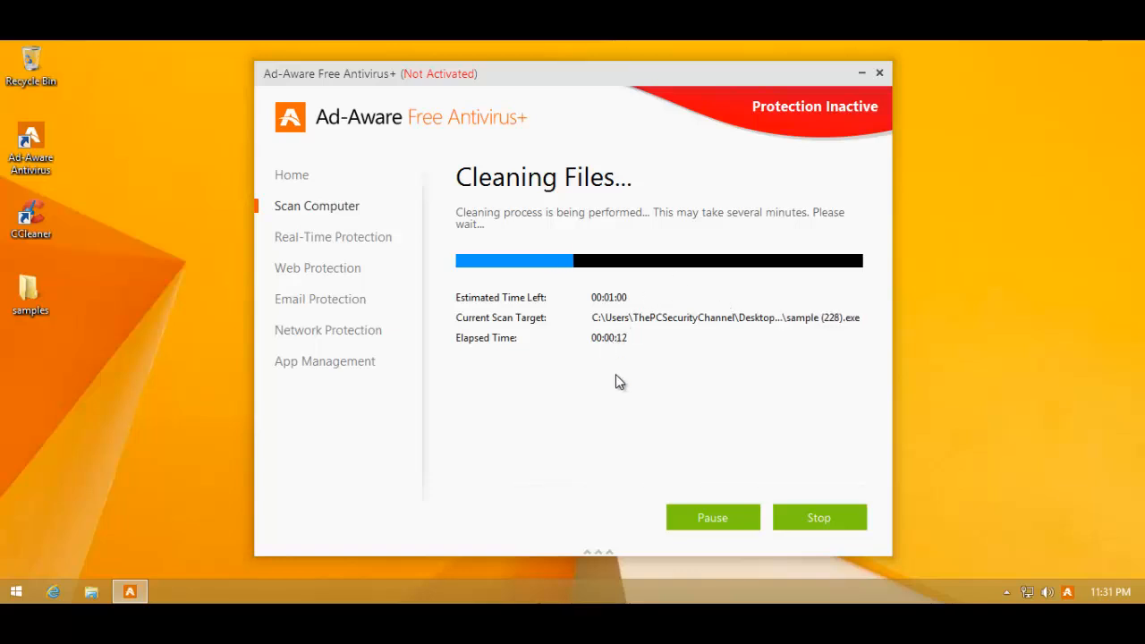
mouse_move(638, 291)
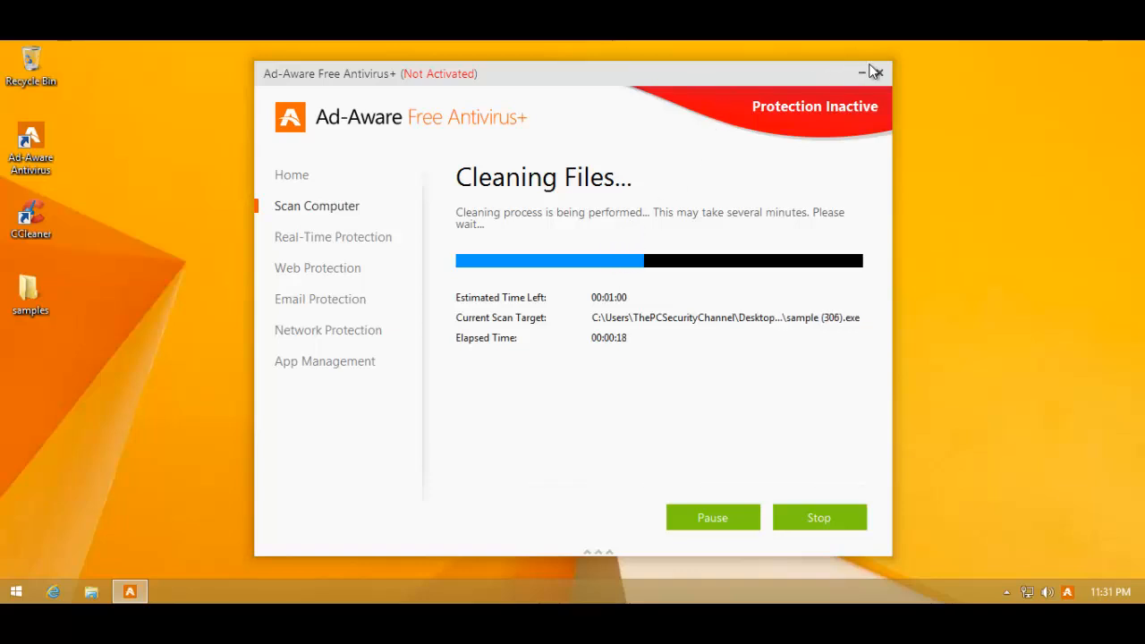
mouse_move(280, 349)
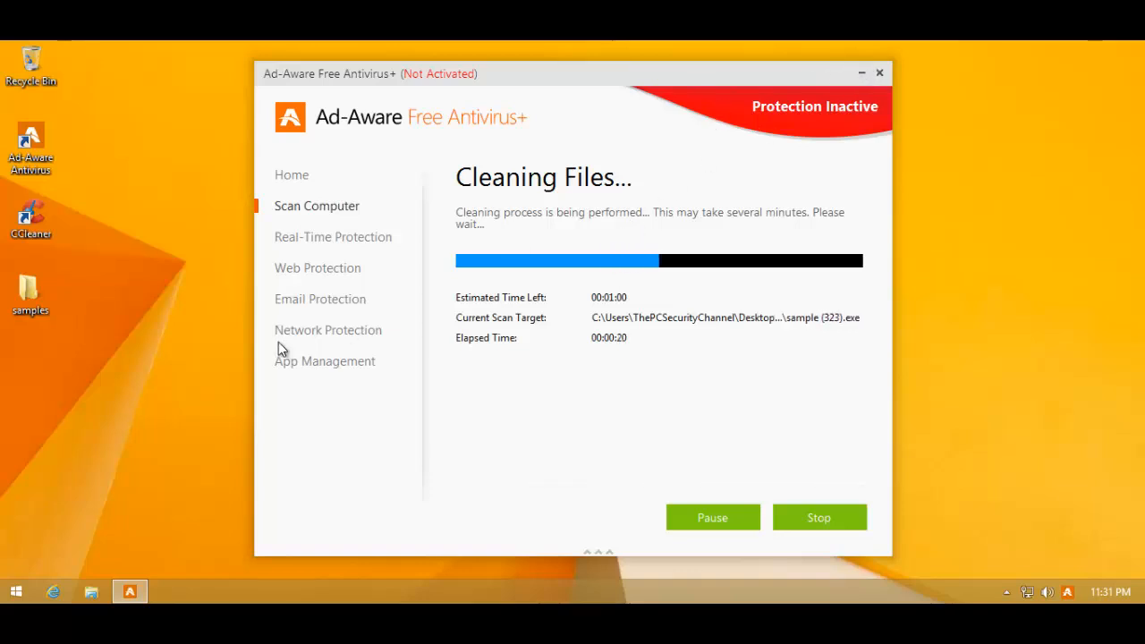
mouse_move(308, 308)
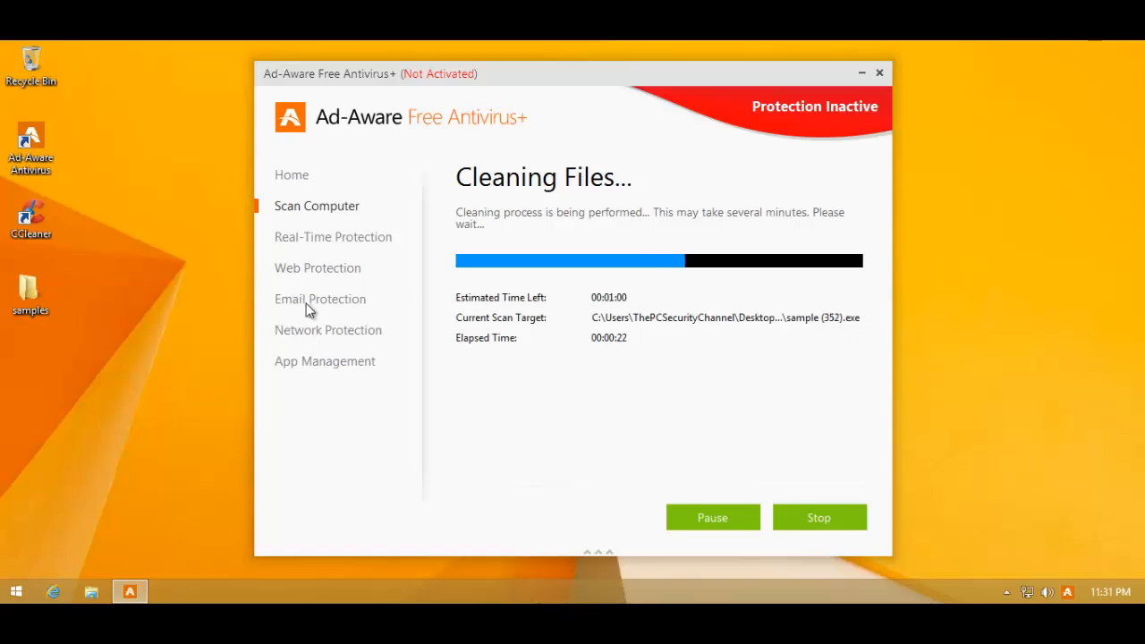
mouse_move(312, 227)
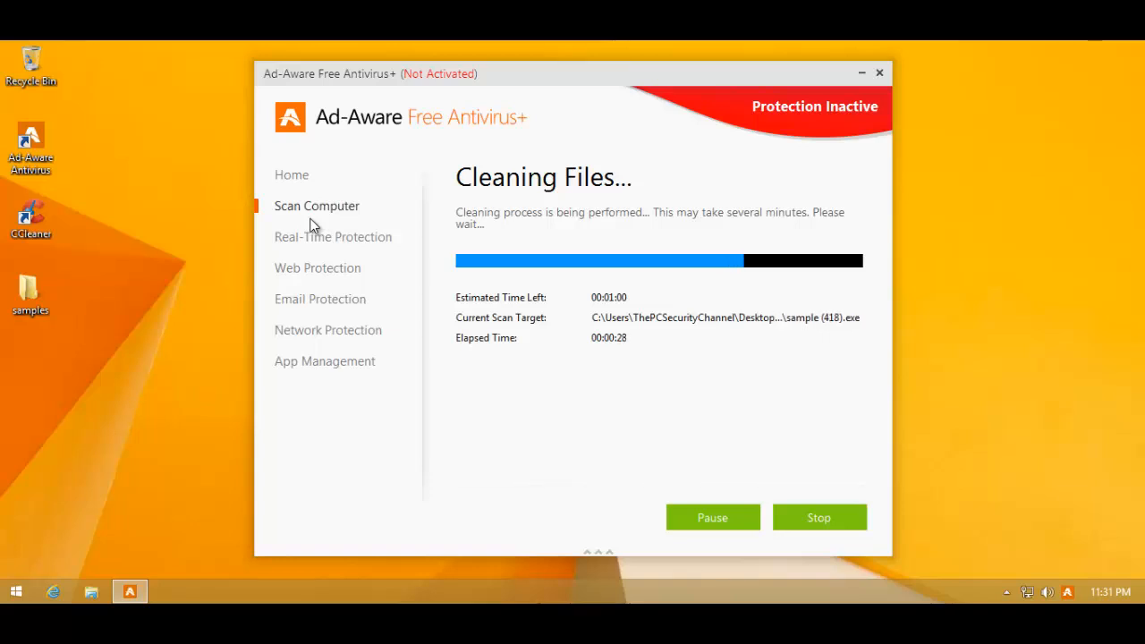
mouse_move(345, 233)
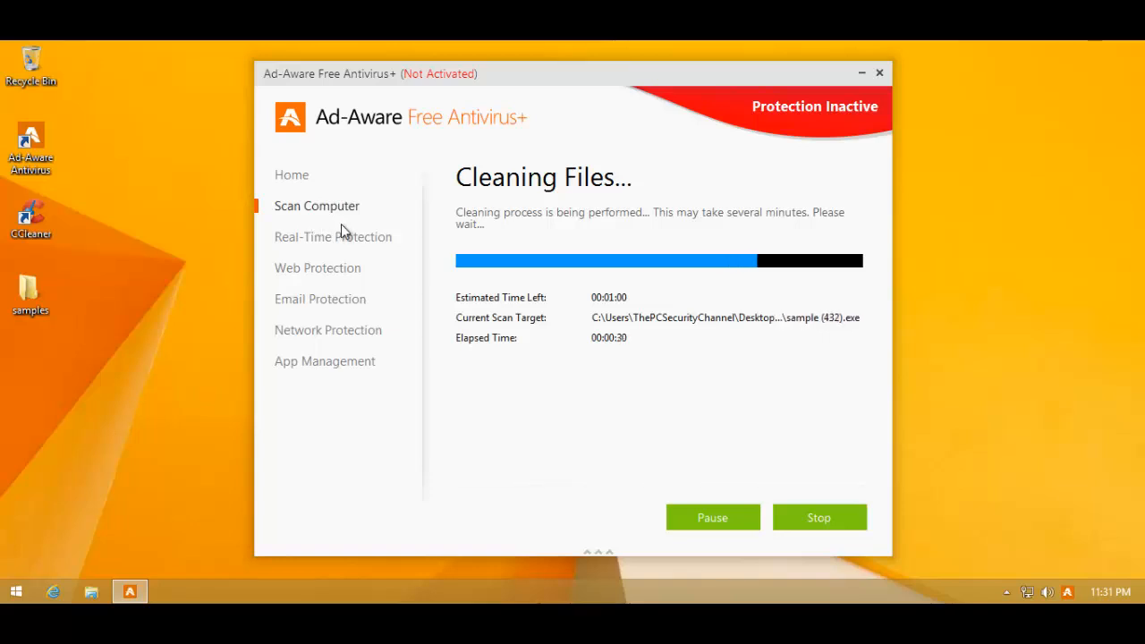
mouse_move(387, 254)
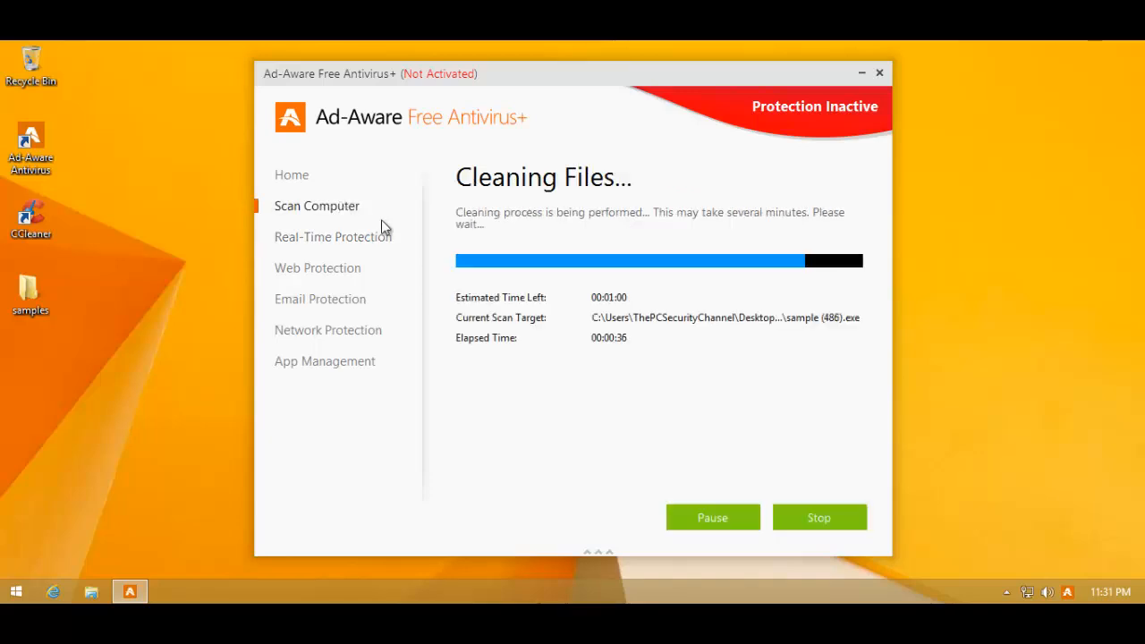
mouse_move(752, 446)
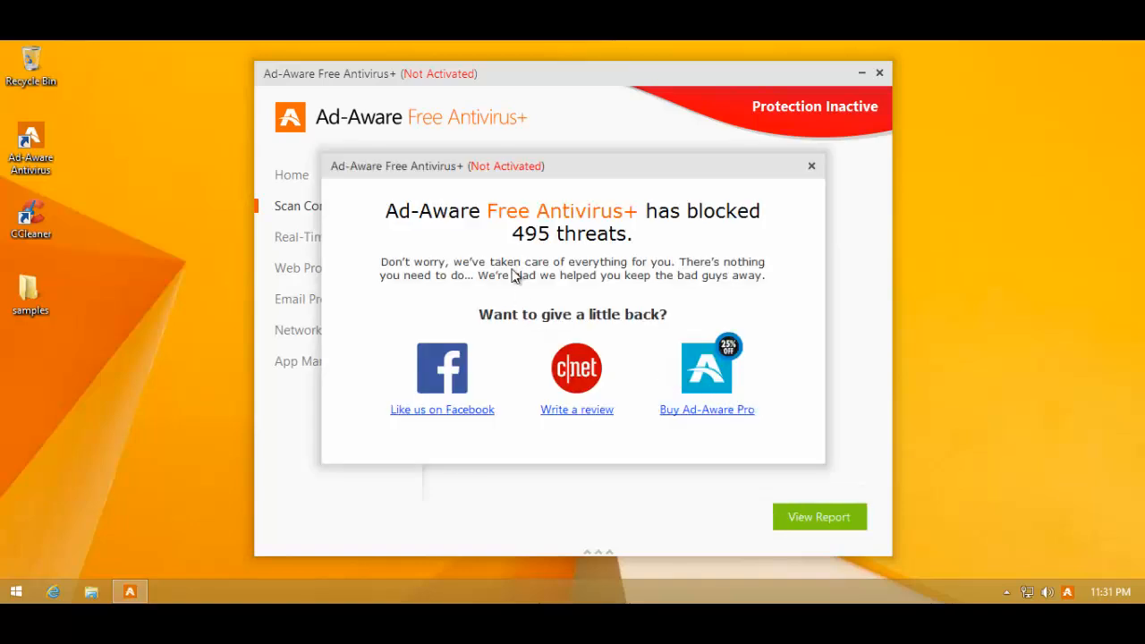
mouse_move(528, 372)
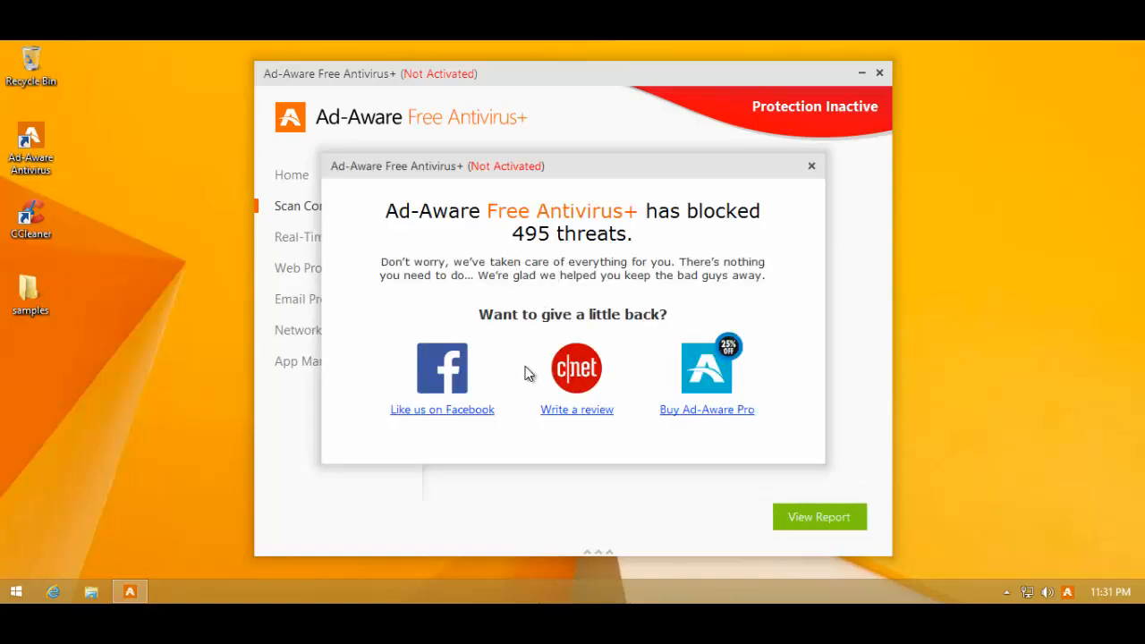
mouse_move(583, 428)
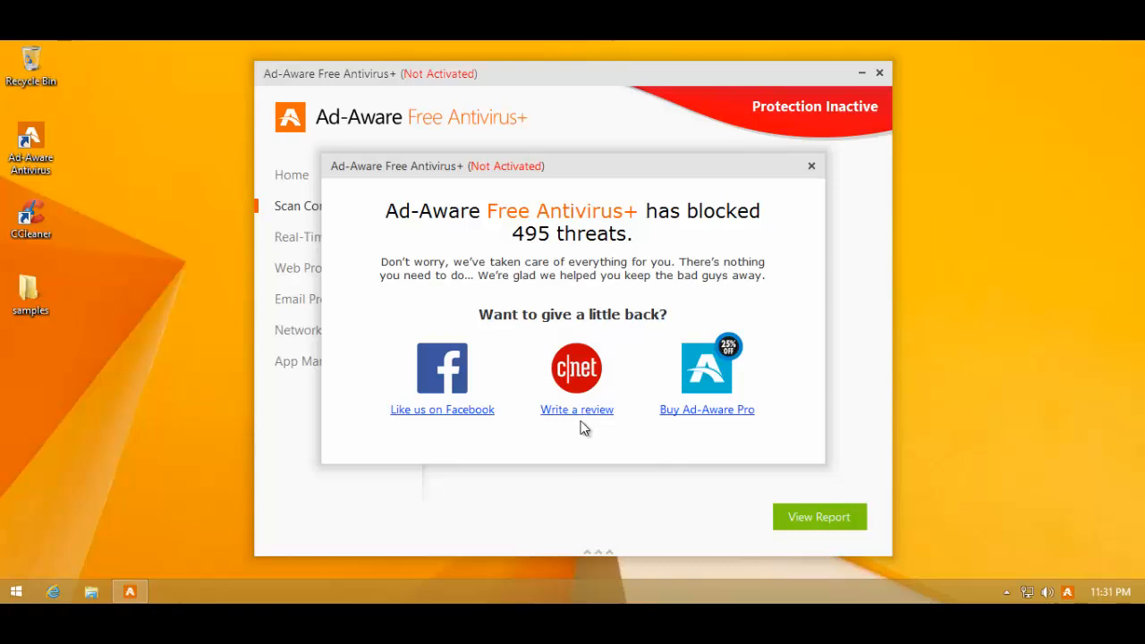
mouse_move(627, 370)
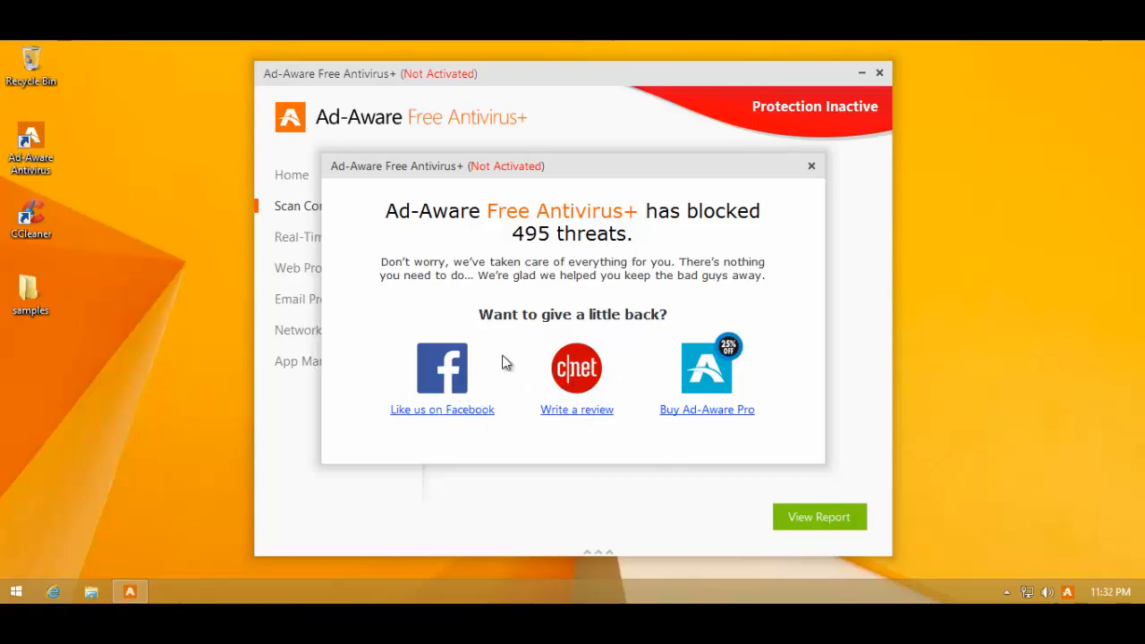
mouse_move(807, 167)
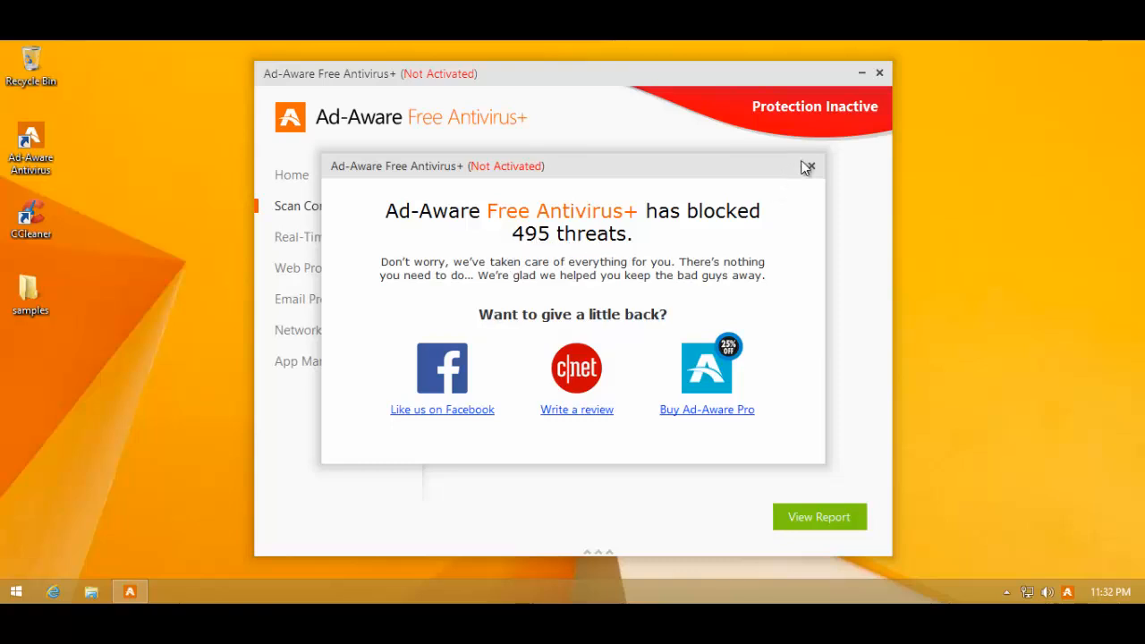
Step: Close the '495 threats blocked' popup to reveal Scan Complete with 495 deleted
left_click(808, 166)
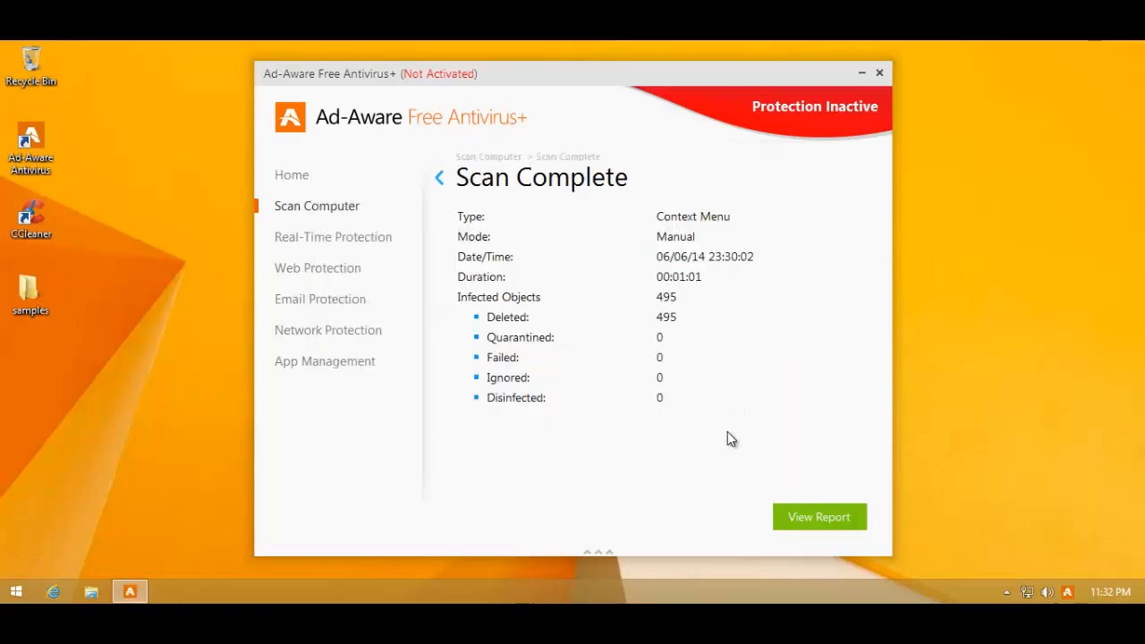
mouse_move(855, 284)
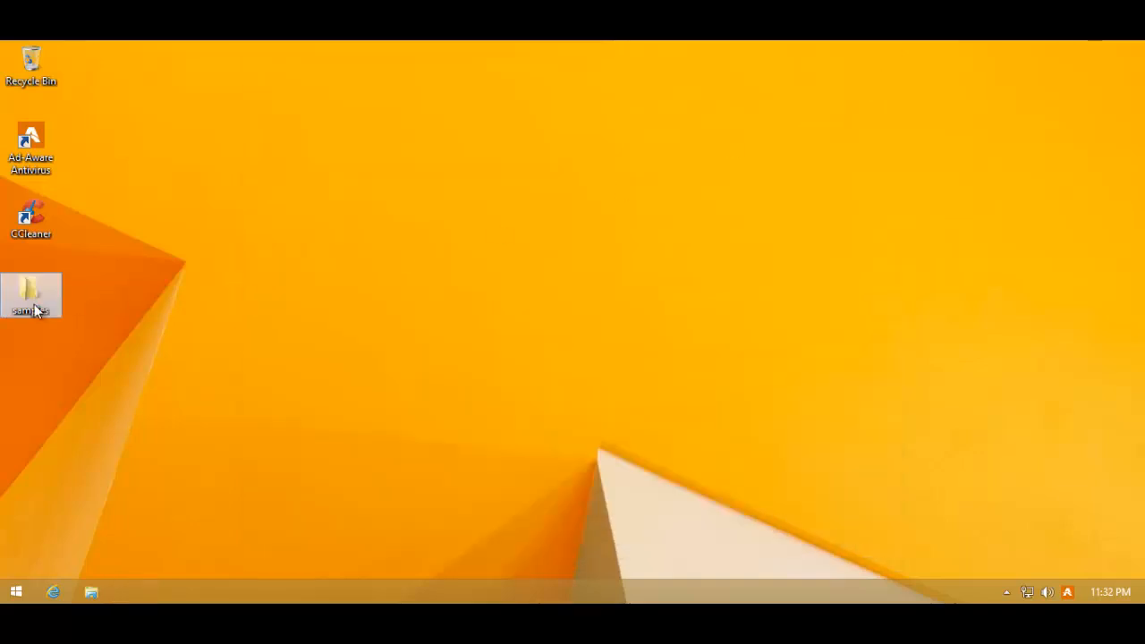
Step: Open the 4-file samples folder and compute 495/499*100 = 99.2% in Calculator
double_click(30, 291)
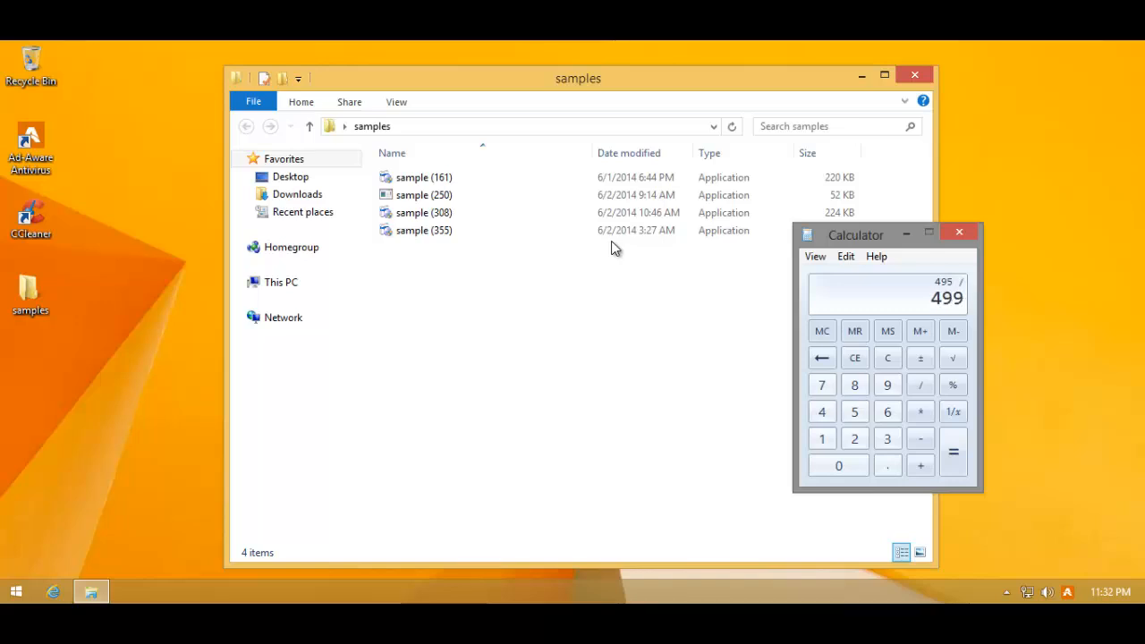
left_click(920, 384)
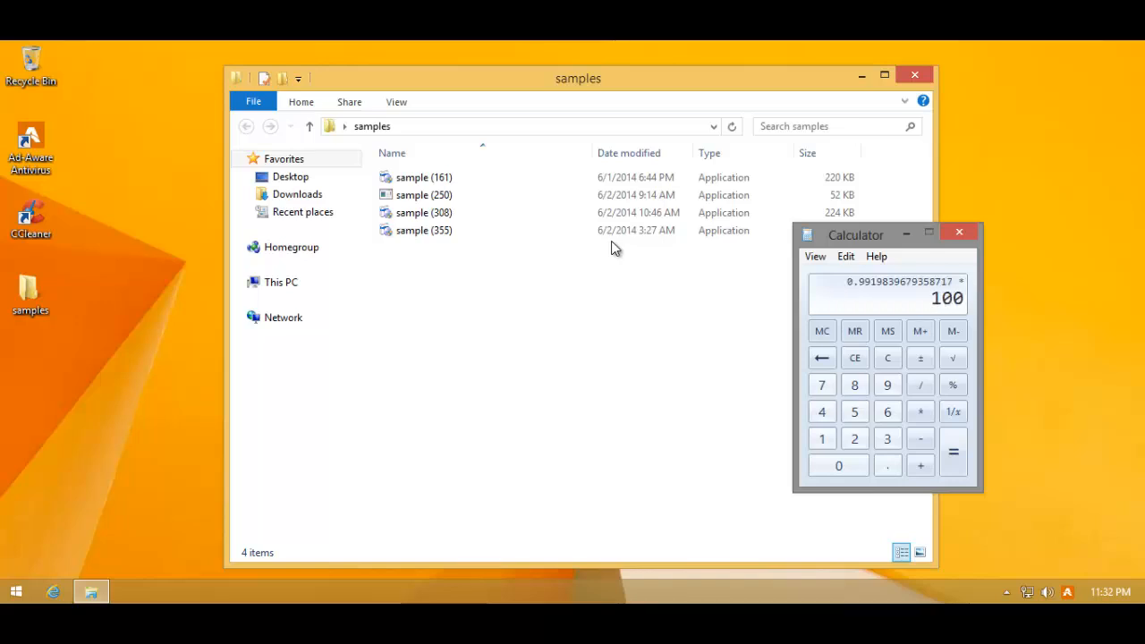
left_click(953, 451)
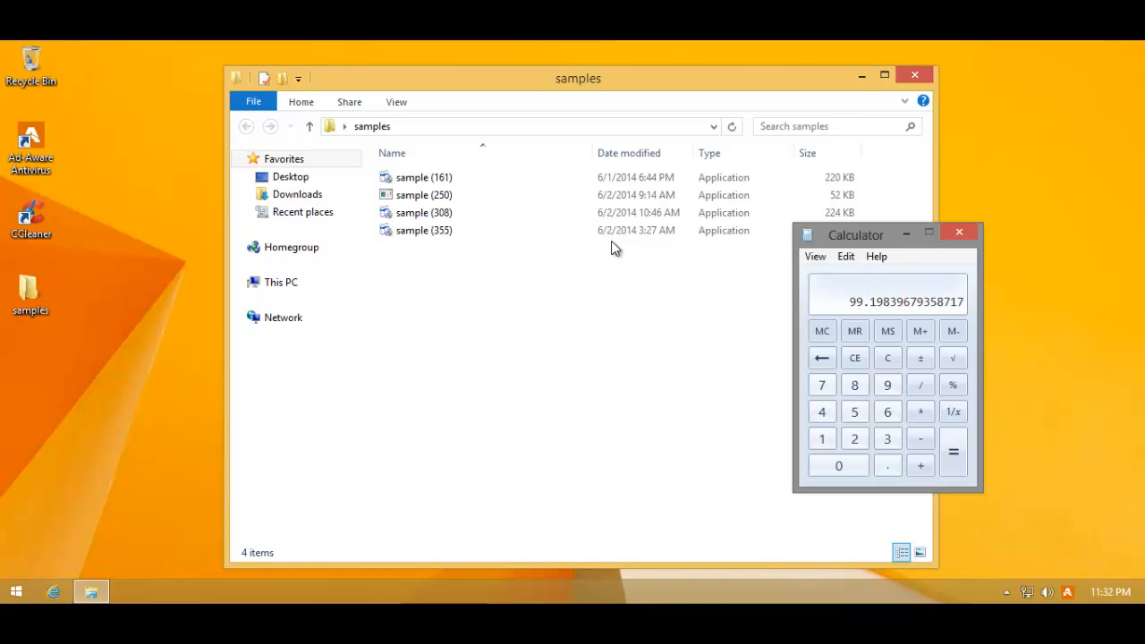
mouse_move(858, 235)
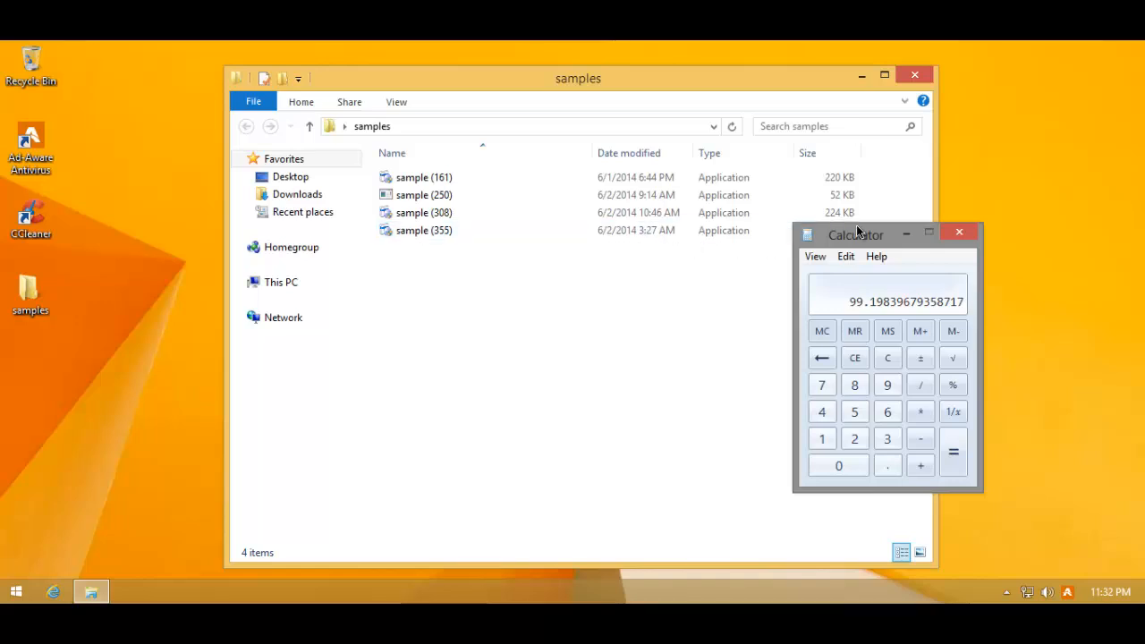
mouse_move(960, 234)
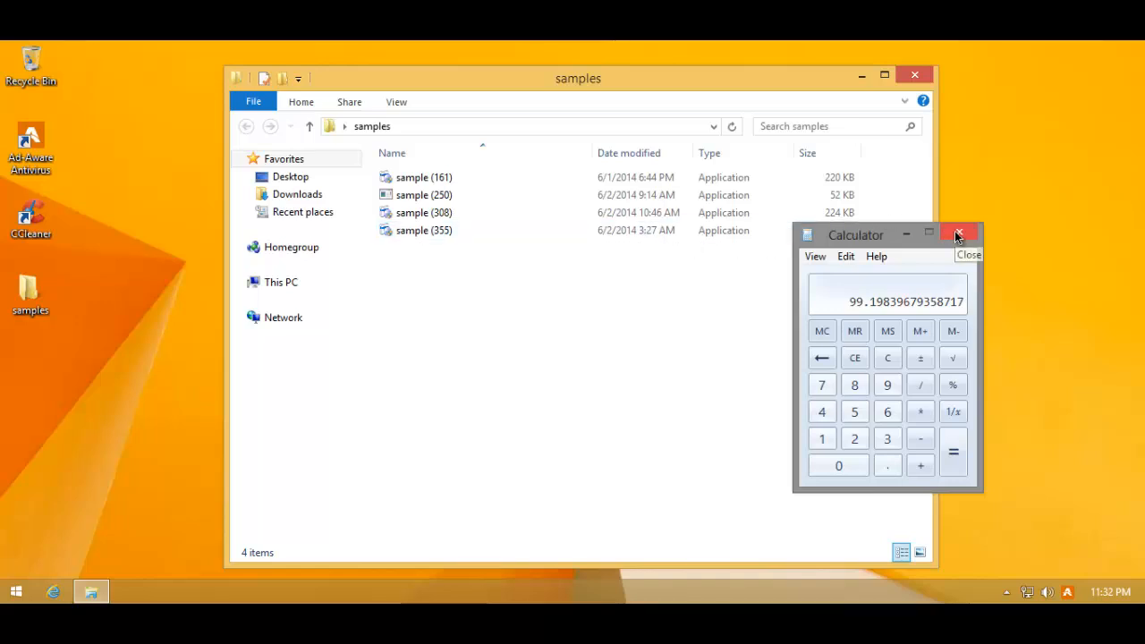
mouse_move(958, 236)
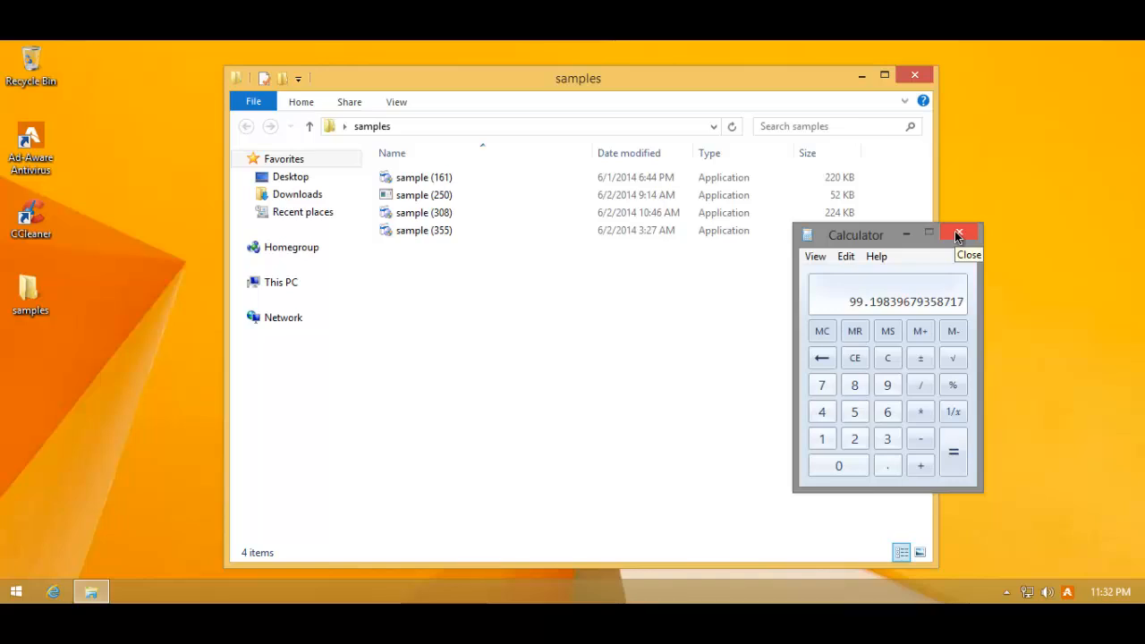
left_click(958, 235)
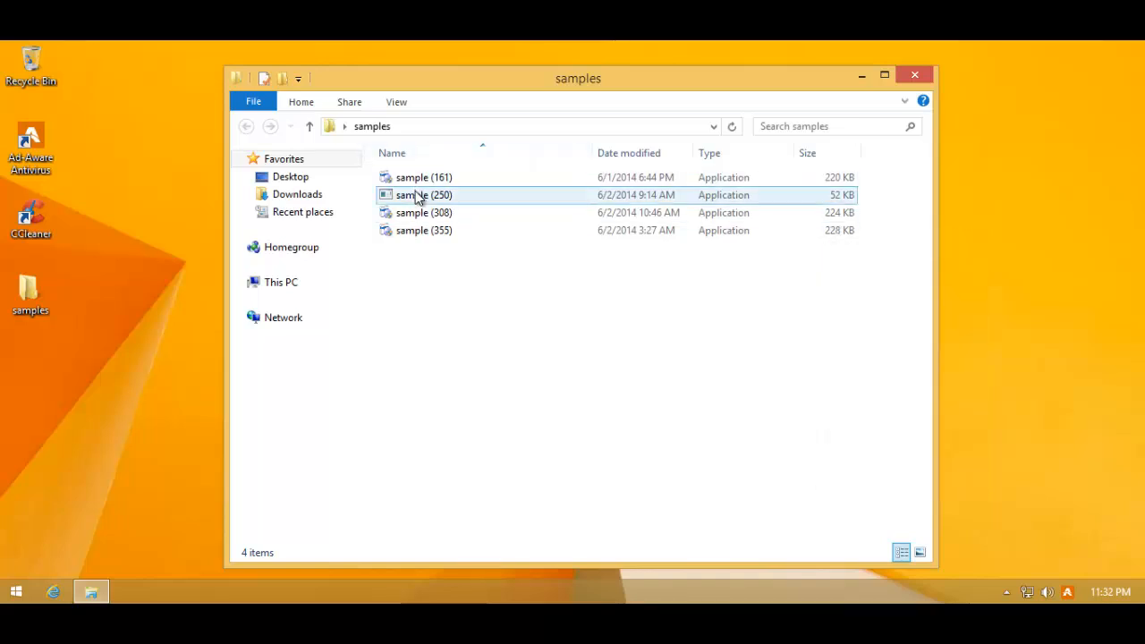
Step: Run a leftover sample and find the new Fusion Install (32 bit) process in Task Manager
left_click(421, 194)
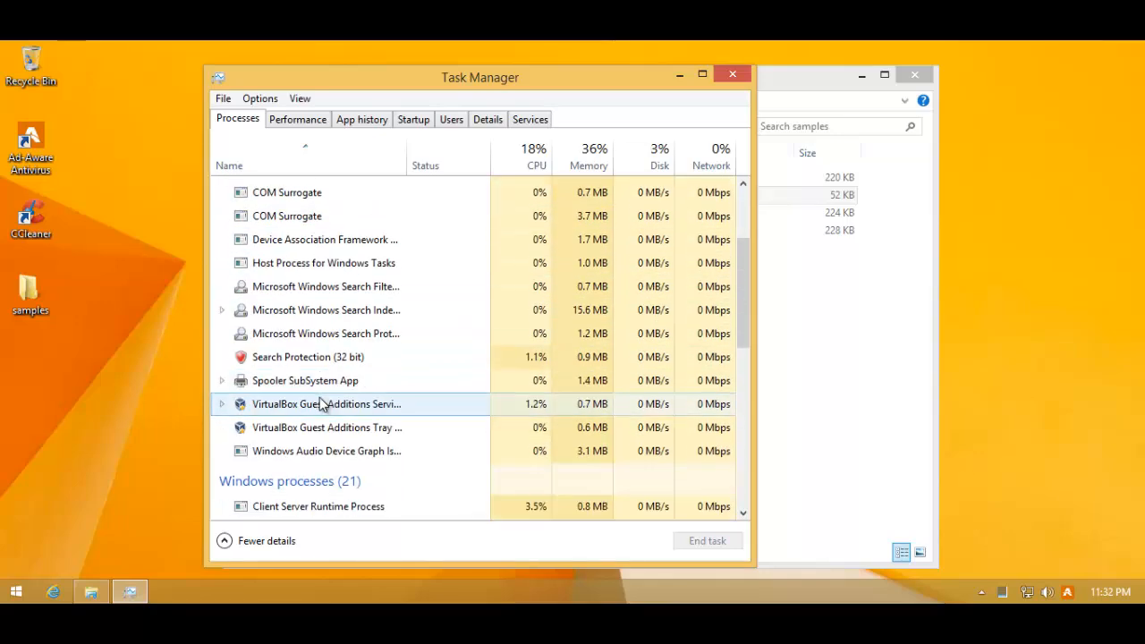
scroll("down", 3)
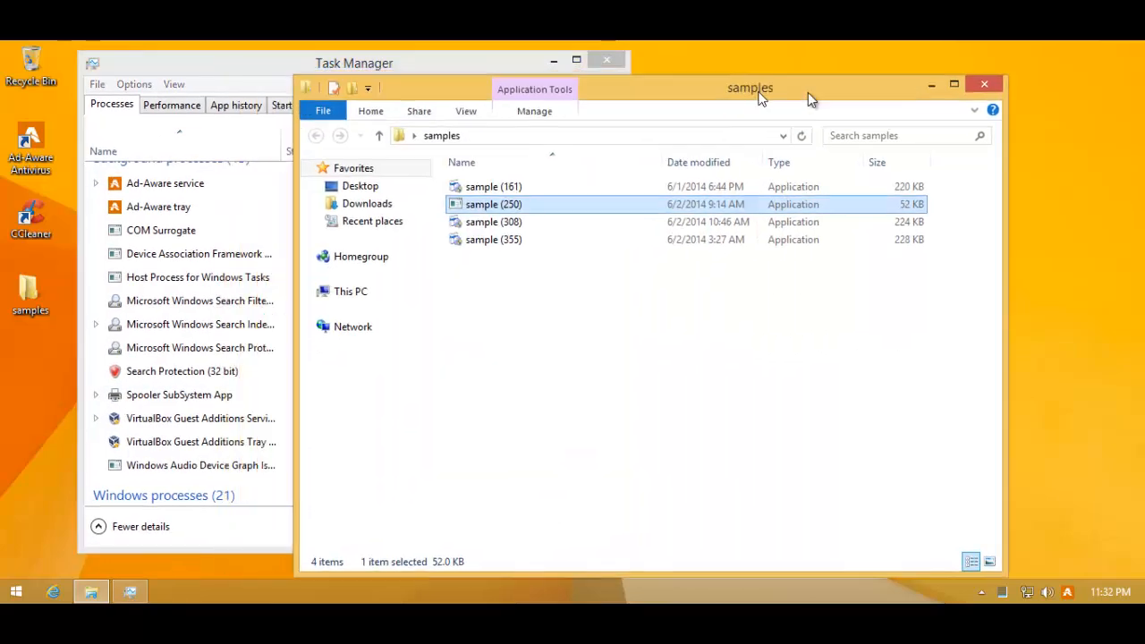
double_click(494, 204)
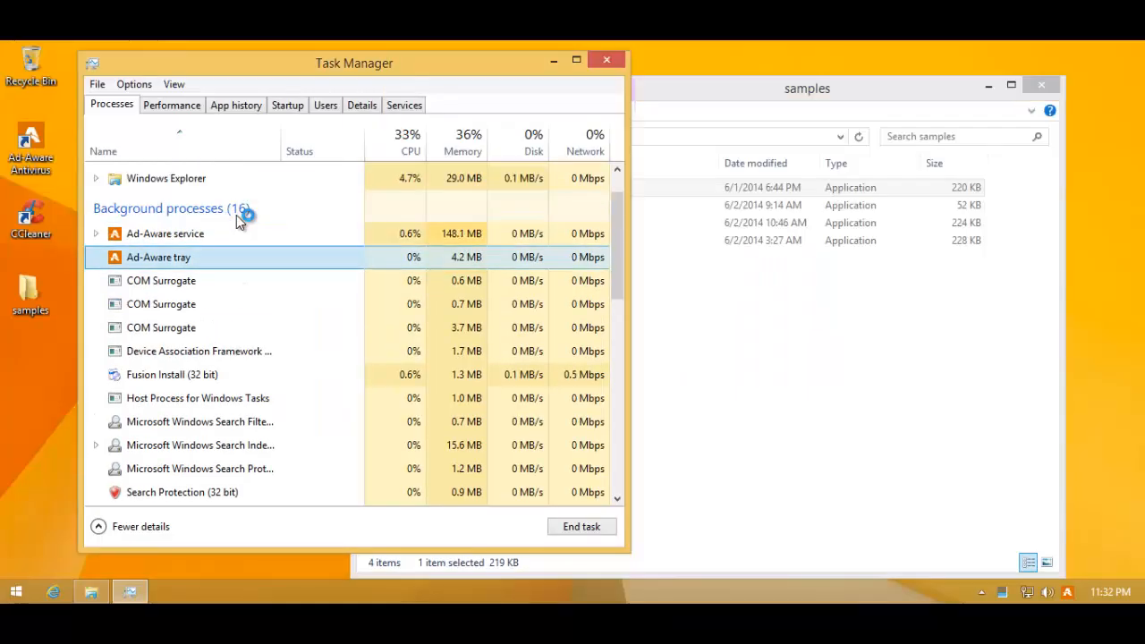
scroll("down", 3)
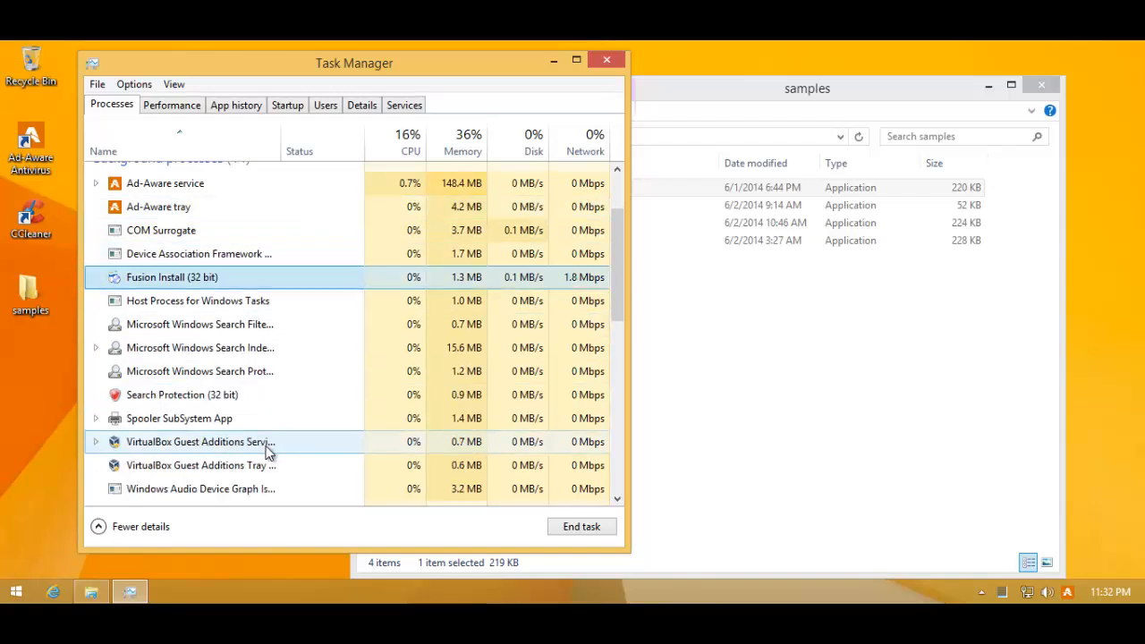
mouse_move(440, 418)
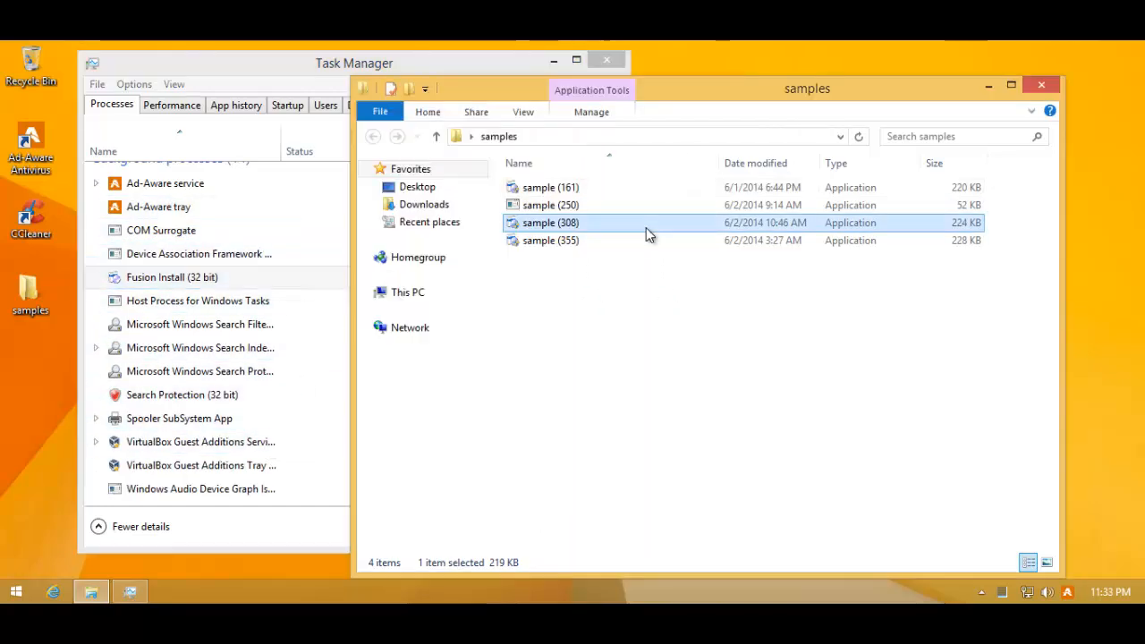
left_click(550, 205)
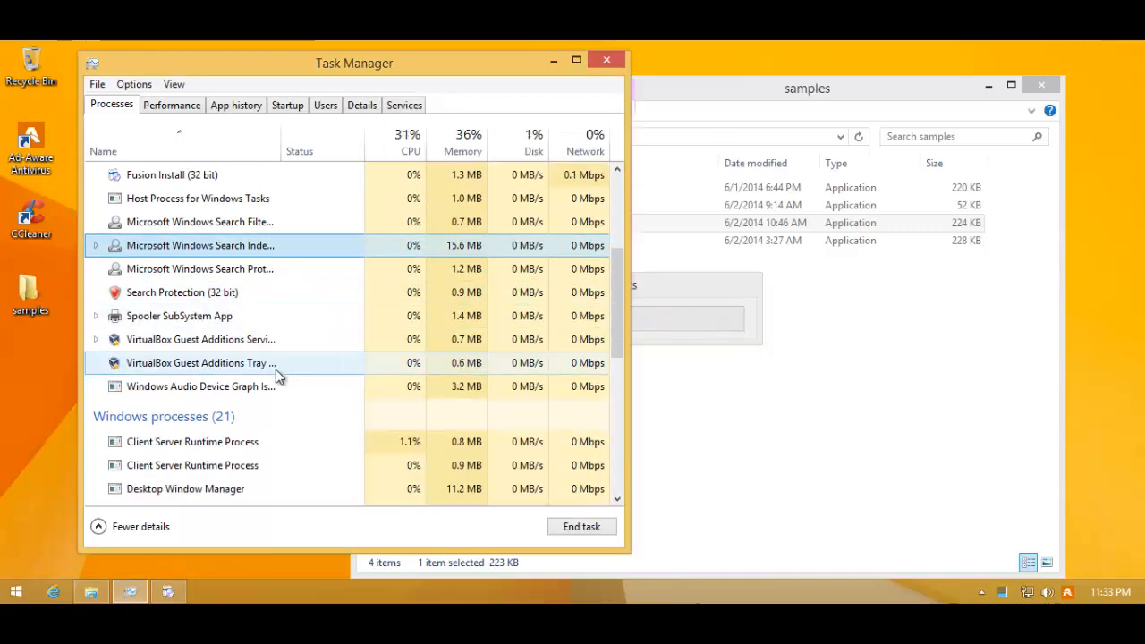
scroll("down", 3)
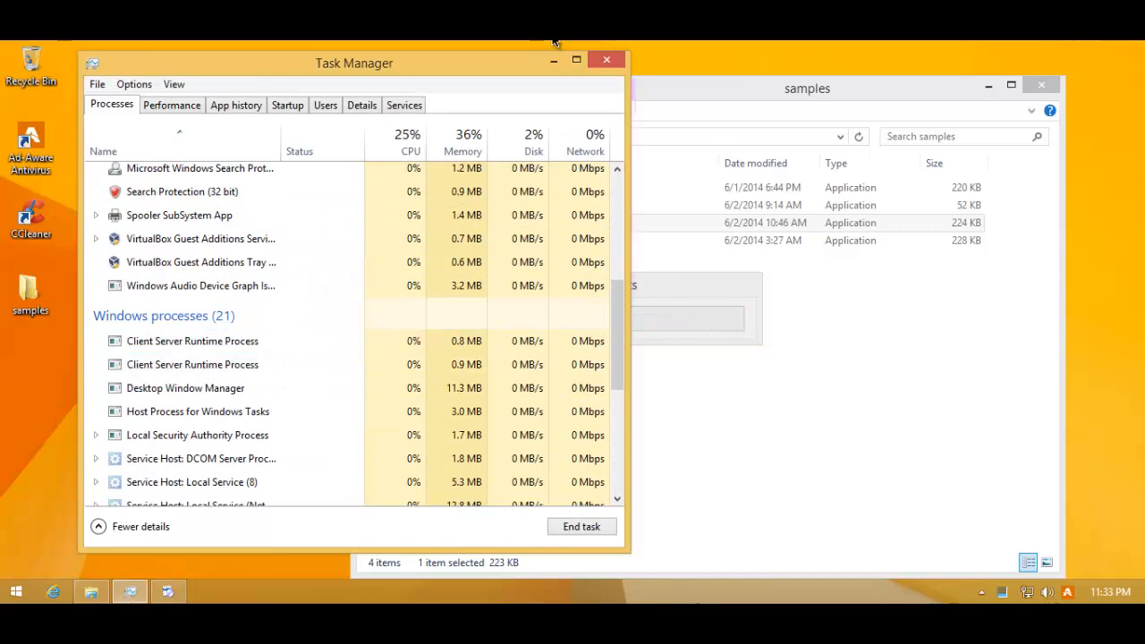
left_click(605, 59)
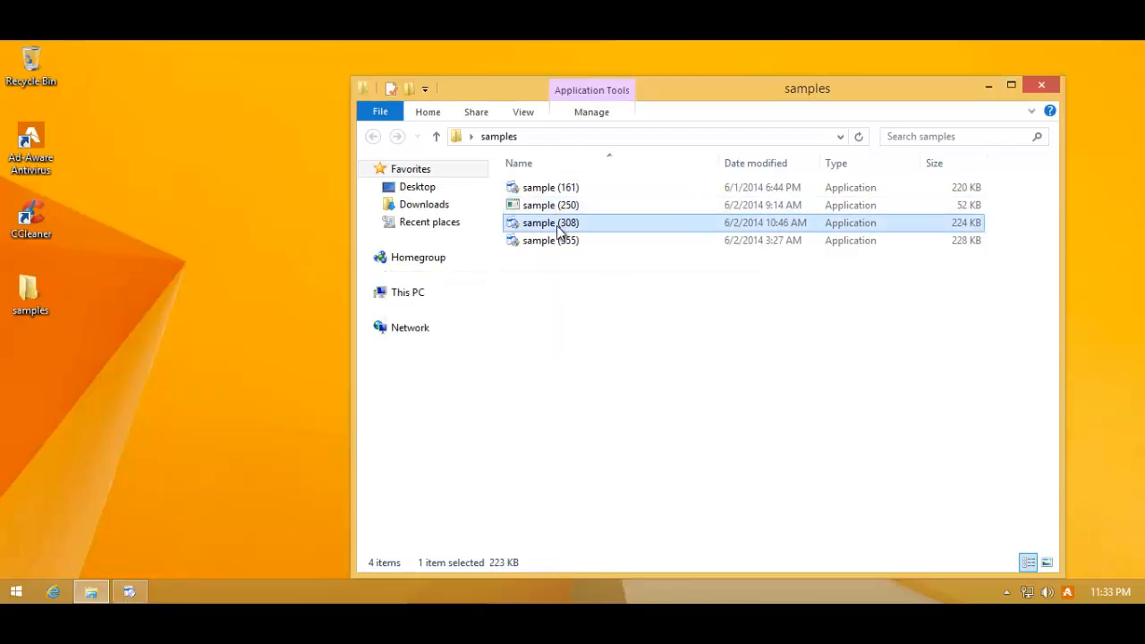
Step: Run sample (308) and quit the Fusion Install setup without installing anything
double_click(548, 223)
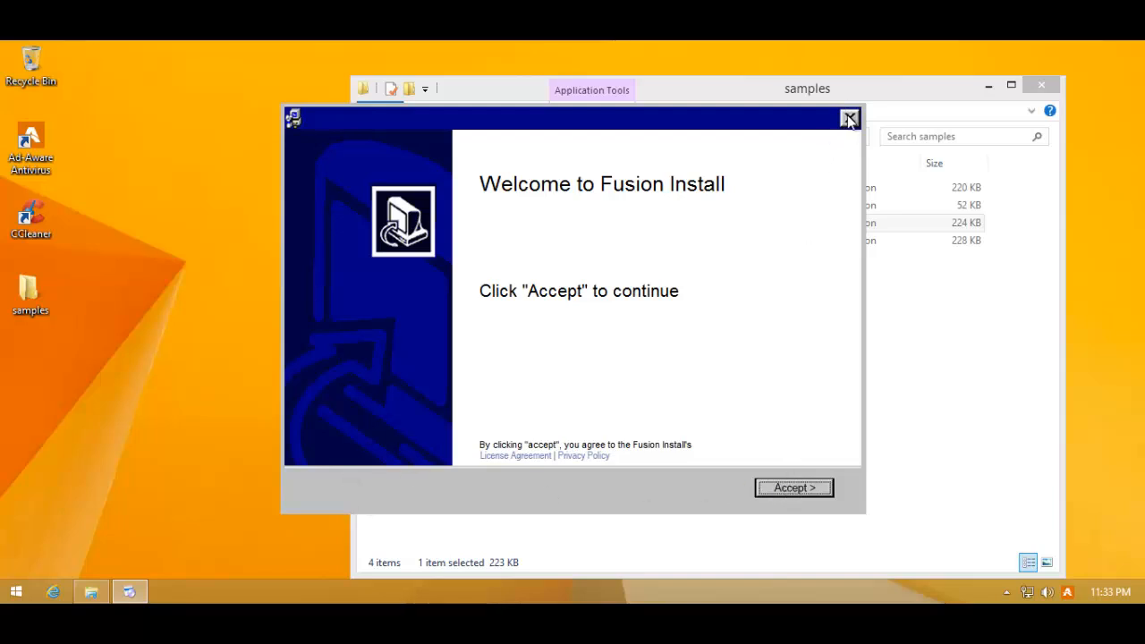
left_click(848, 117)
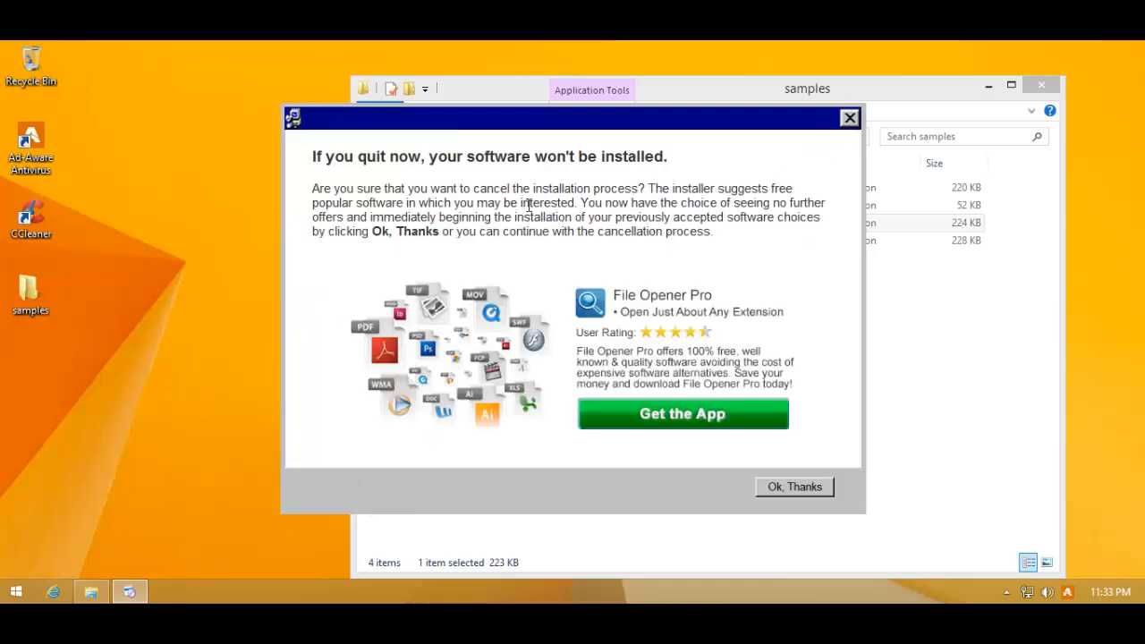
mouse_move(793, 487)
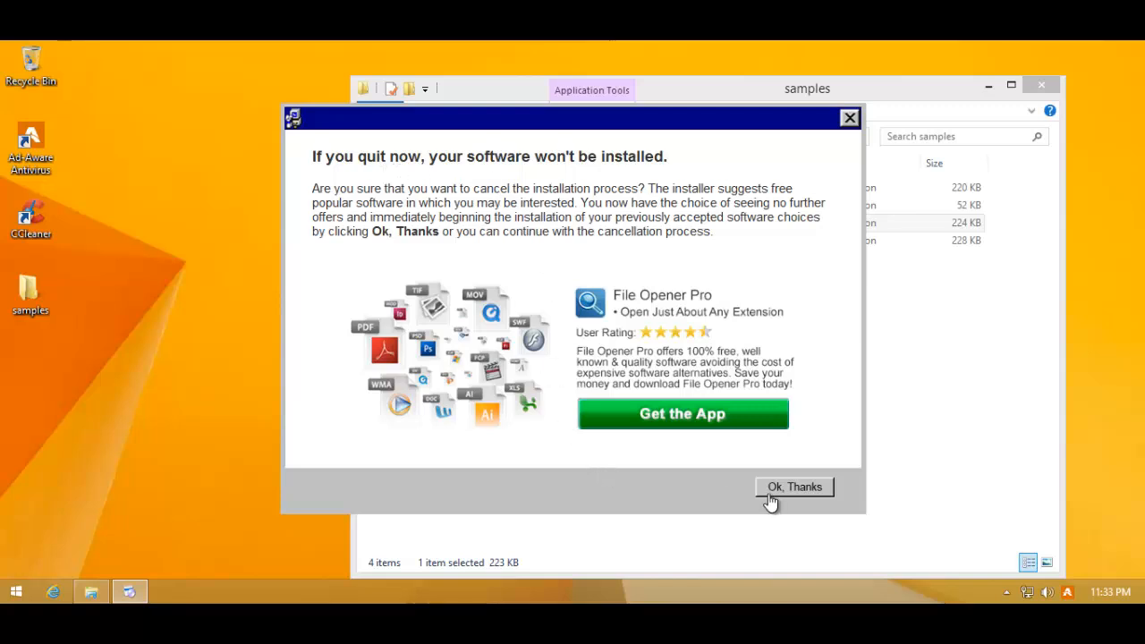
mouse_move(847, 118)
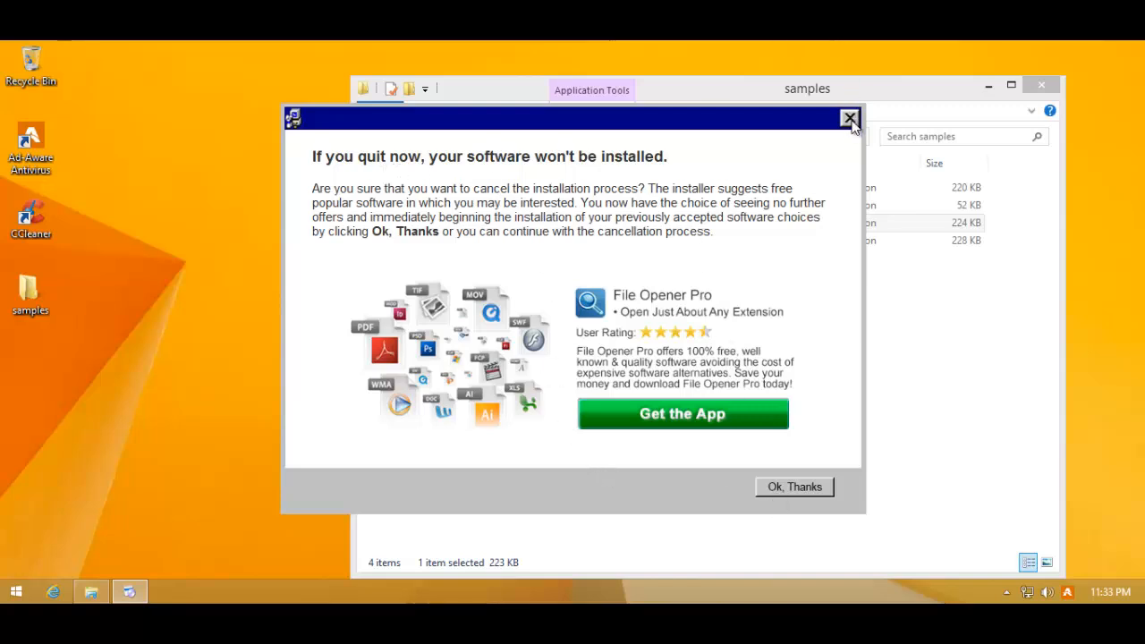
left_click(846, 119)
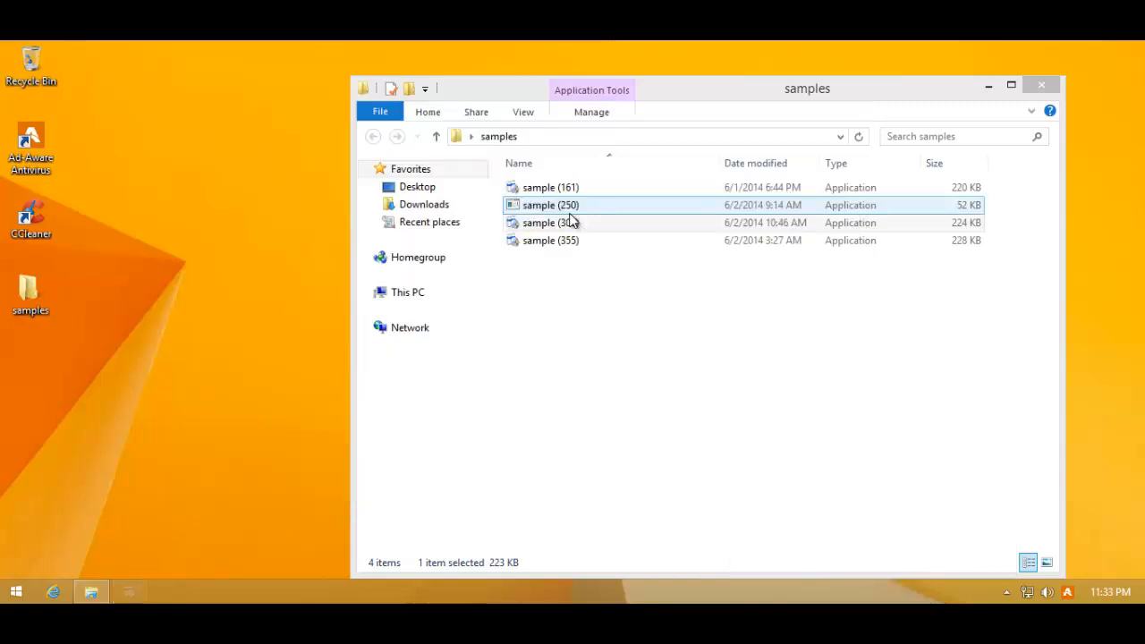
left_click(1007, 592)
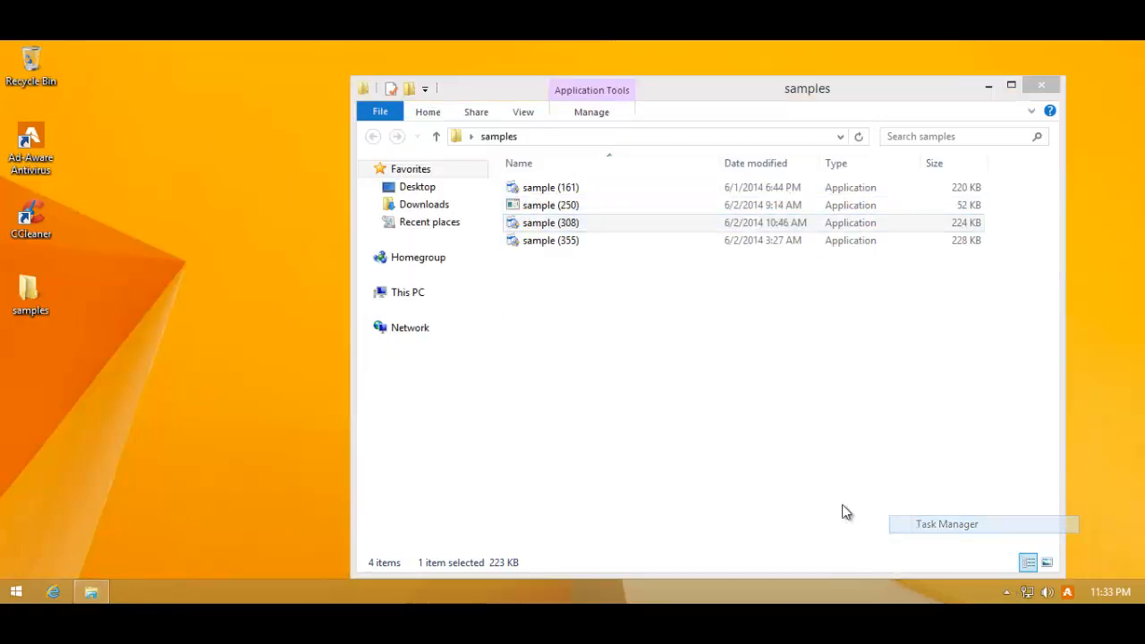
Step: Find the Search Protection (32 bit) process in Task Manager, then close Task Manager
left_click(947, 525)
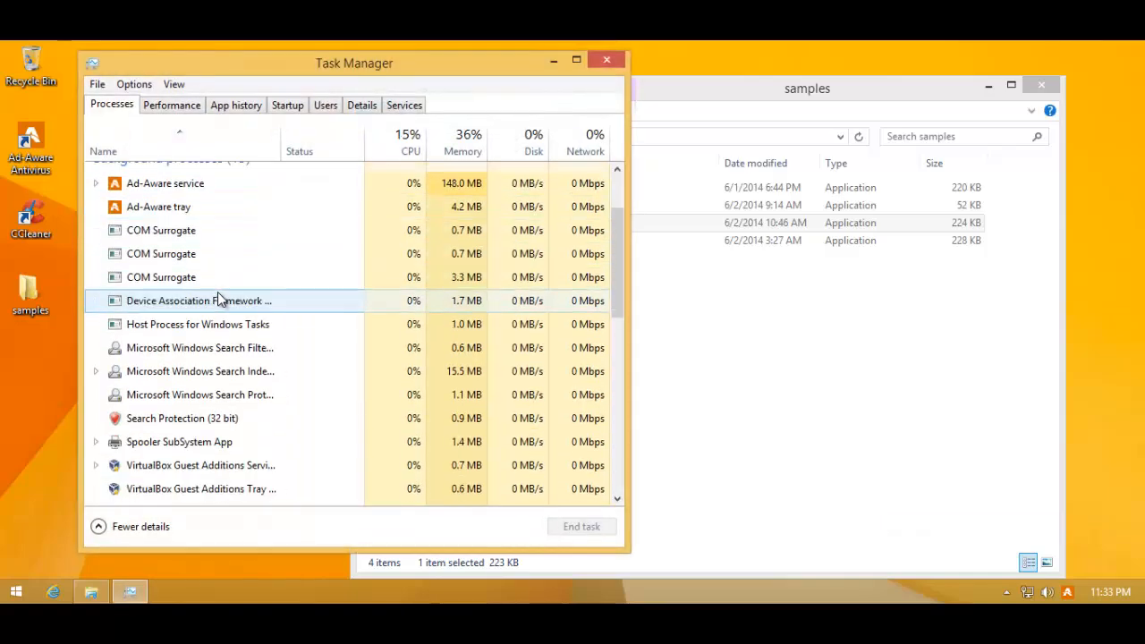
scroll("down", 3)
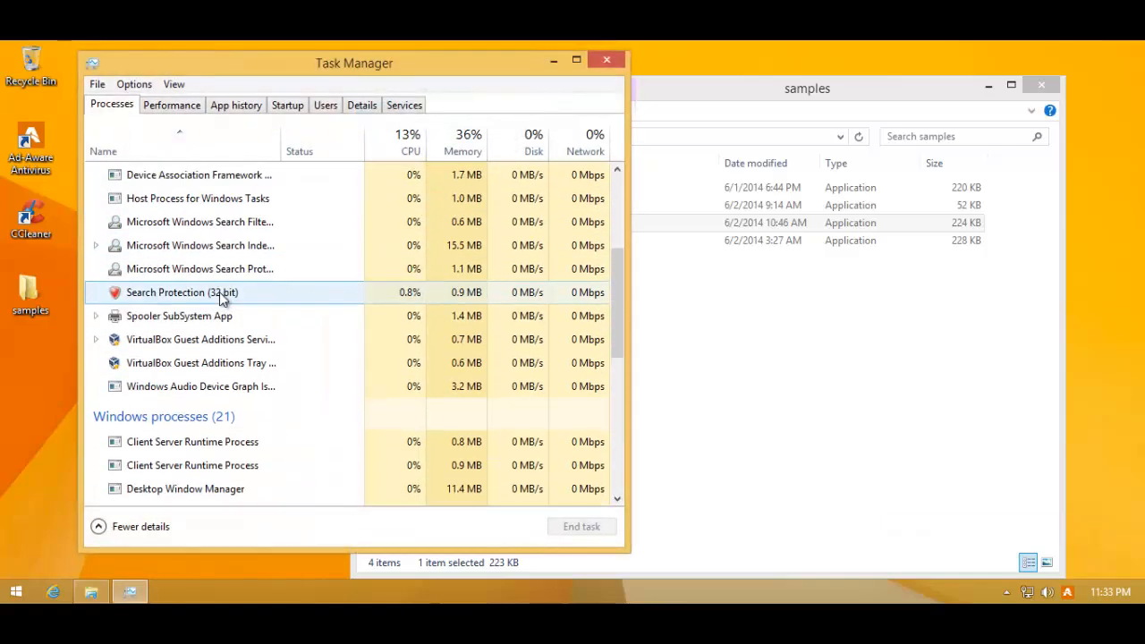
scroll("down", 3)
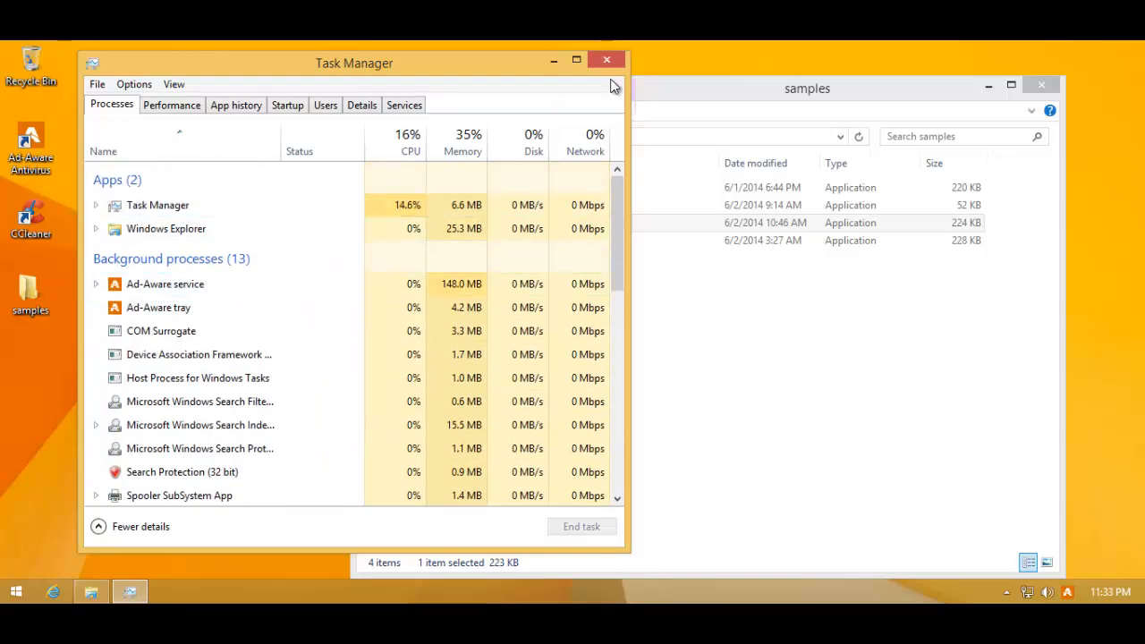
left_click(606, 60)
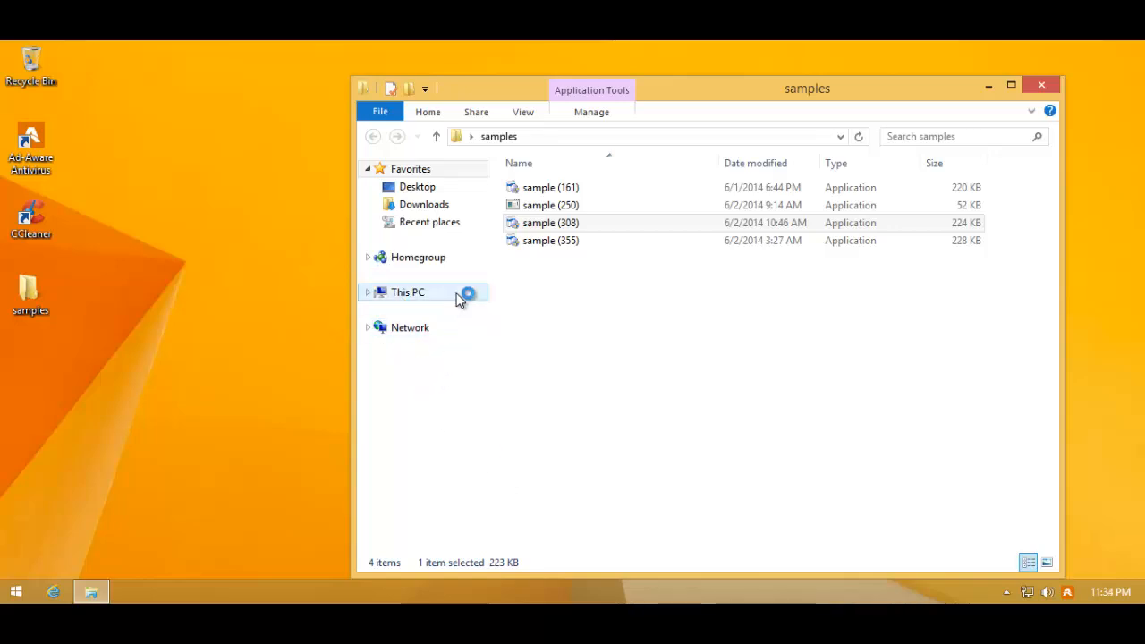
Step: Run another sample, allow Fusion Install through UAC, and close the samples folder
double_click(551, 223)
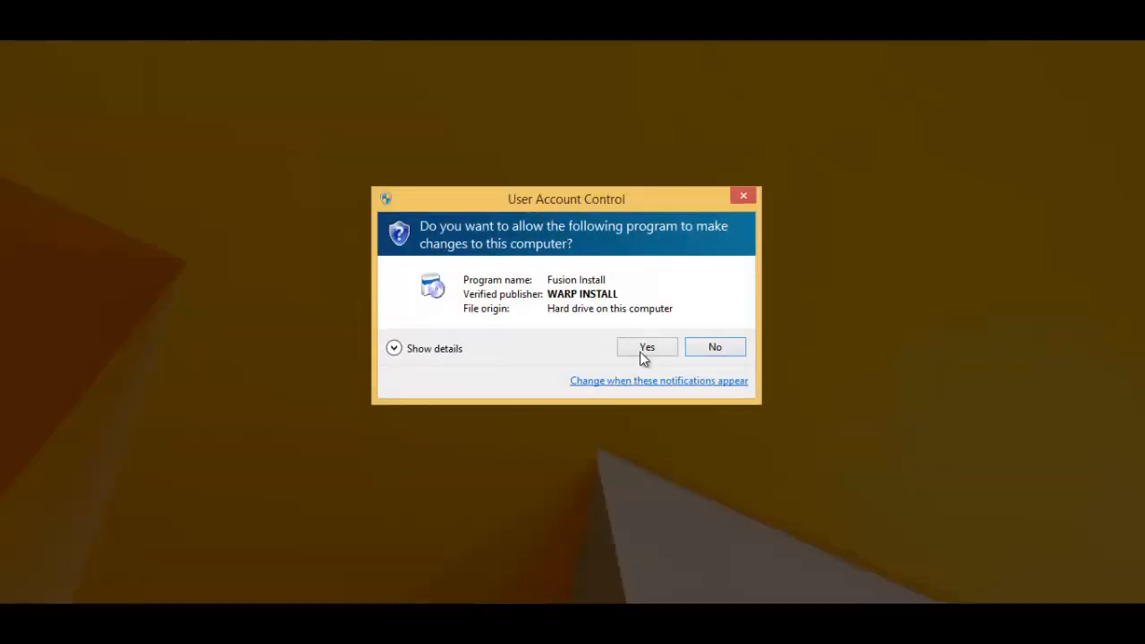
left_click(647, 346)
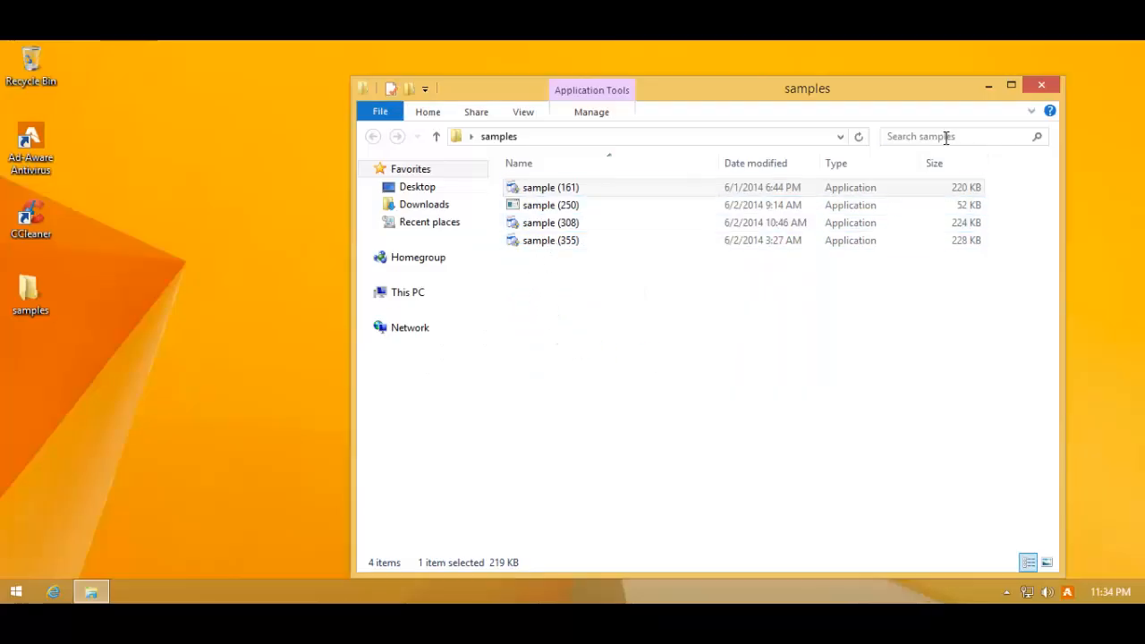
left_click(1038, 85)
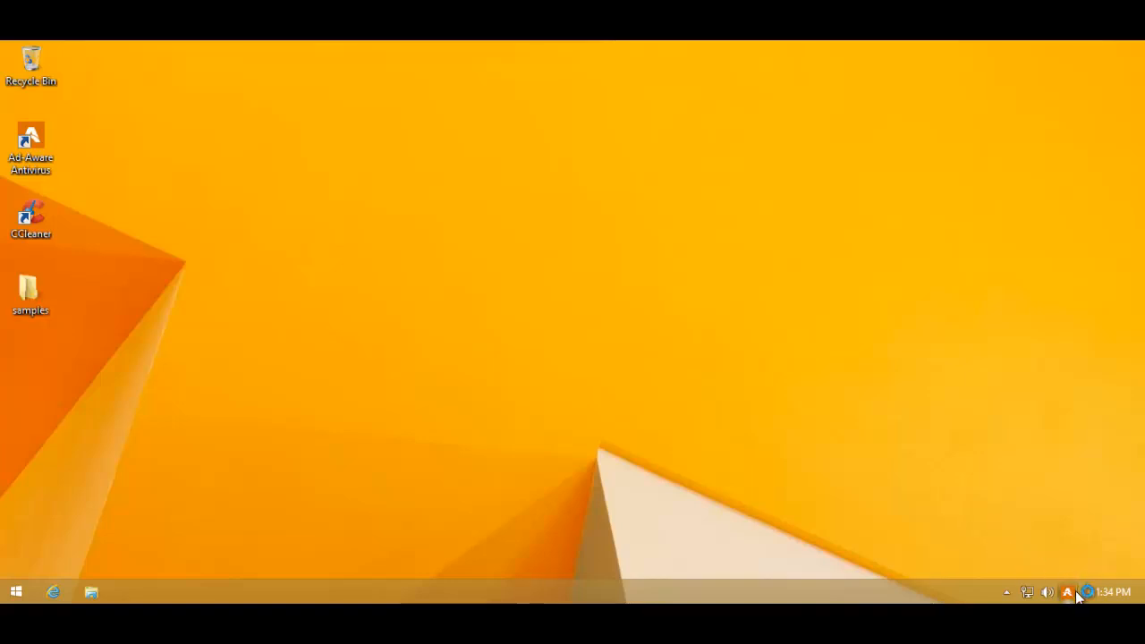
Step: Reopen Ad-Aware from the tray showing Protection Inactive and Real-Time Protection disabled
double_click(31, 135)
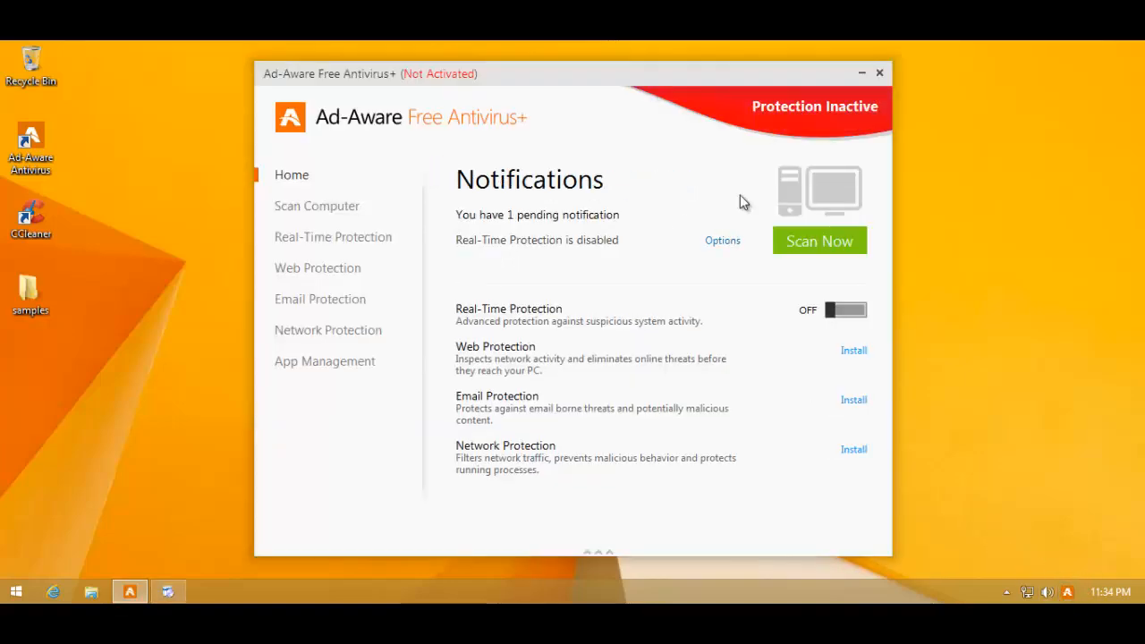
mouse_move(737, 202)
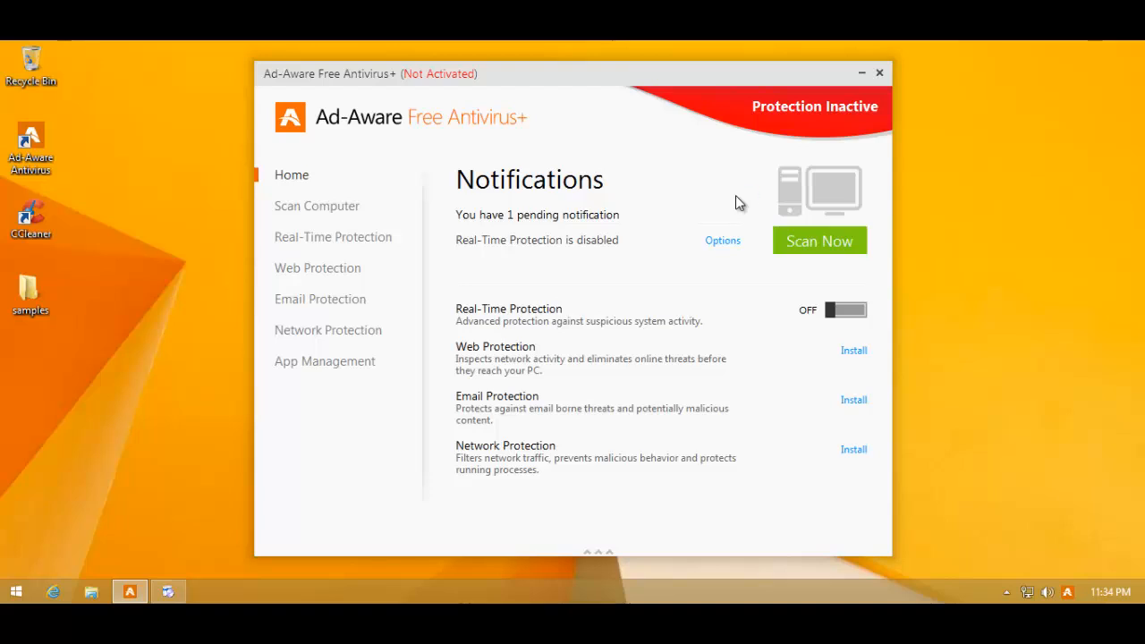
mouse_move(577, 476)
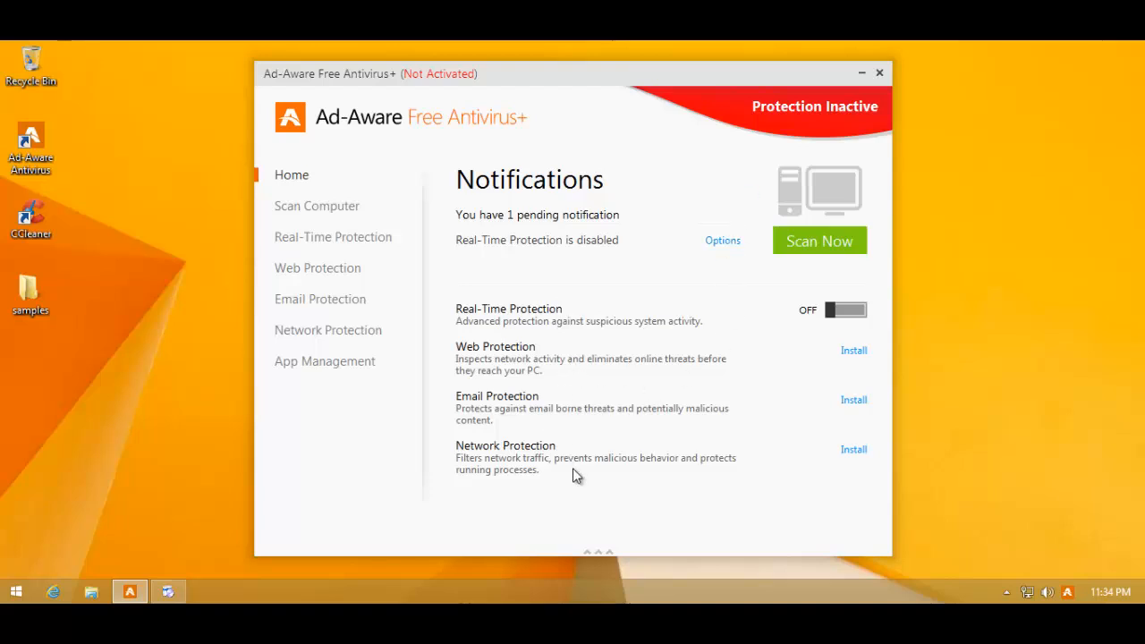
mouse_move(532, 336)
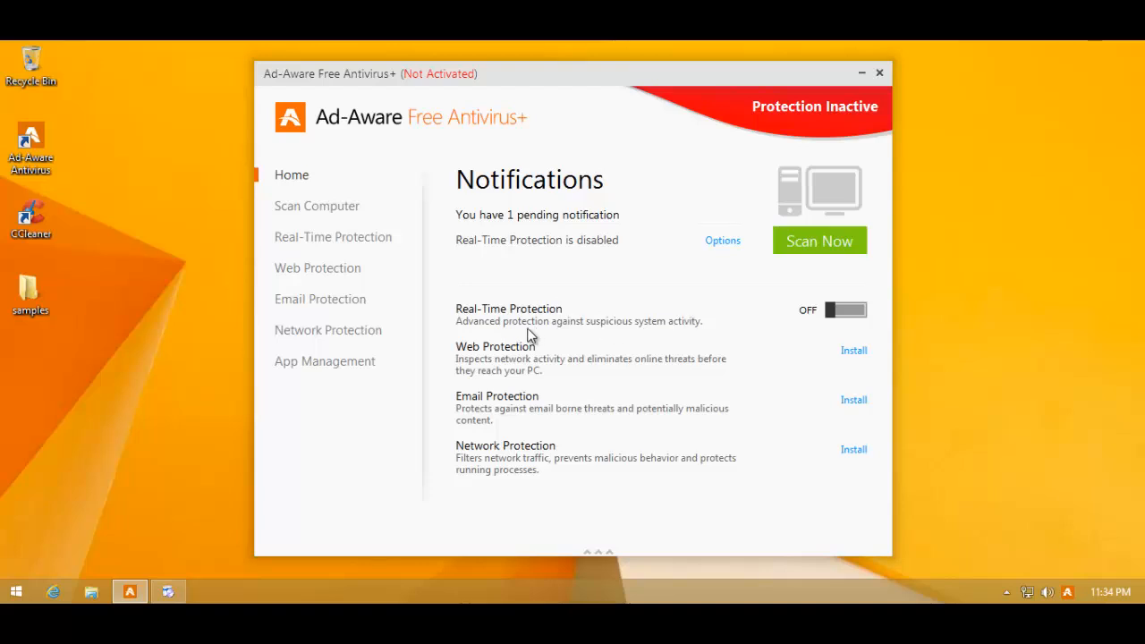
mouse_move(540, 320)
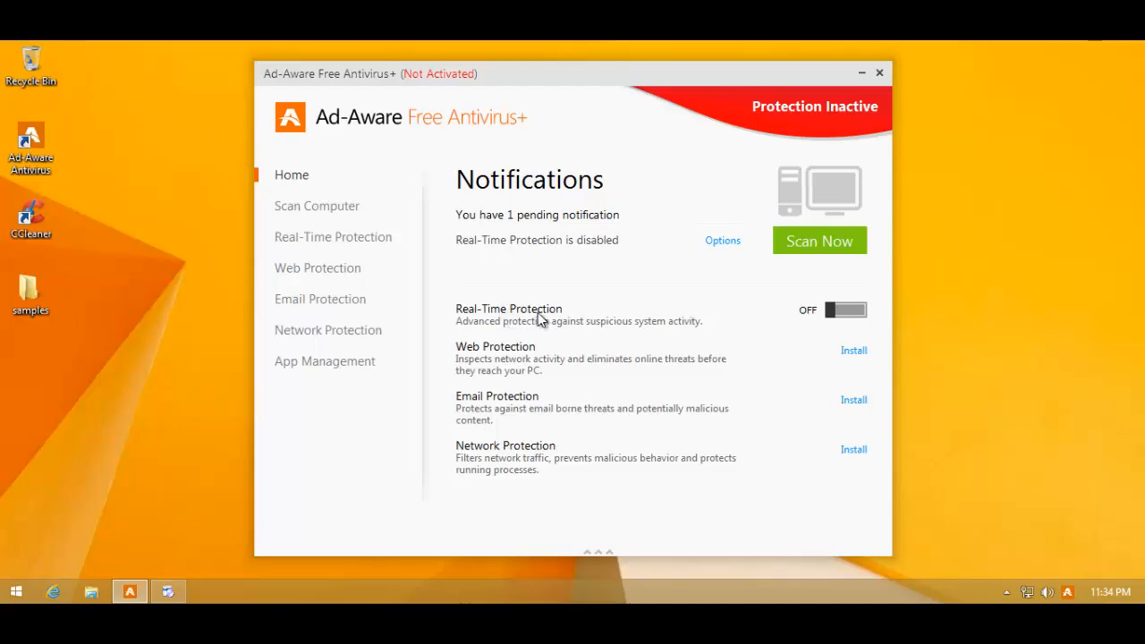
mouse_move(389, 209)
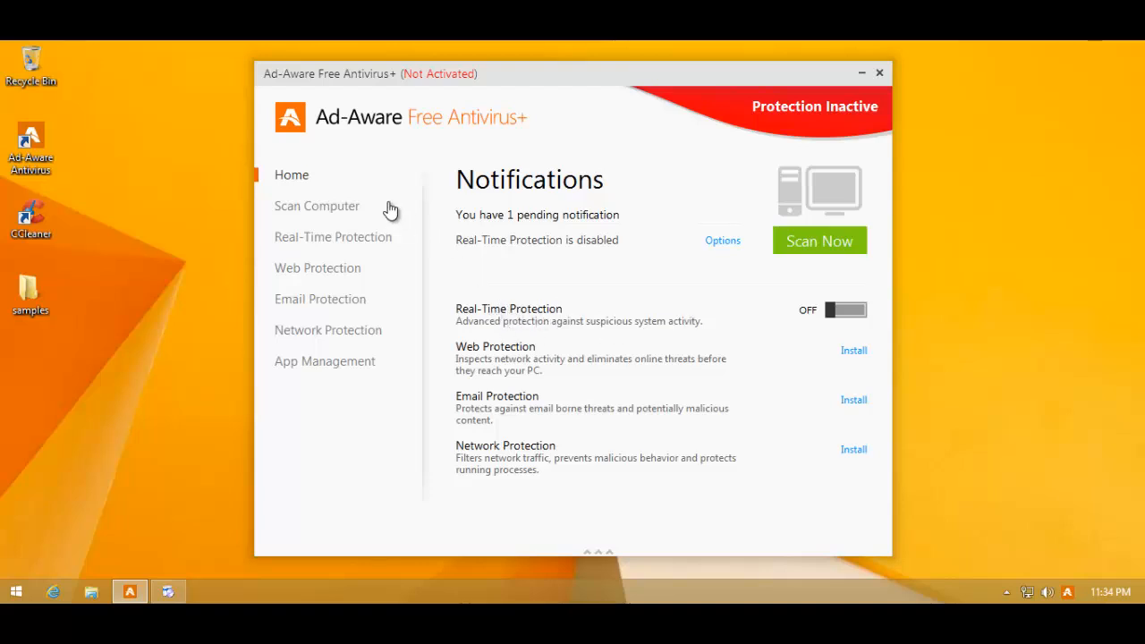
mouse_move(368, 420)
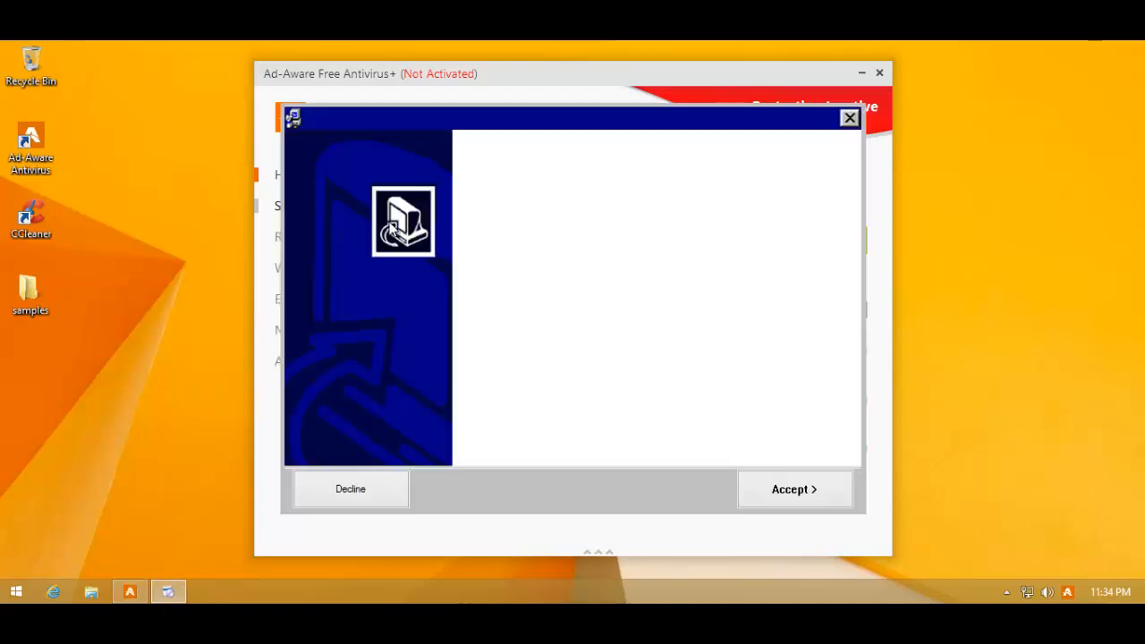
mouse_move(356, 494)
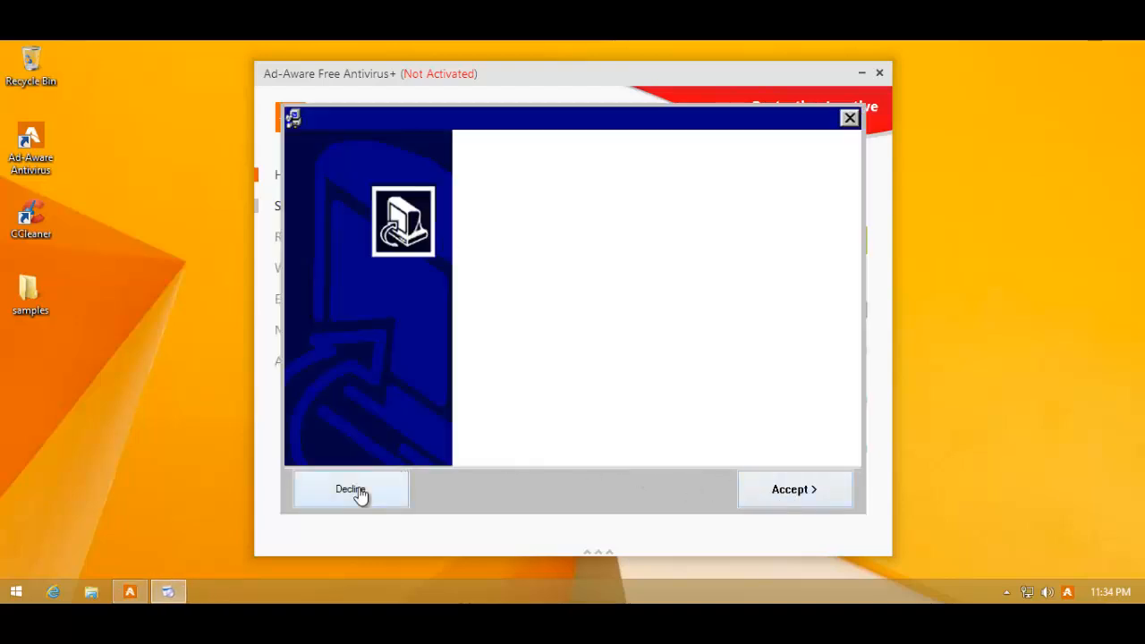
mouse_move(777, 489)
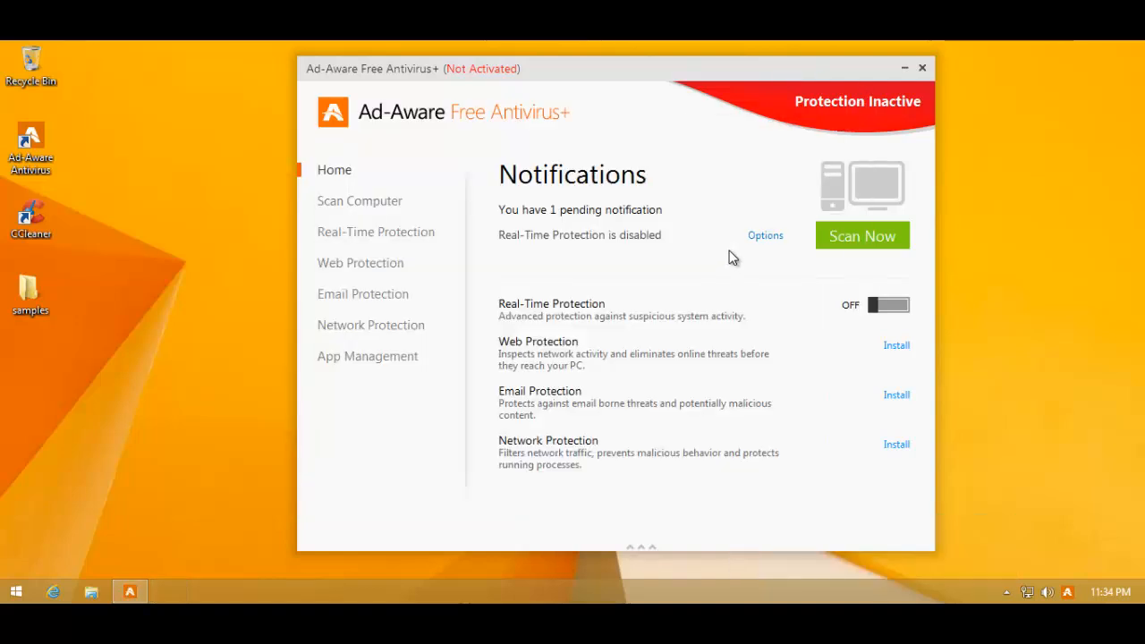
mouse_move(418, 186)
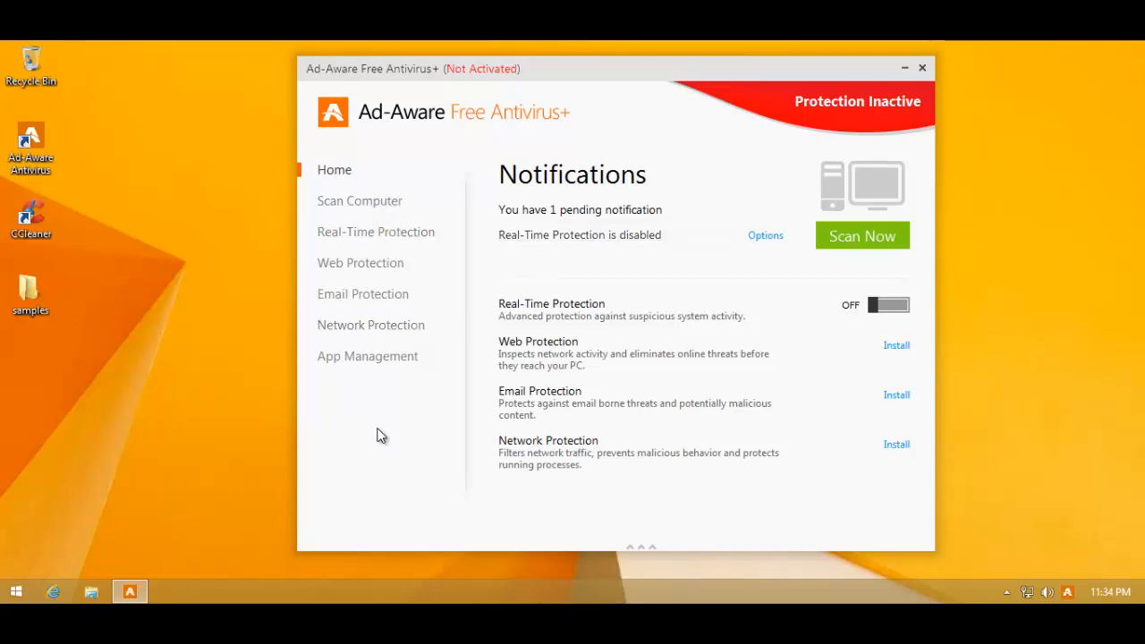
mouse_move(504, 364)
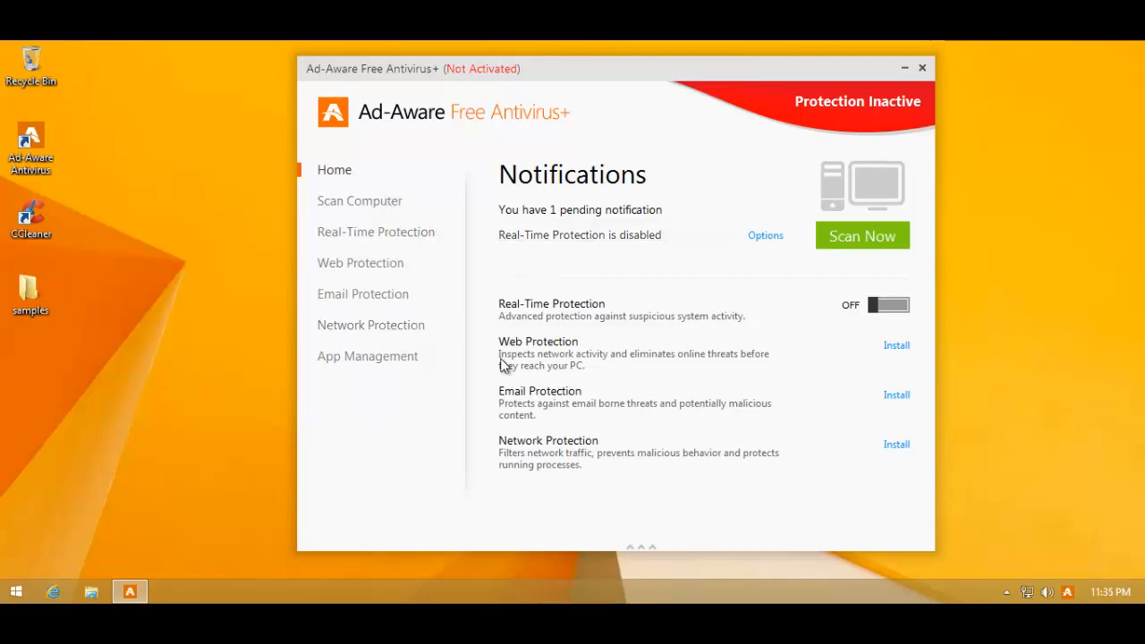
mouse_move(704, 117)
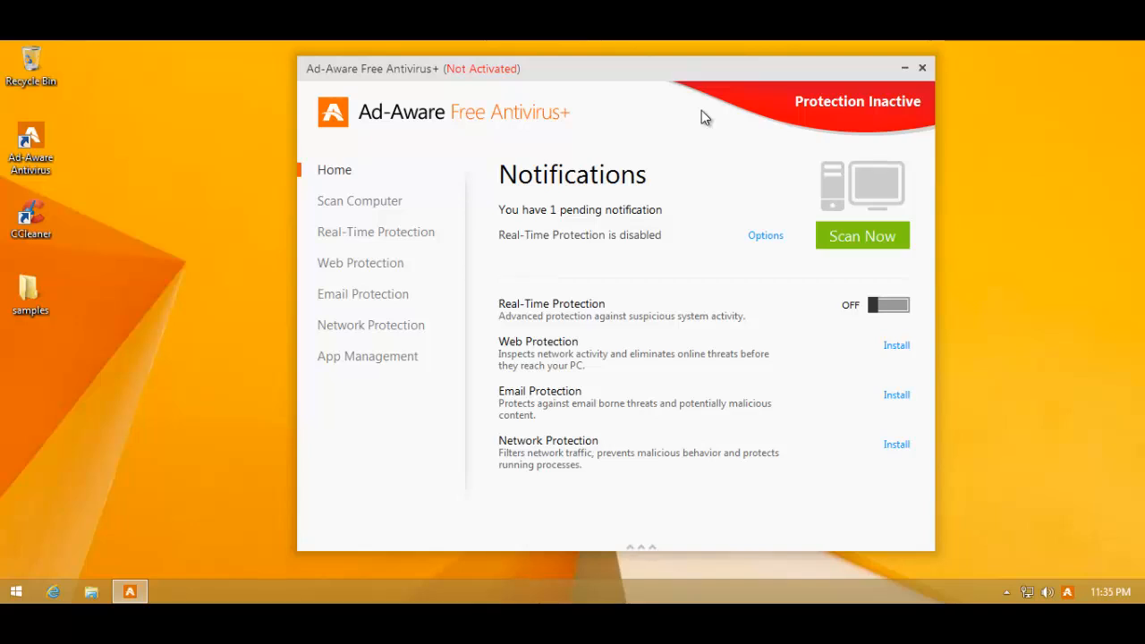
mouse_move(682, 137)
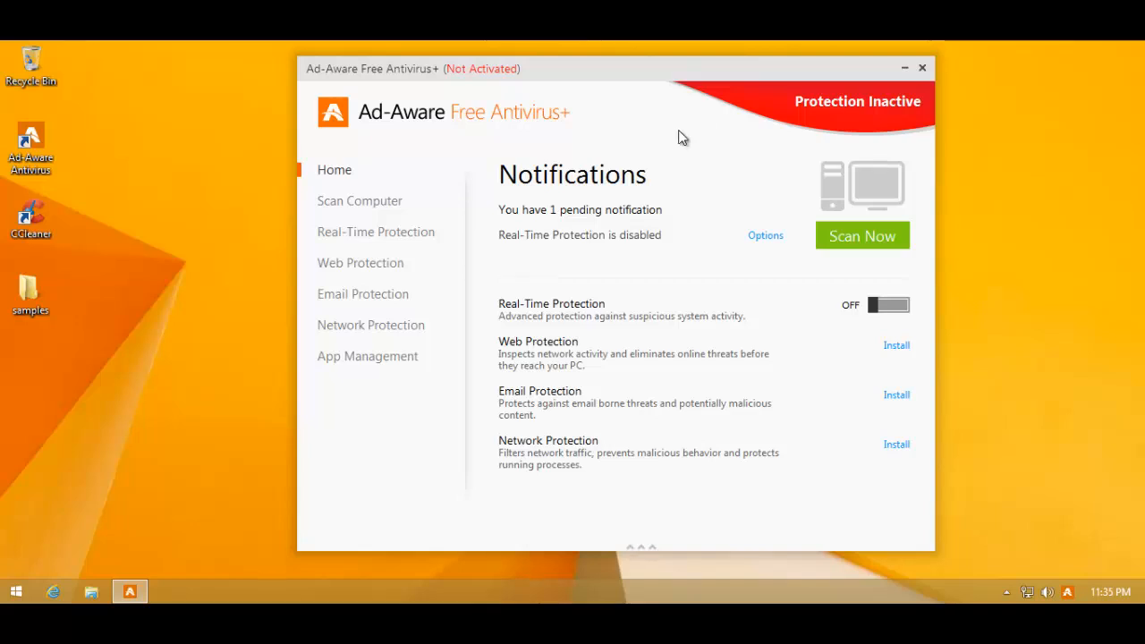
mouse_move(658, 170)
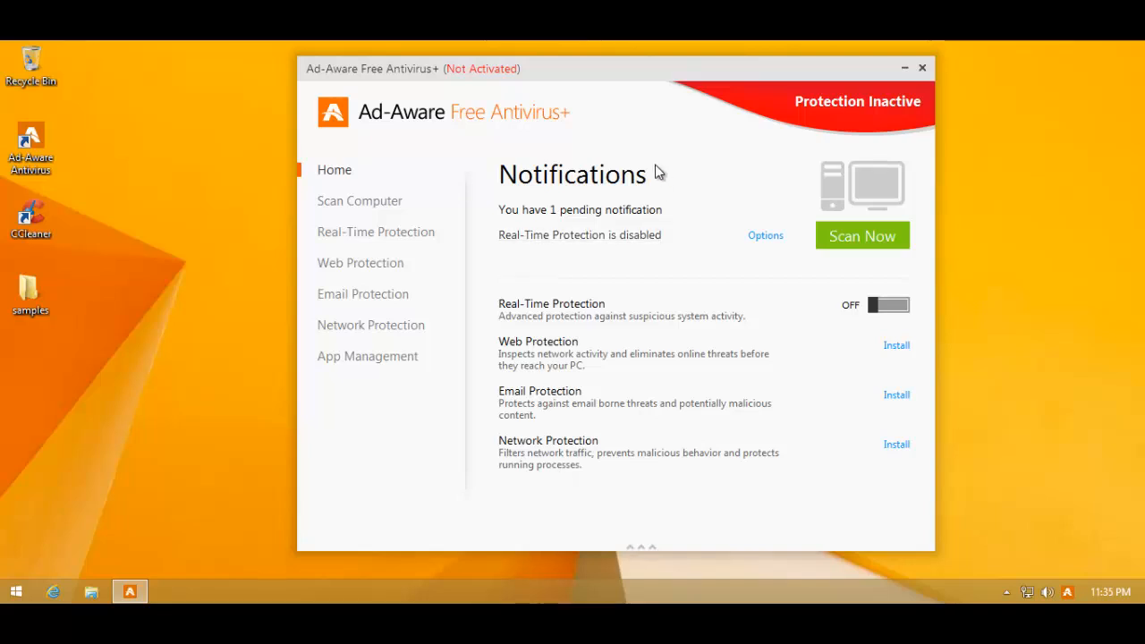
mouse_move(624, 136)
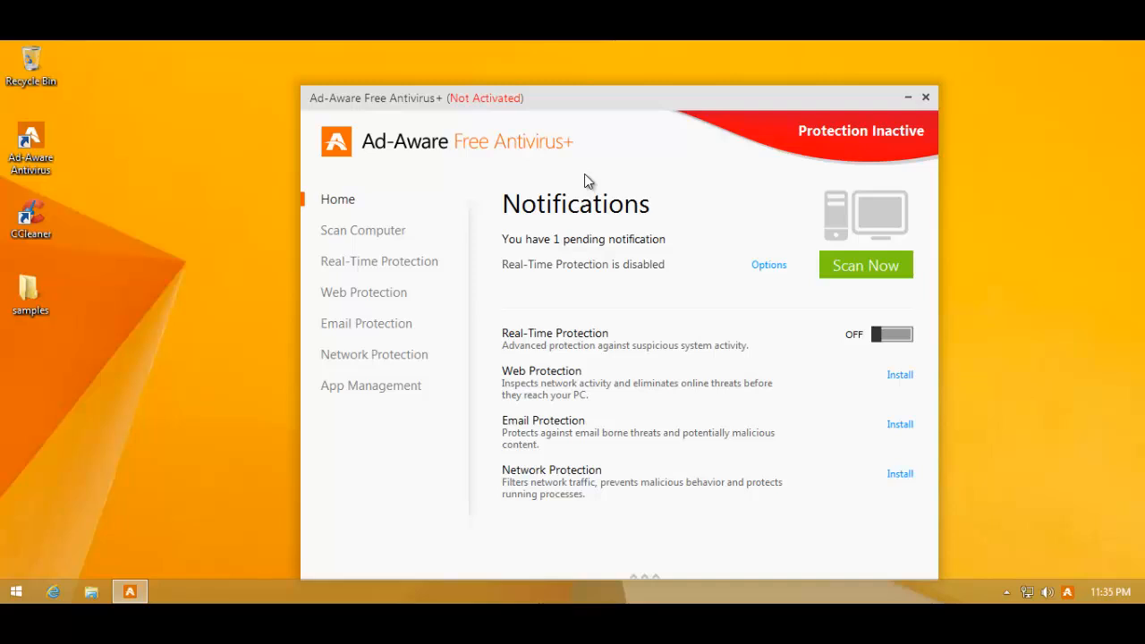
mouse_move(583, 165)
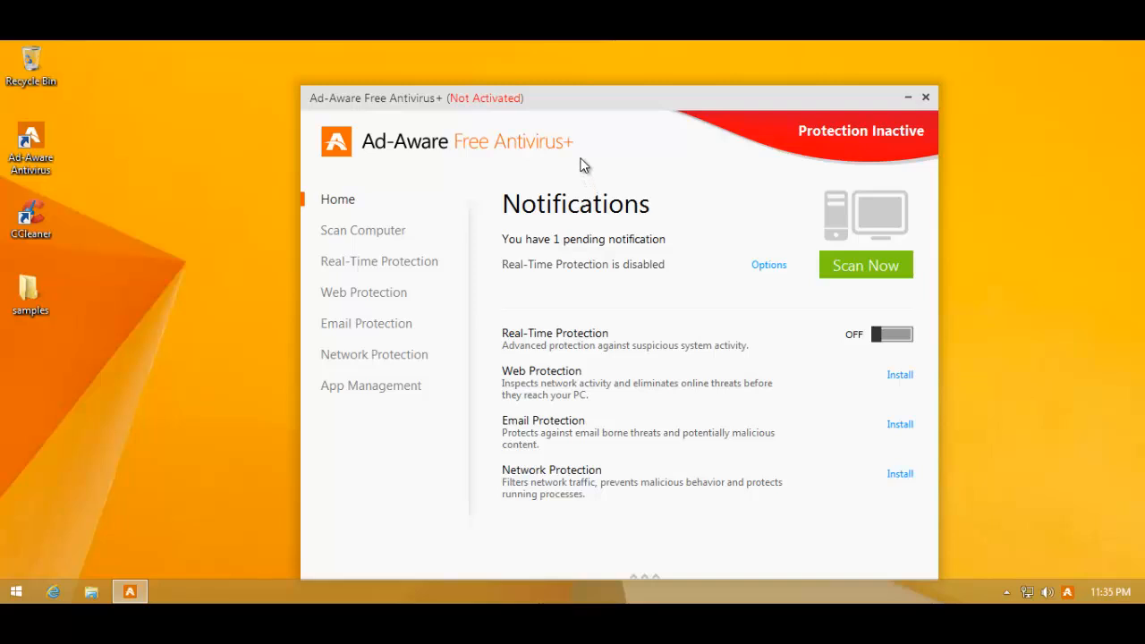